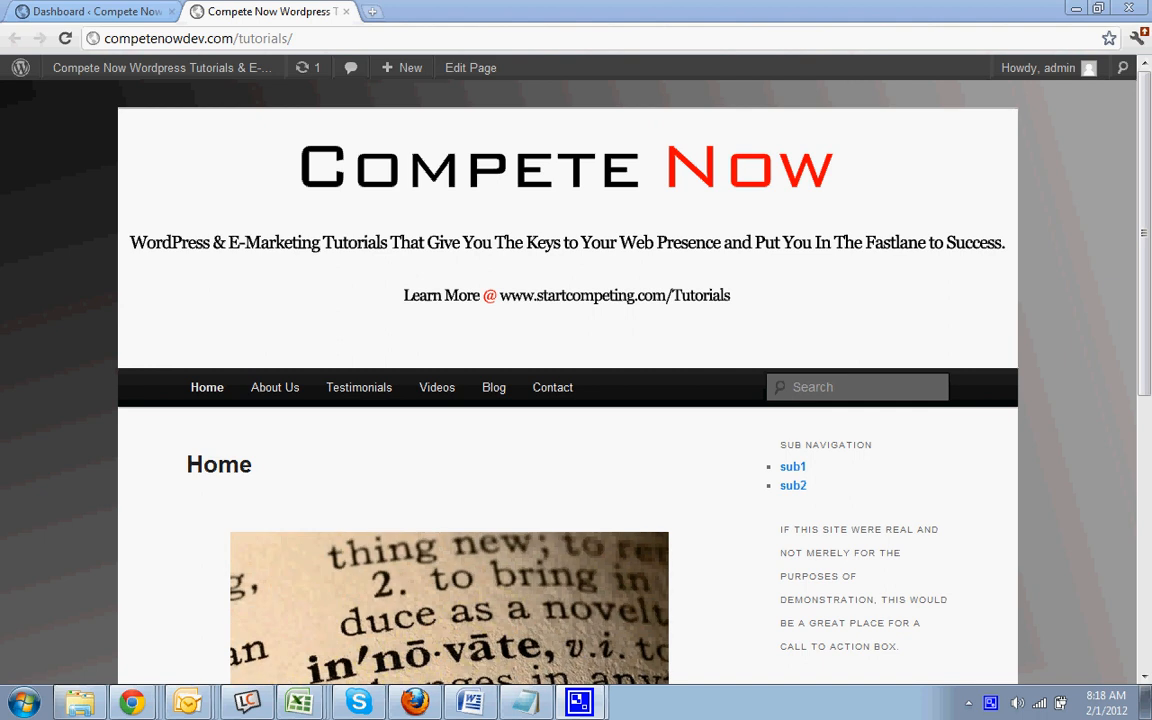
pyautogui.moveTo(715, 397)
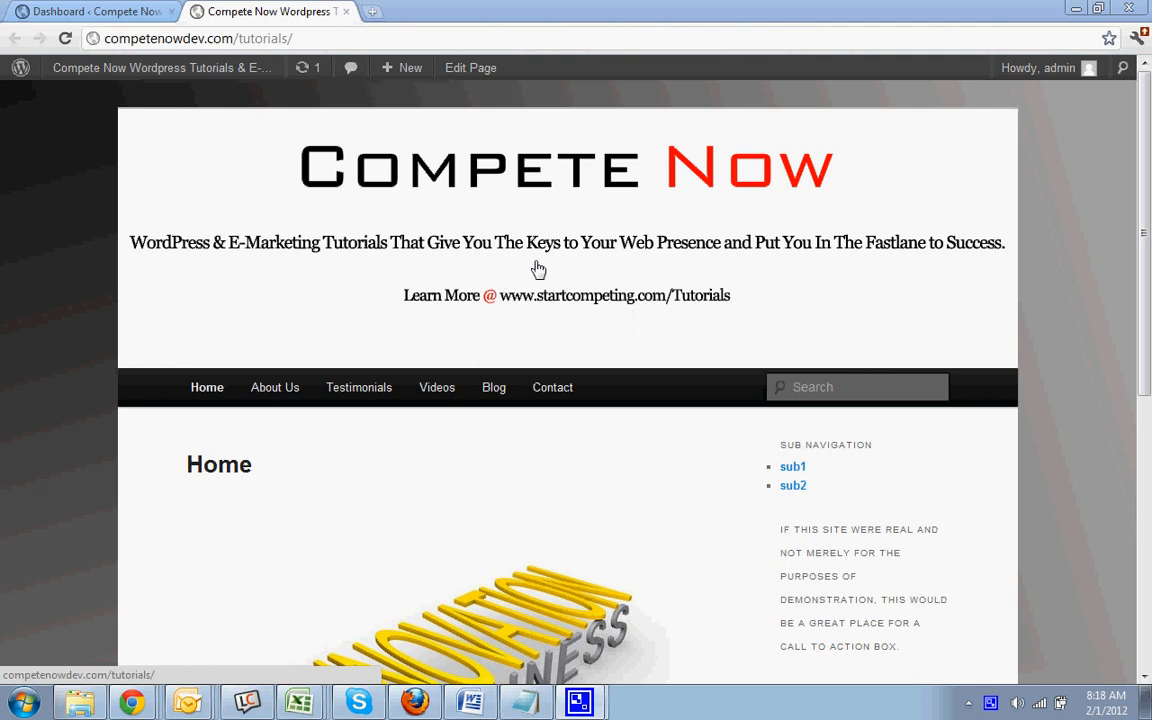
pyautogui.moveTo(650, 248)
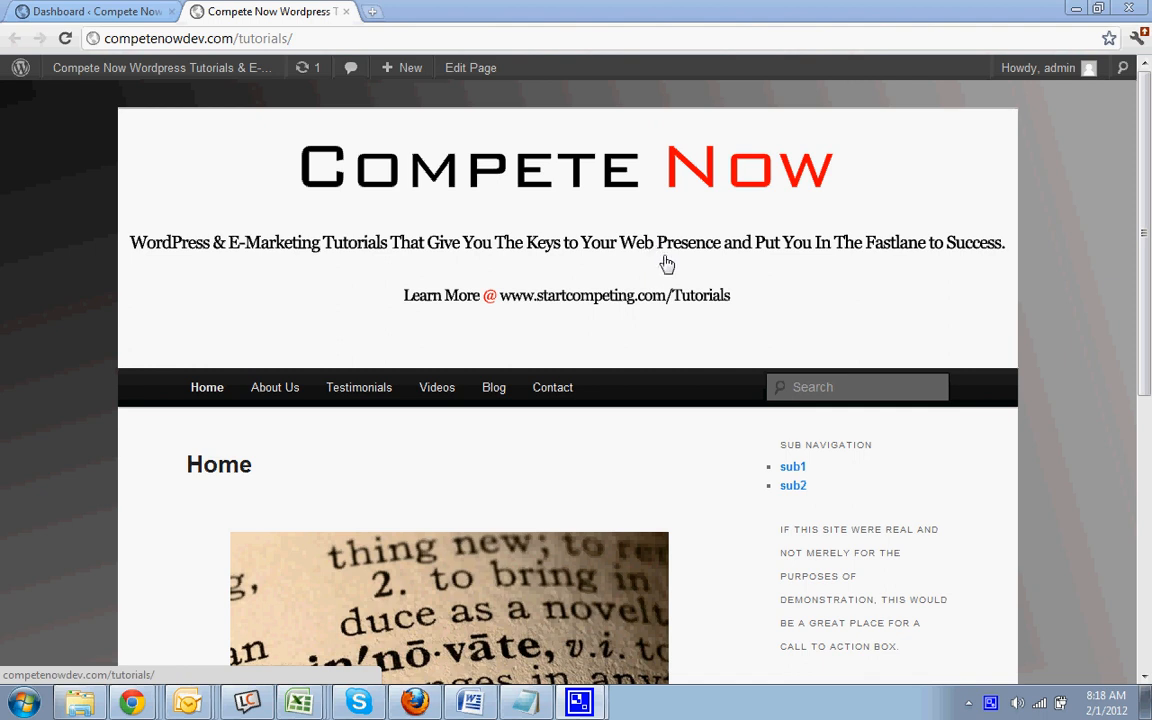
# Compare the About Us and Videos page sidebars, ending on the About Us page
pyautogui.click(275, 387)
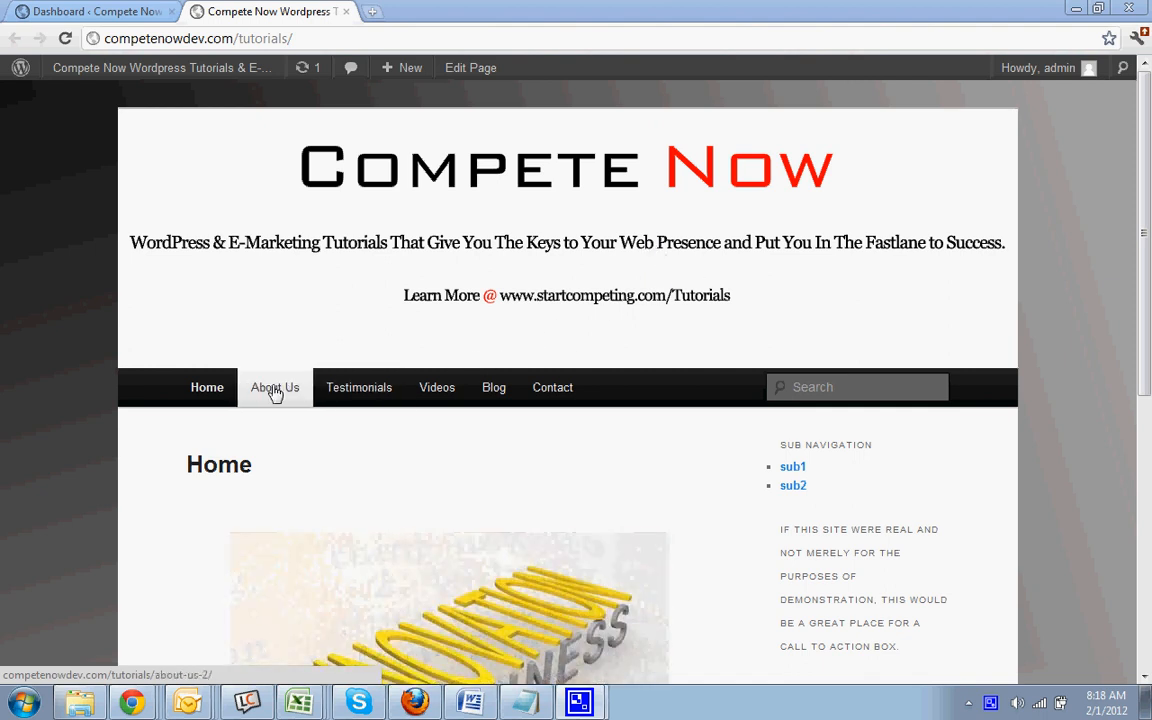
pyautogui.click(274, 387)
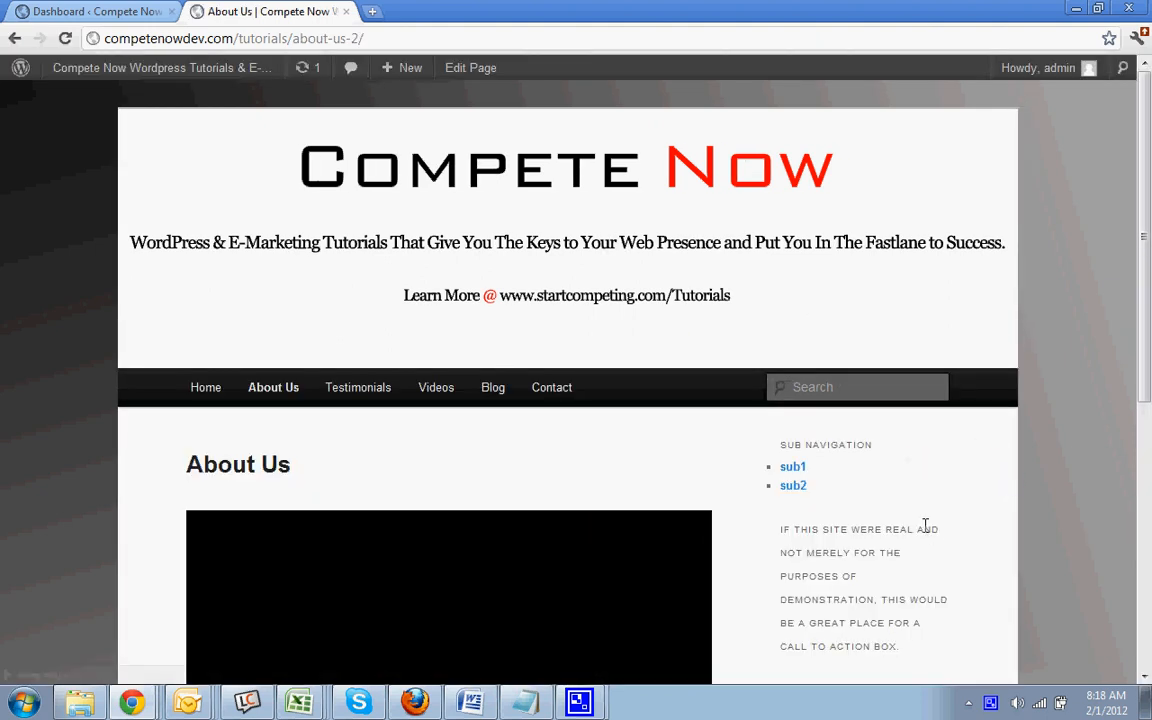
pyautogui.scroll(-3)
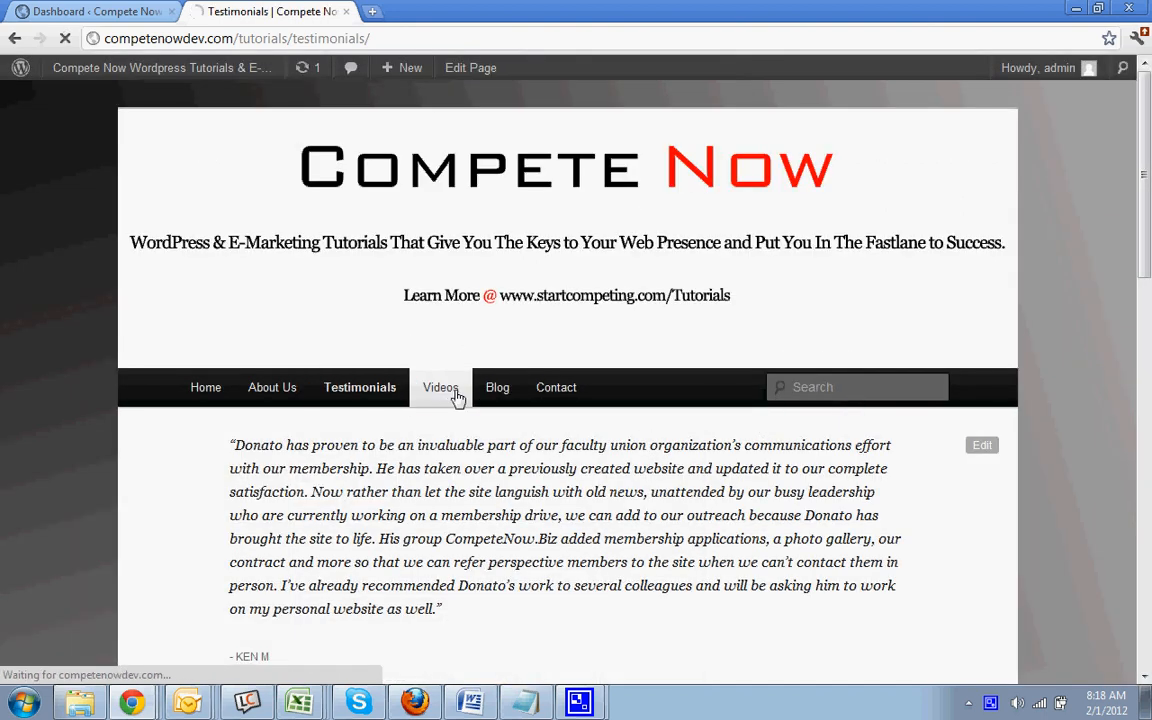
pyautogui.click(439, 387)
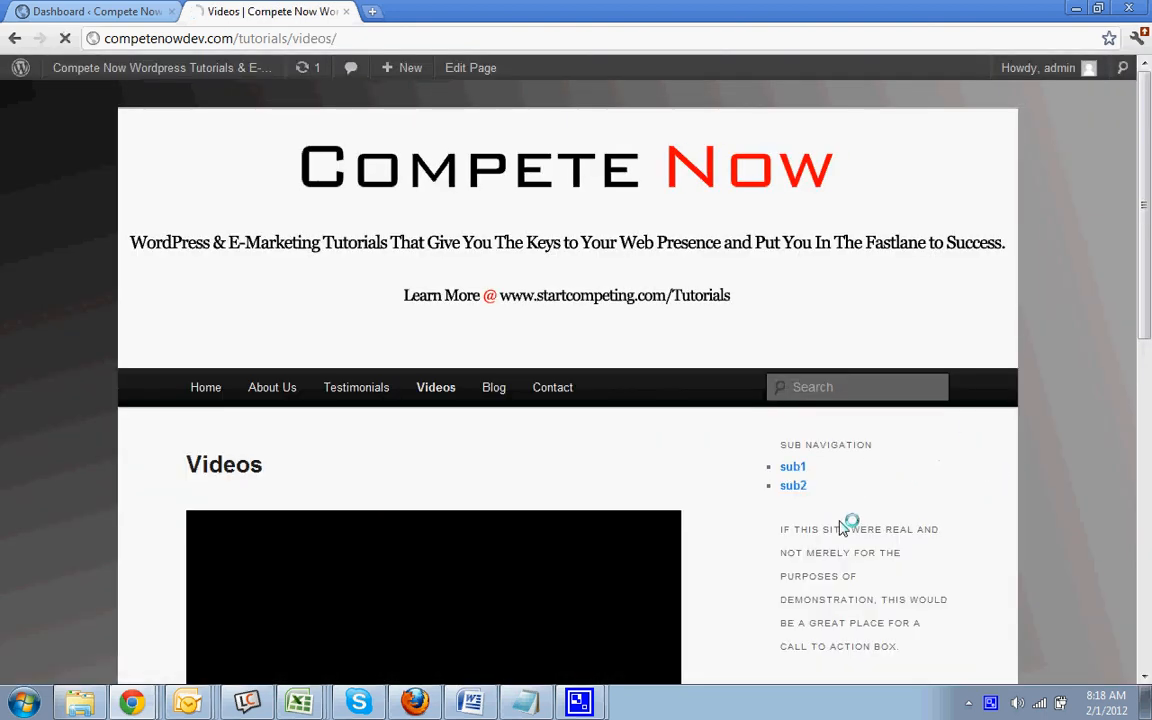
pyautogui.click(272, 387)
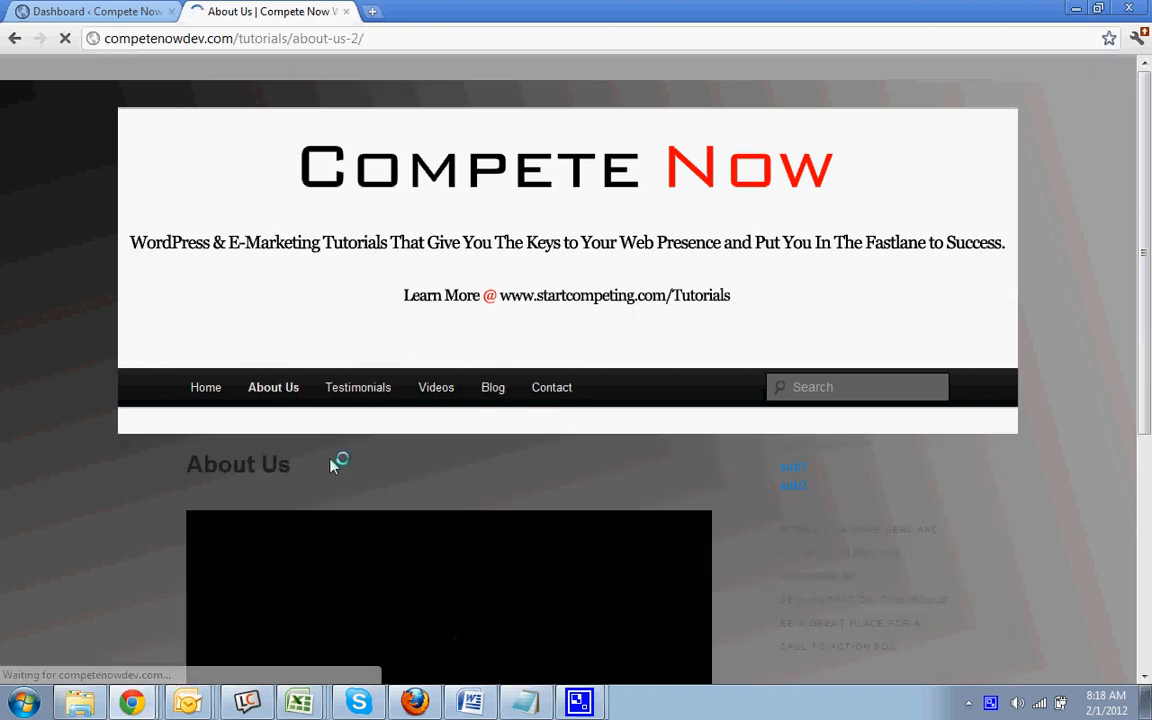
pyautogui.click(435, 387)
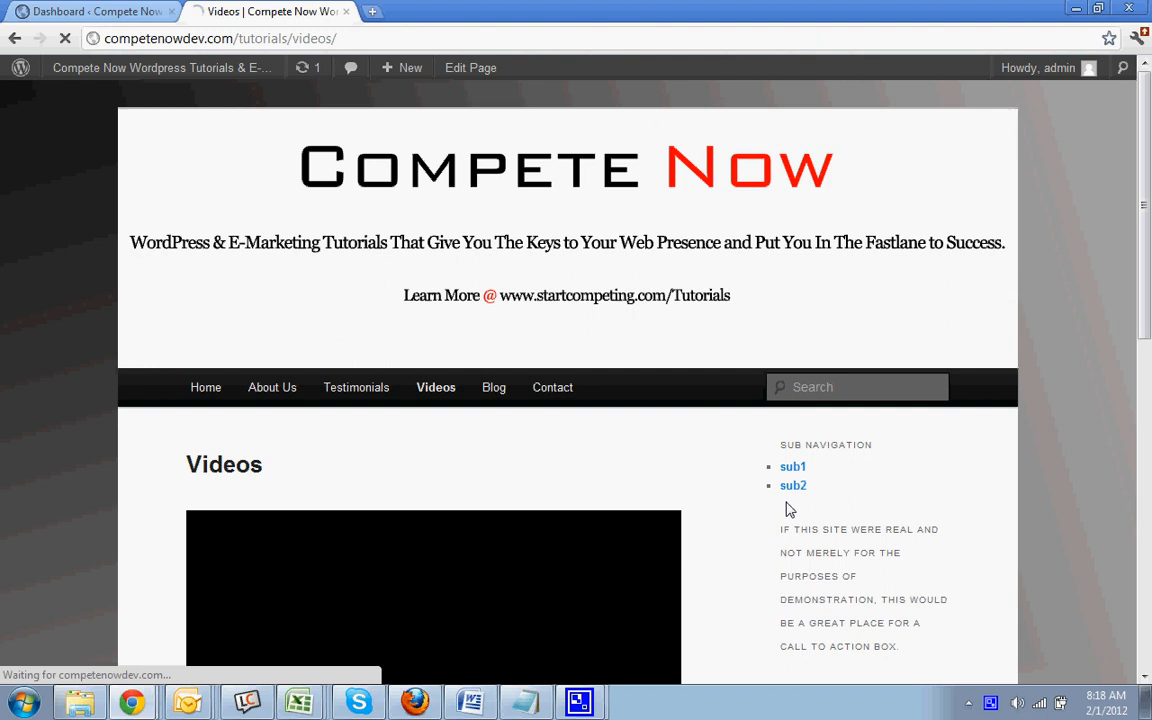
pyautogui.click(272, 387)
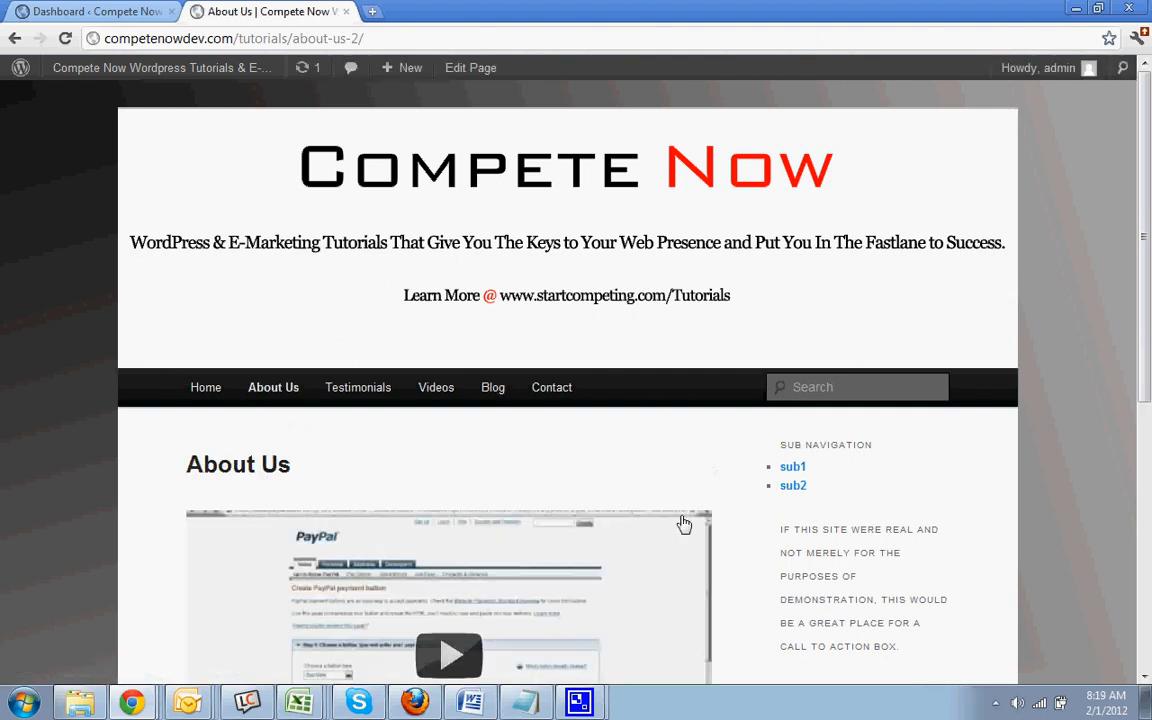
pyautogui.moveTo(676, 517)
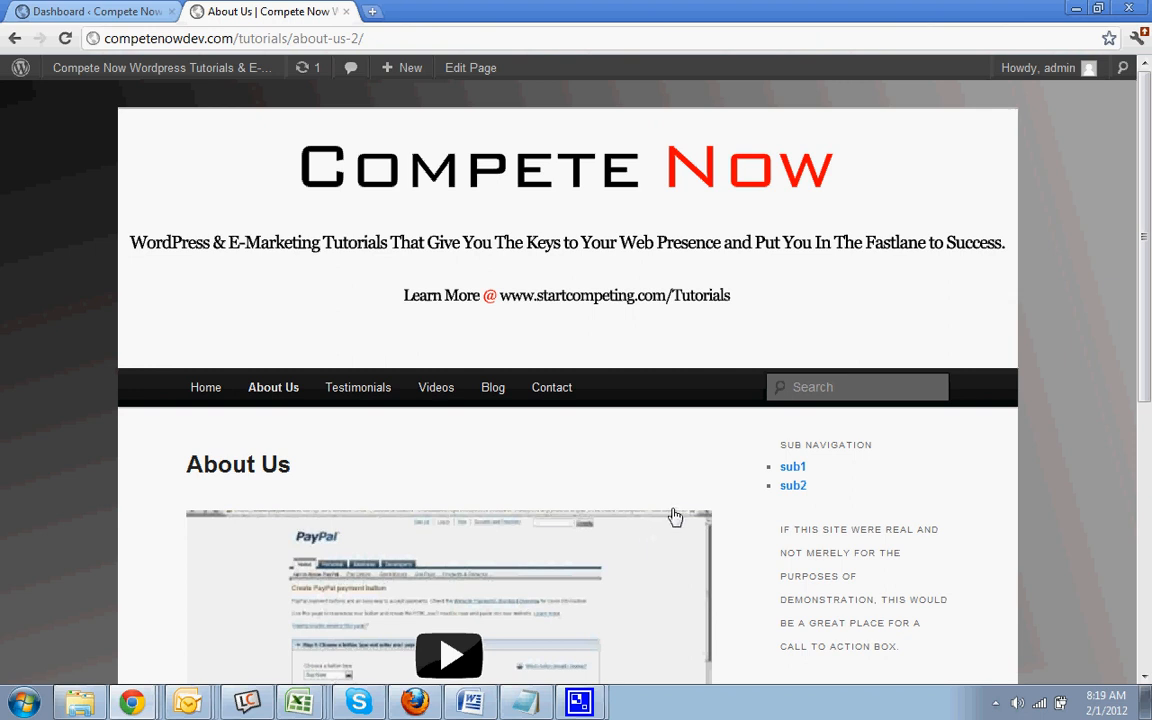
pyautogui.moveTo(695, 490)
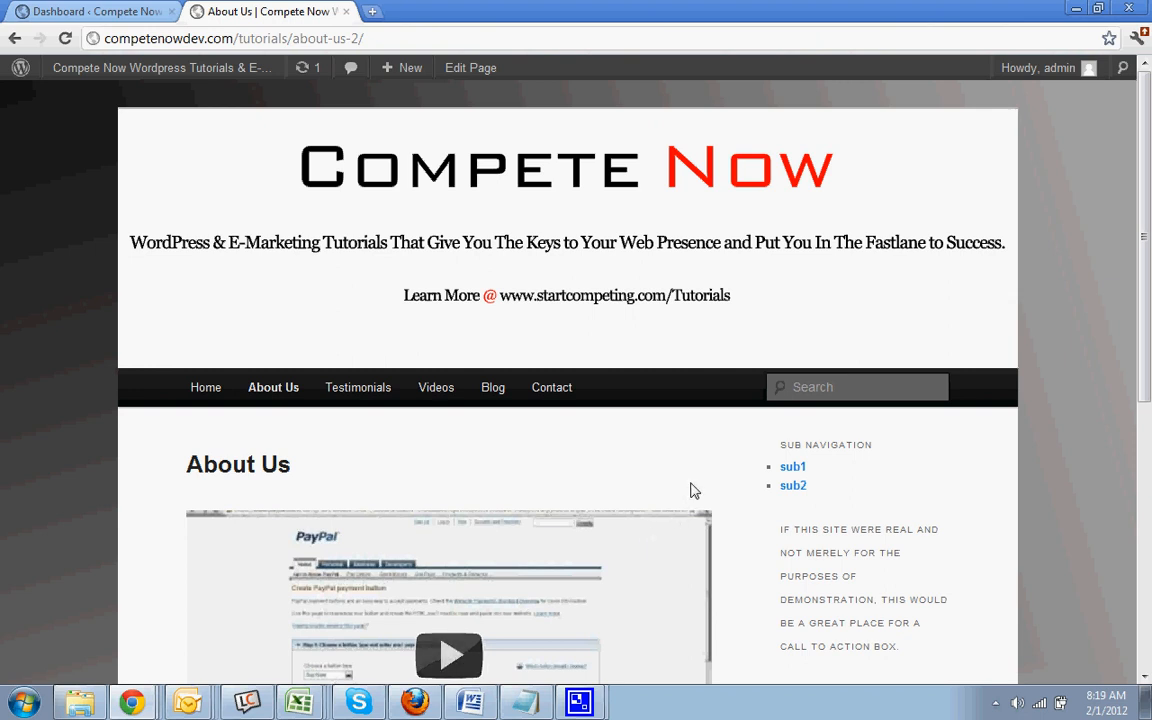
pyautogui.moveTo(836, 418)
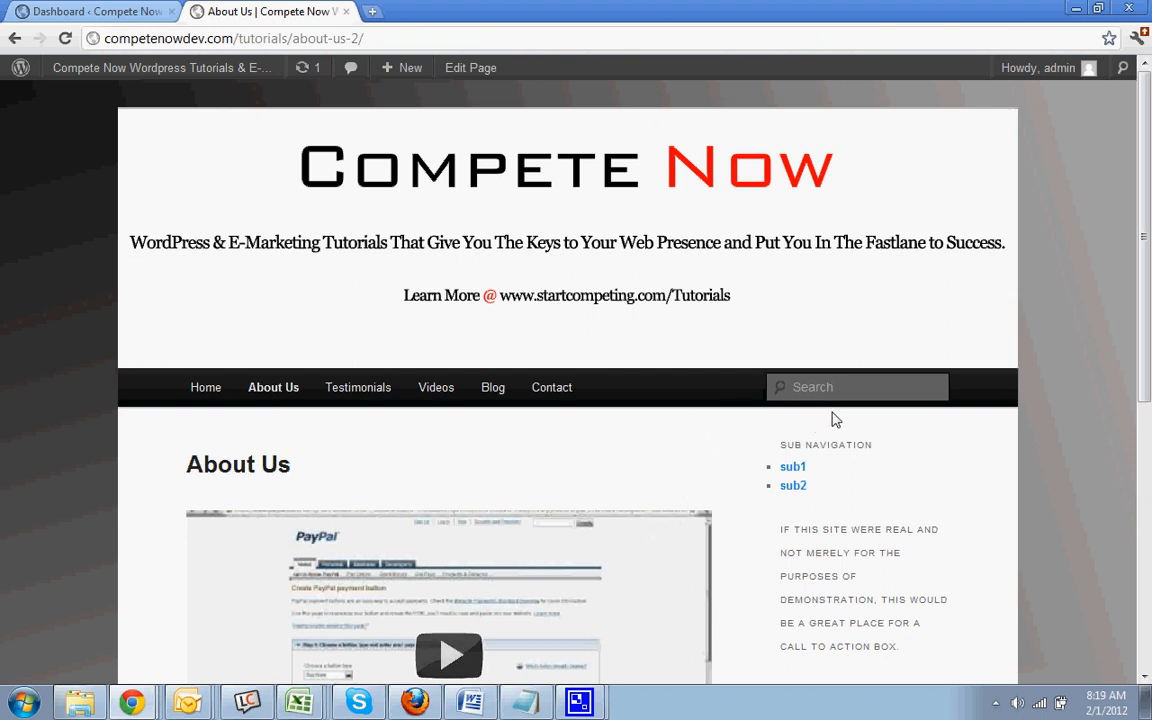
pyautogui.moveTo(642, 527)
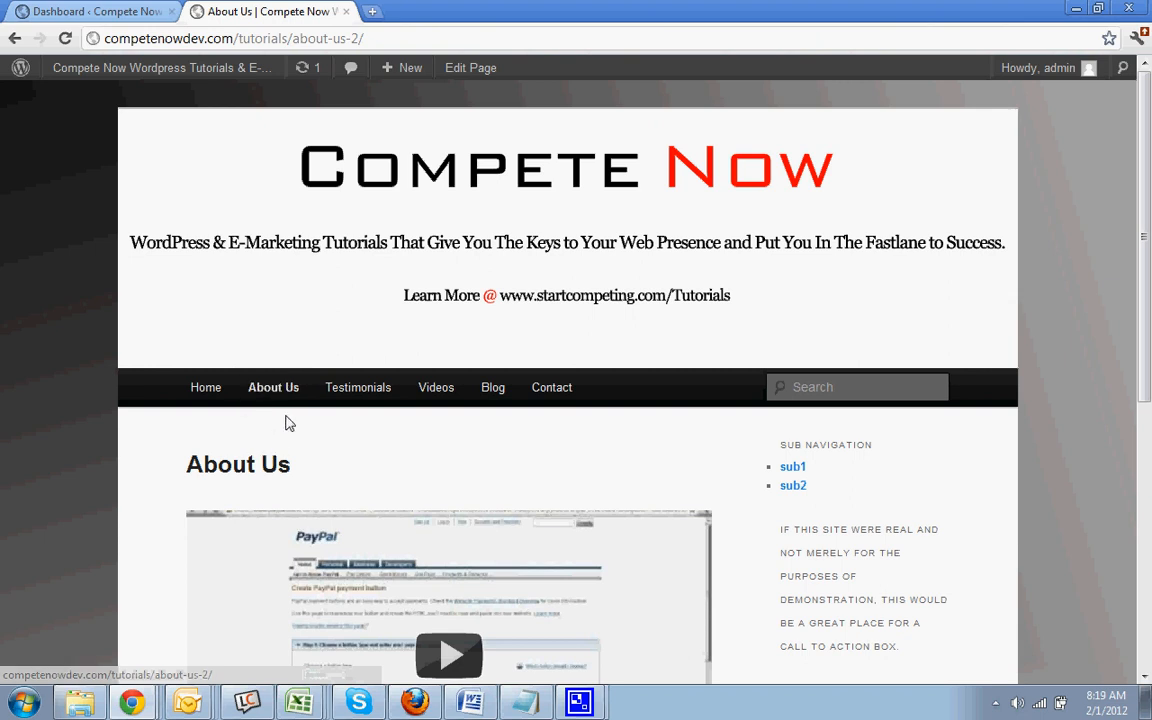
pyautogui.moveTo(273, 387)
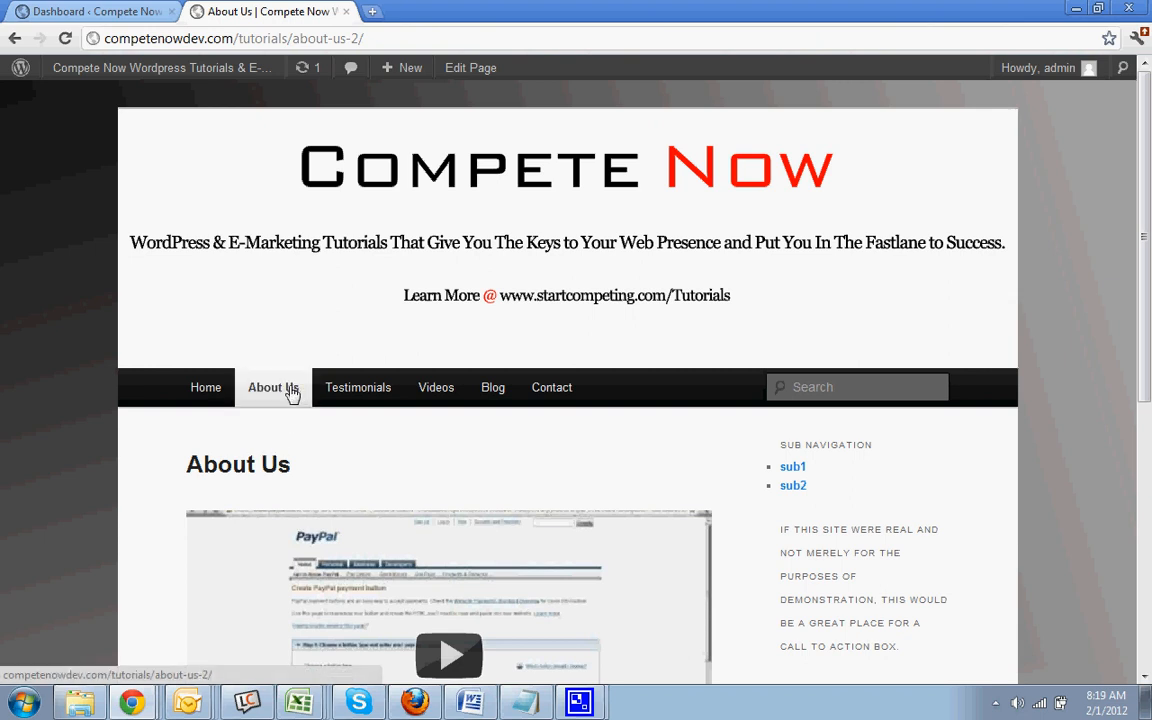
pyautogui.moveTo(358, 387)
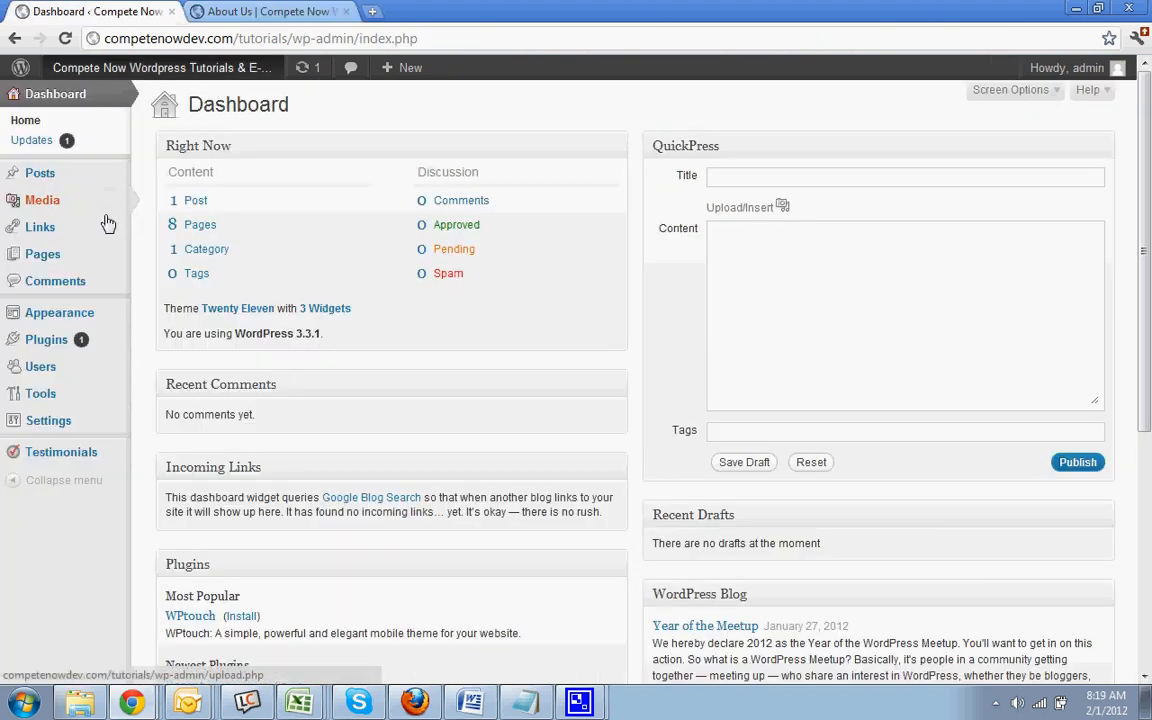
pyautogui.moveTo(46, 339)
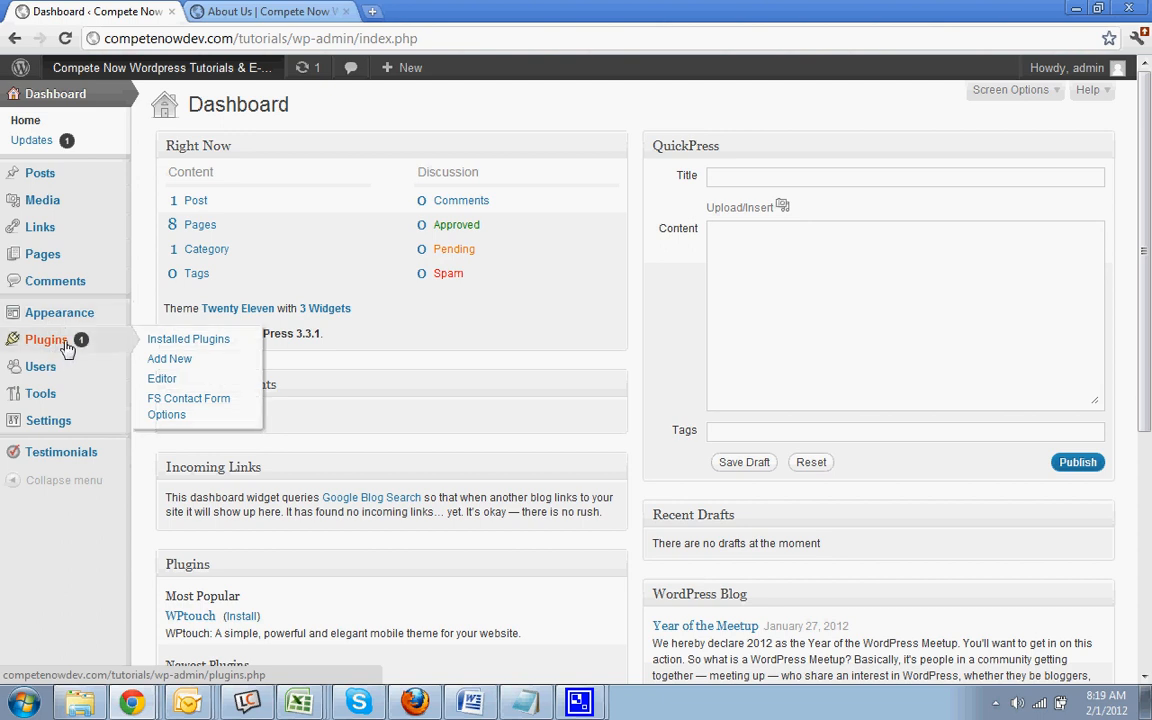
pyautogui.moveTo(119, 345)
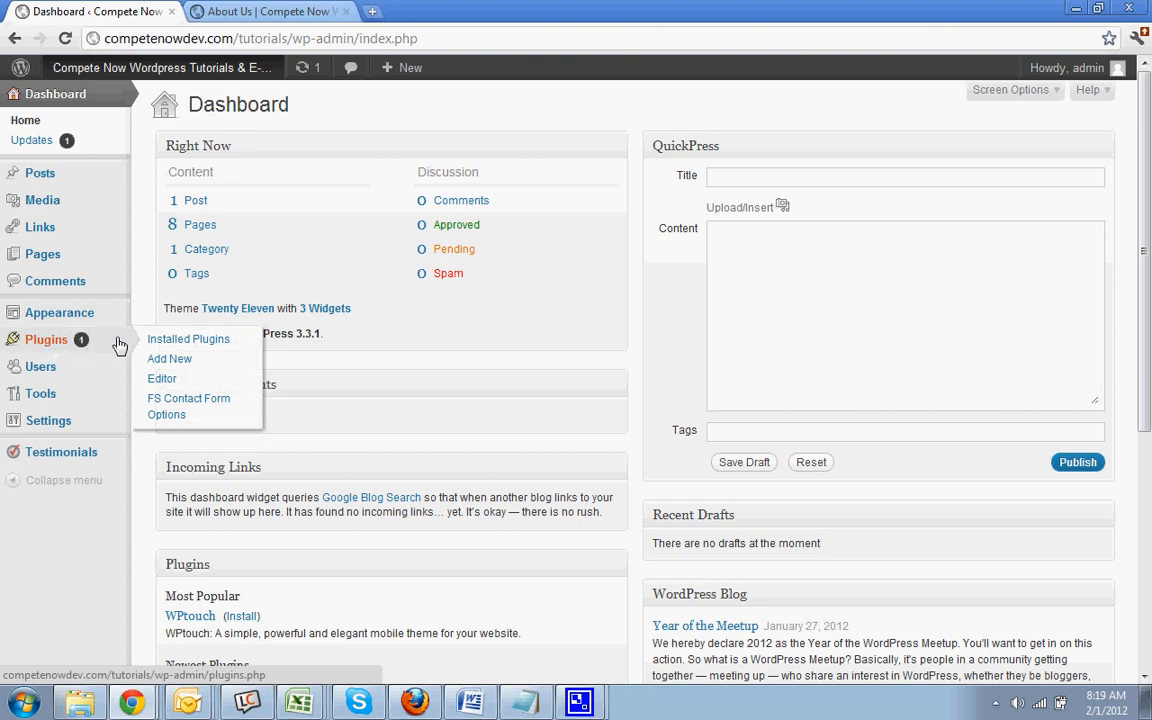
# Go to Plugins > Add New to reach the Install Plugins screen
pyautogui.click(169, 358)
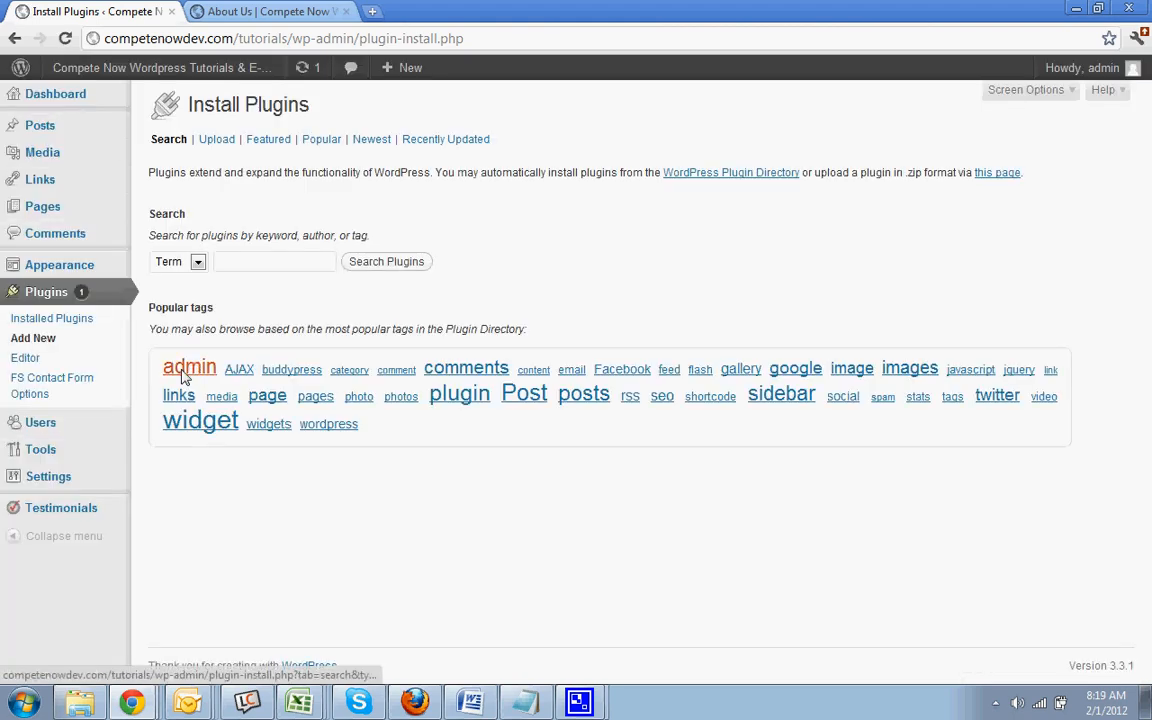
pyautogui.moveTo(189, 368)
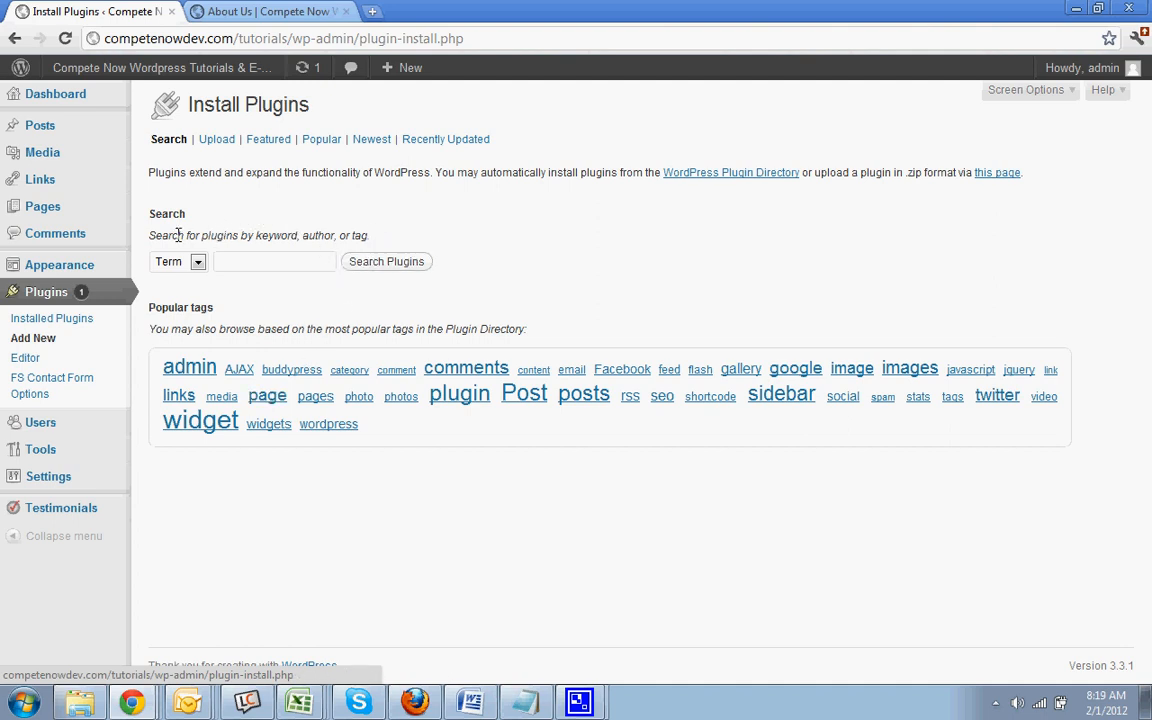
pyautogui.moveTo(367, 170)
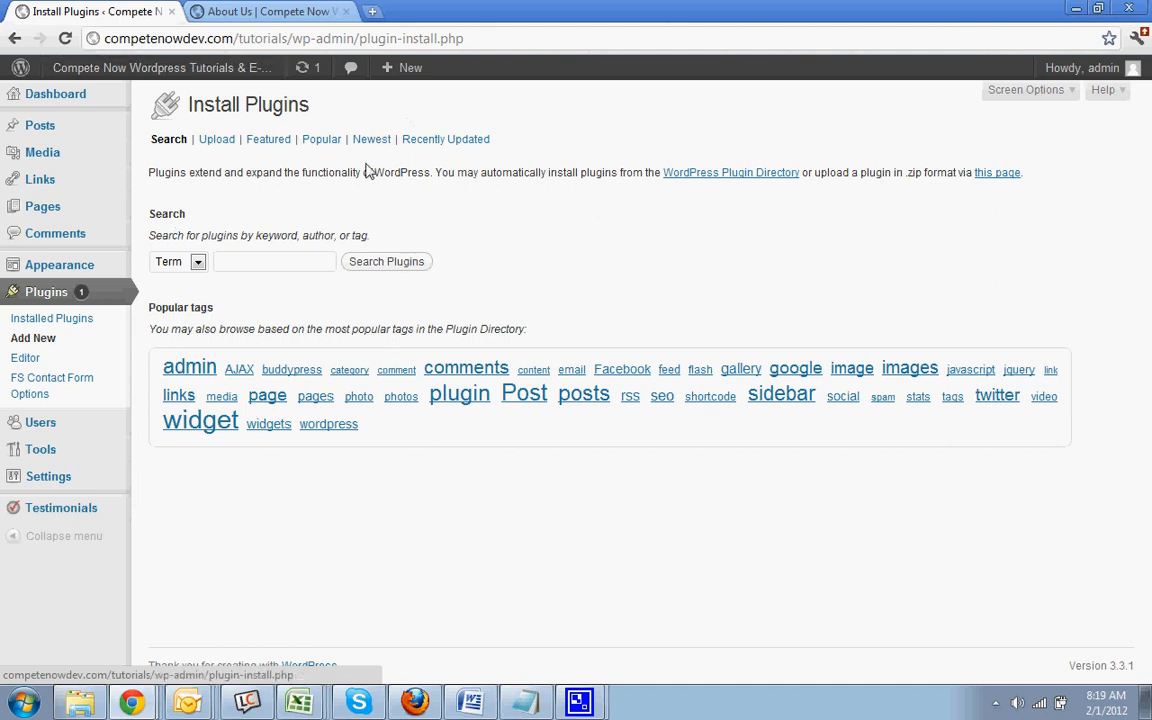
pyautogui.moveTo(447, 222)
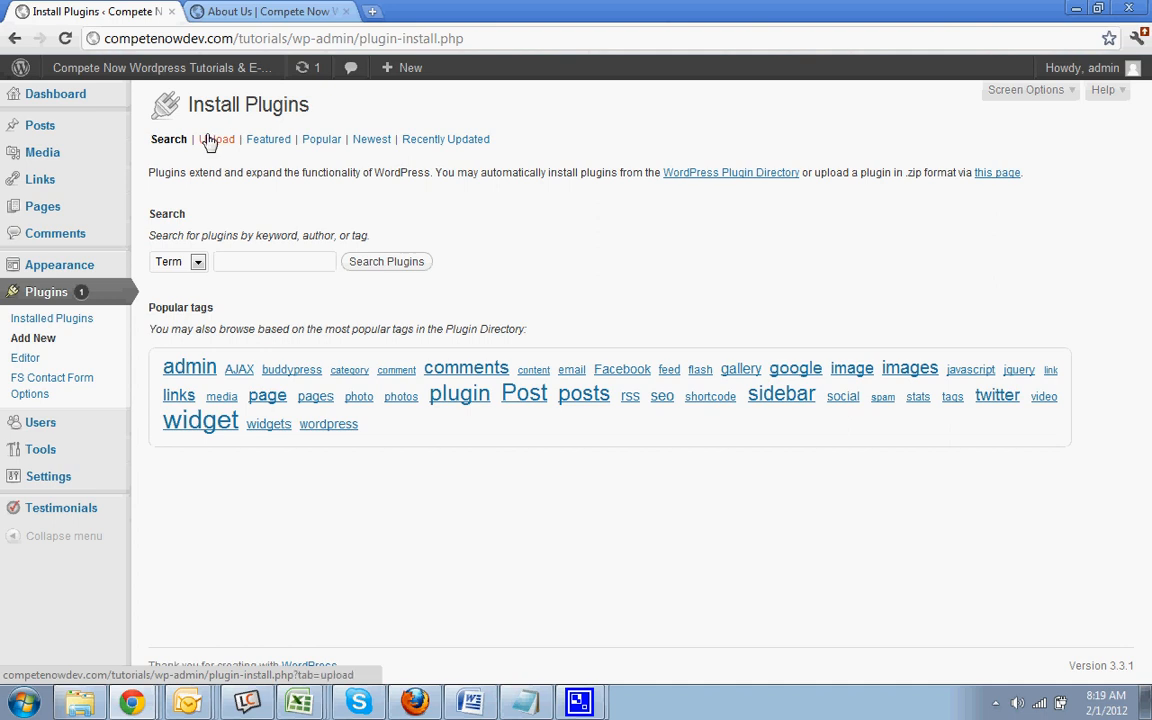
pyautogui.moveTo(185, 210)
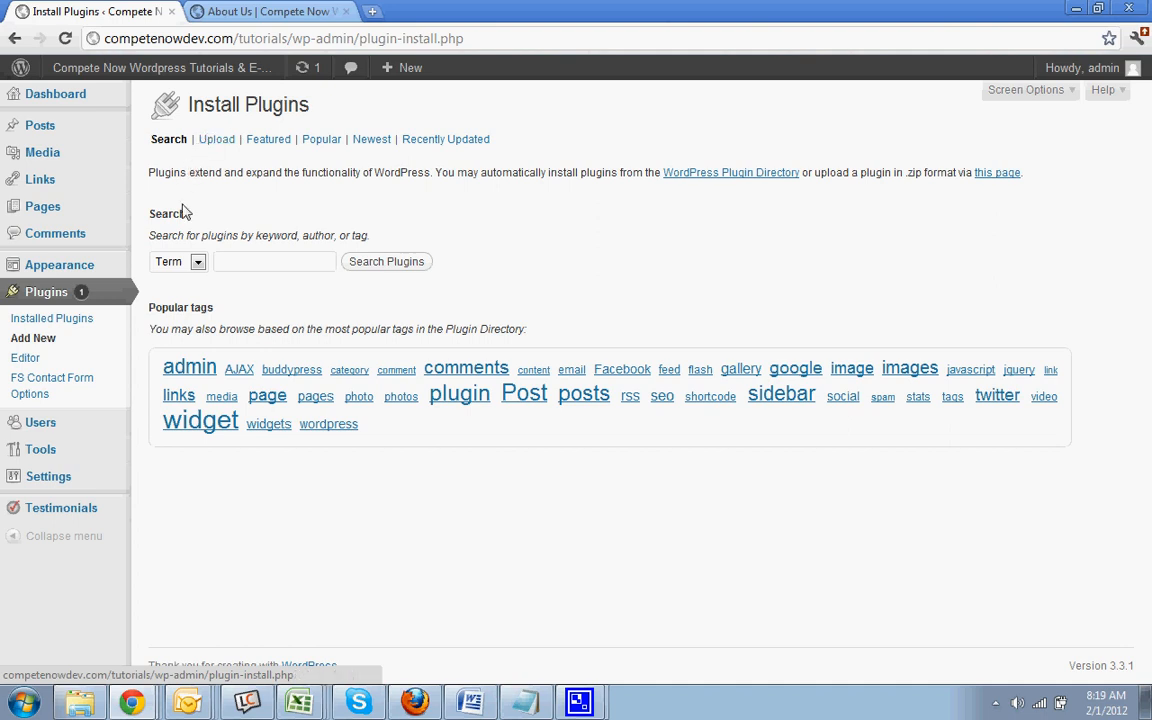
# Search the plugin directory for 'custom sidebars'
pyautogui.click(274, 261)
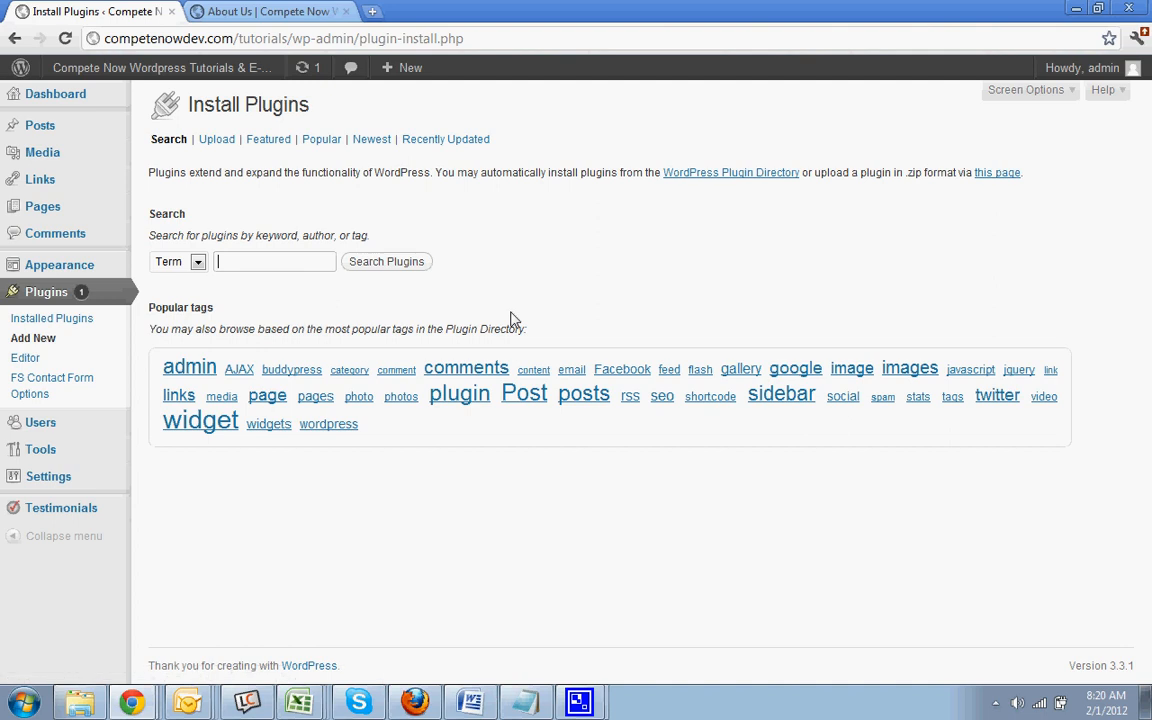
pyautogui.write('c')
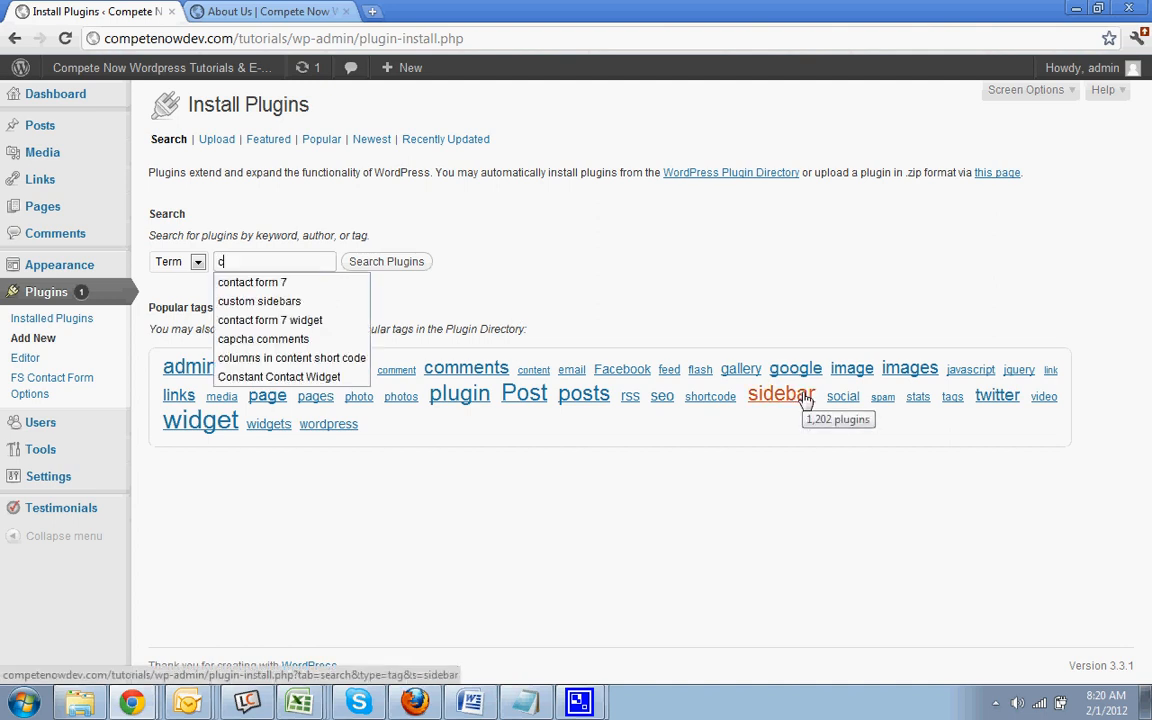
pyautogui.write('us')
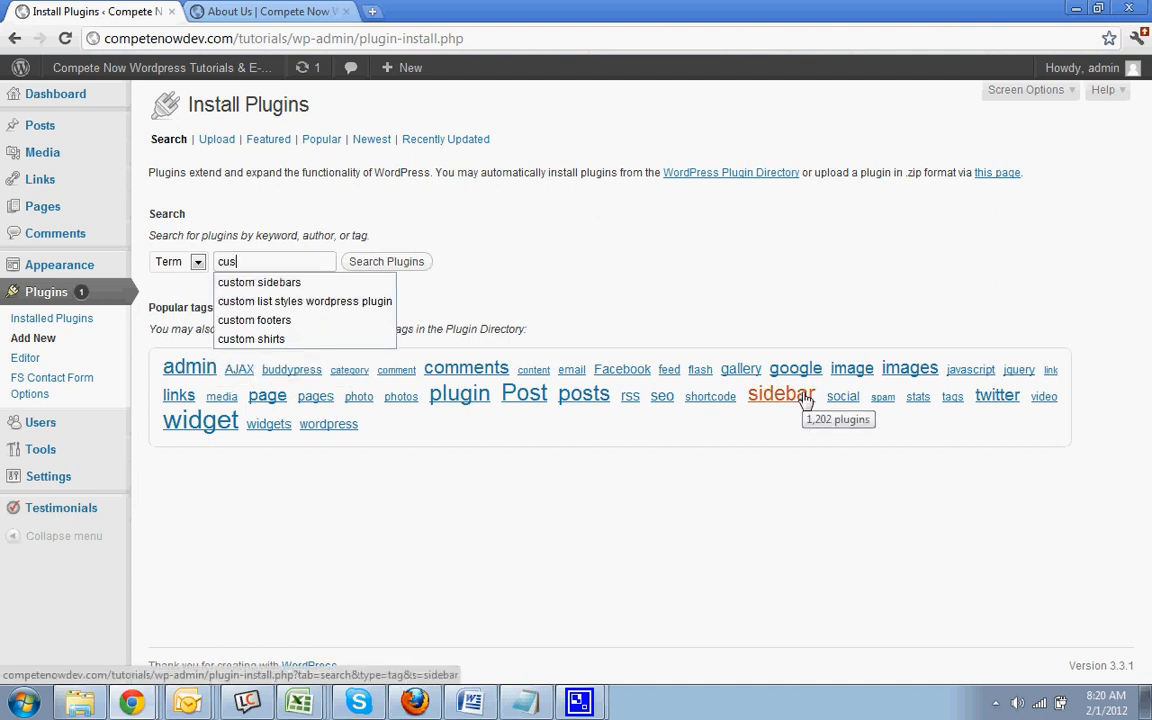
pyautogui.click(259, 282)
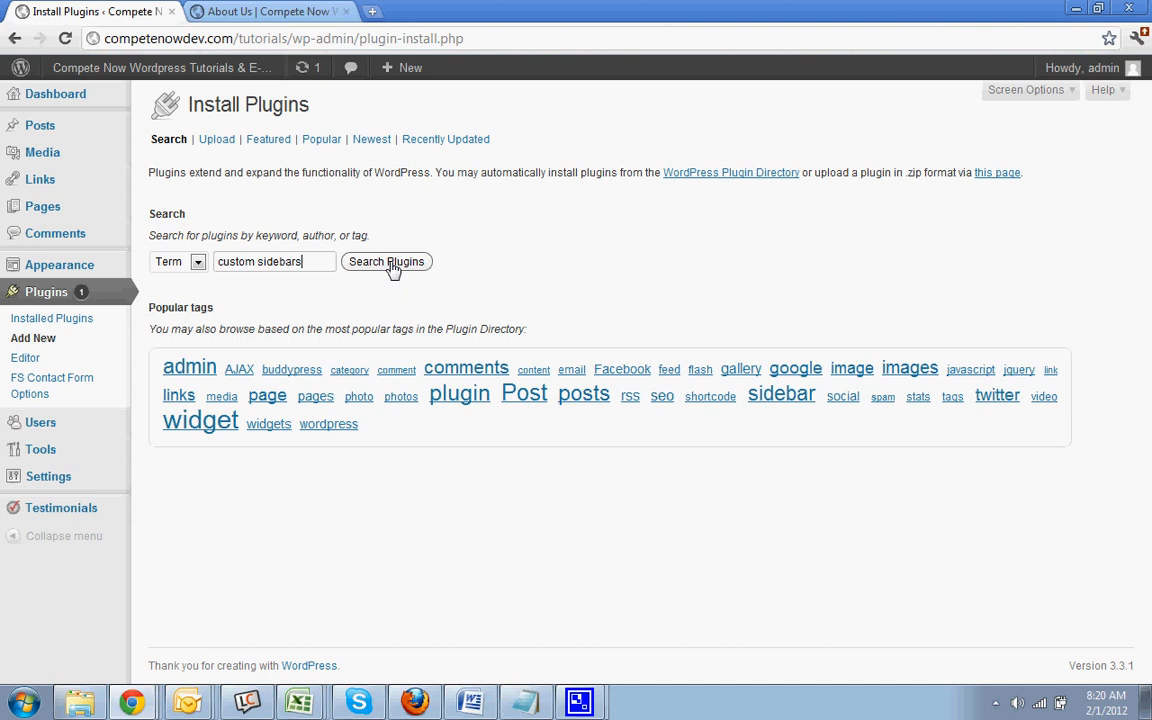
pyautogui.click(386, 261)
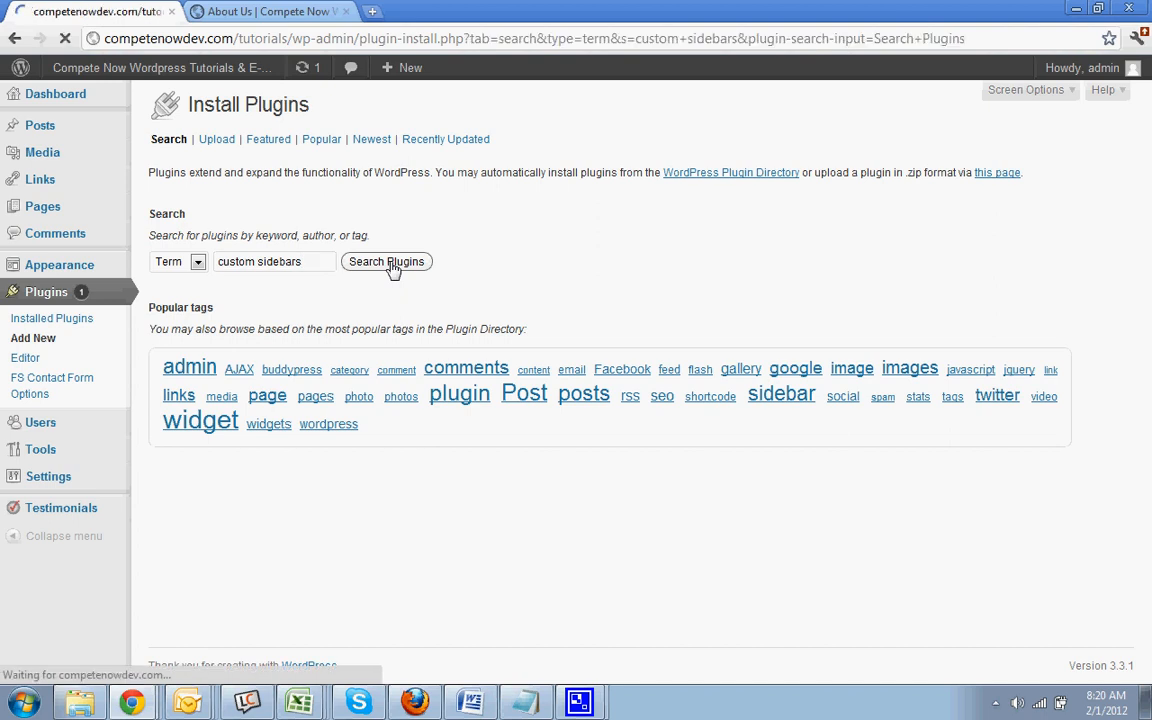
pyautogui.click(386, 261)
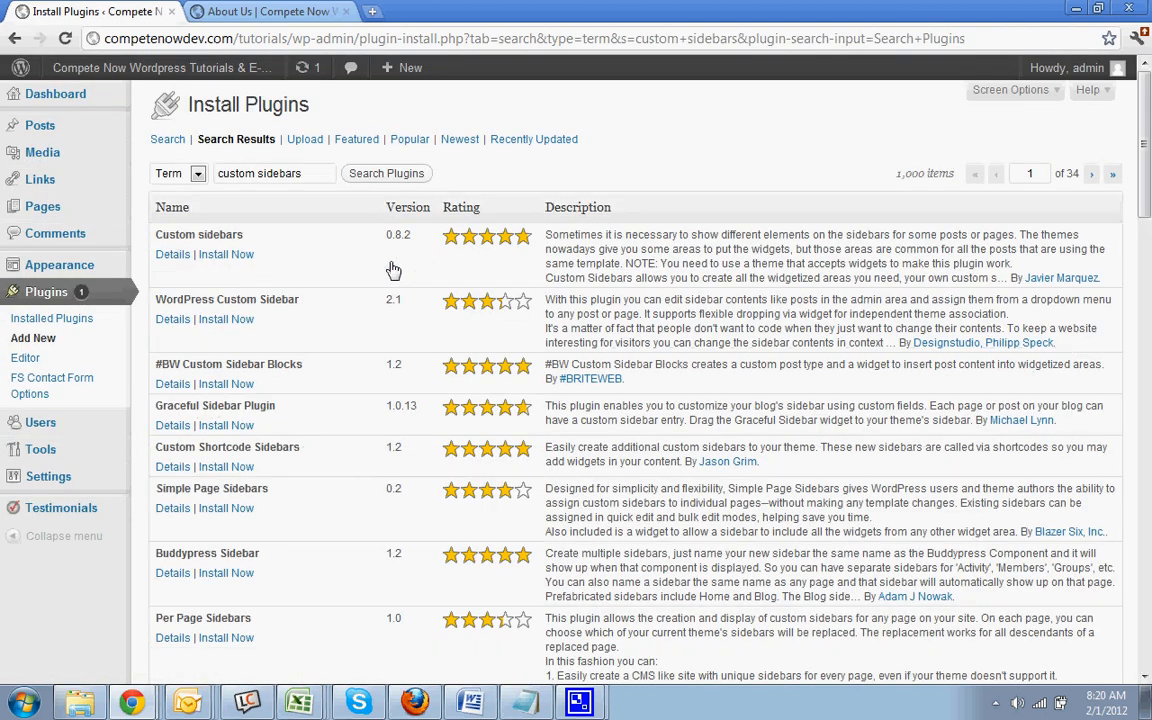
pyautogui.moveTo(315, 293)
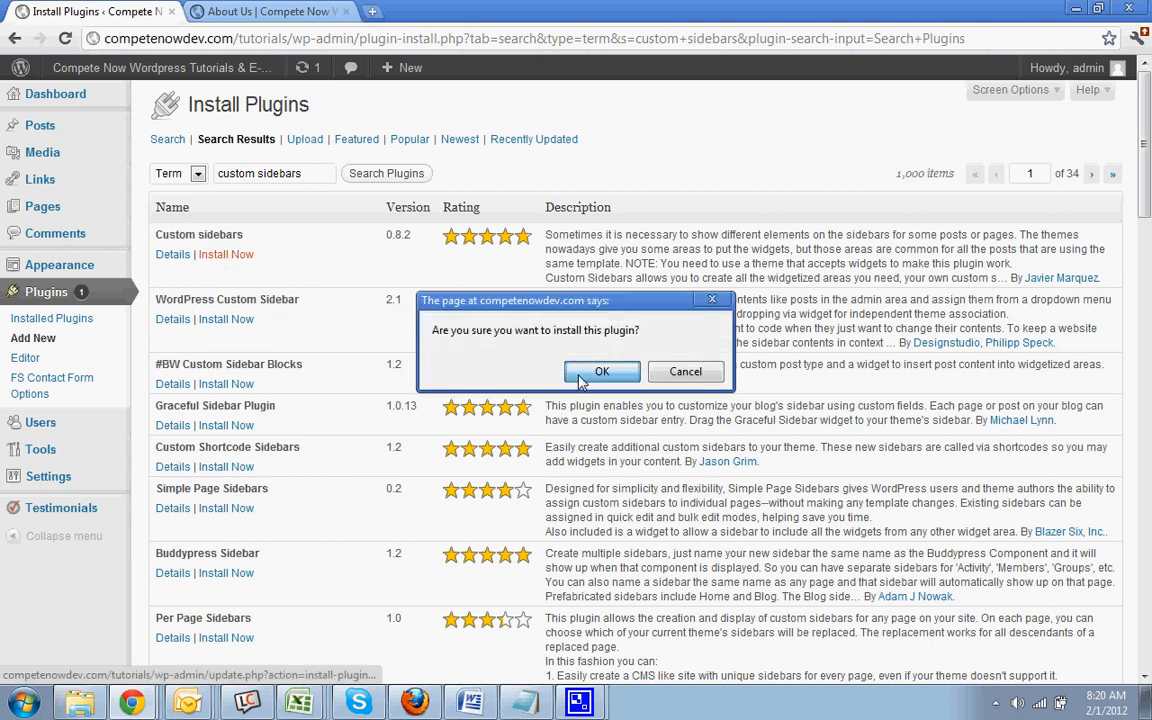
# Install the Custom sidebars 0.8.2 plugin, confirm the prompt, and activate it
pyautogui.click(601, 371)
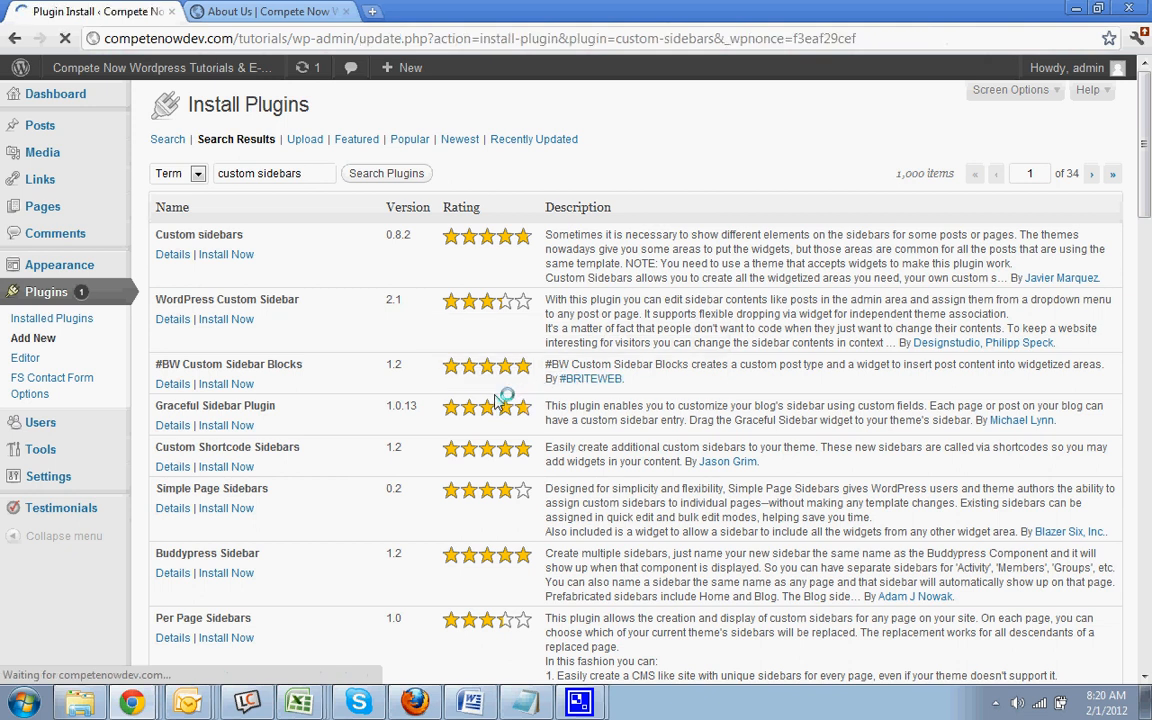
pyautogui.click(226, 254)
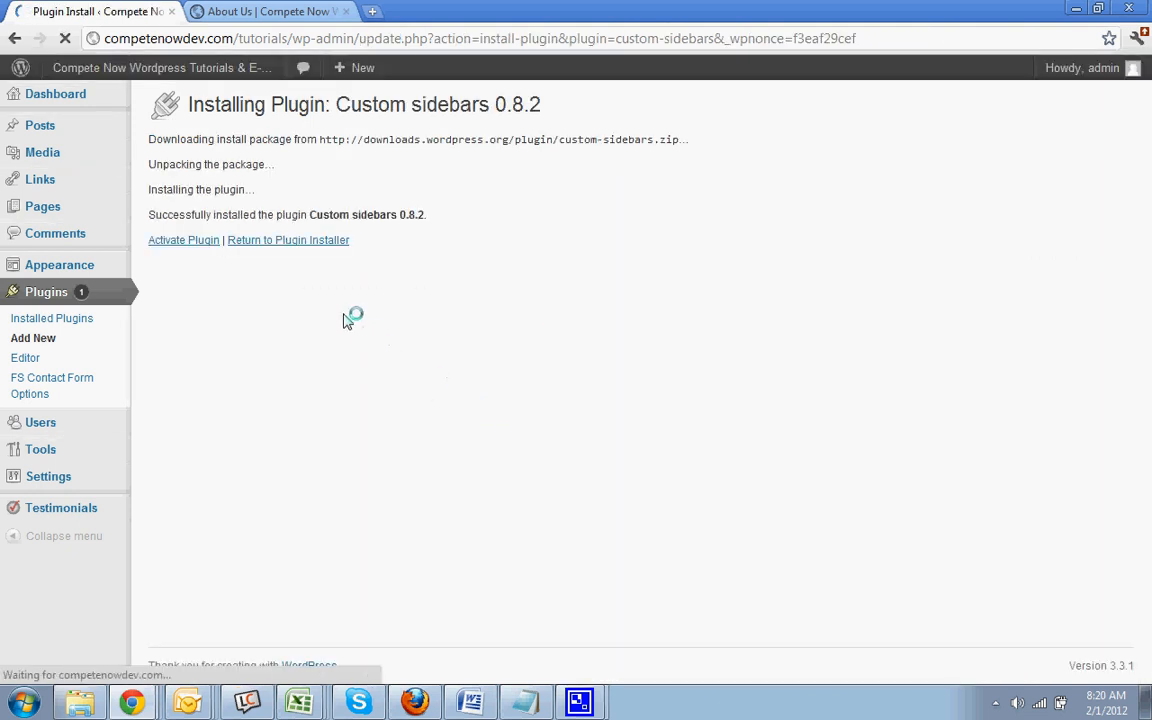
pyautogui.moveTo(415, 350)
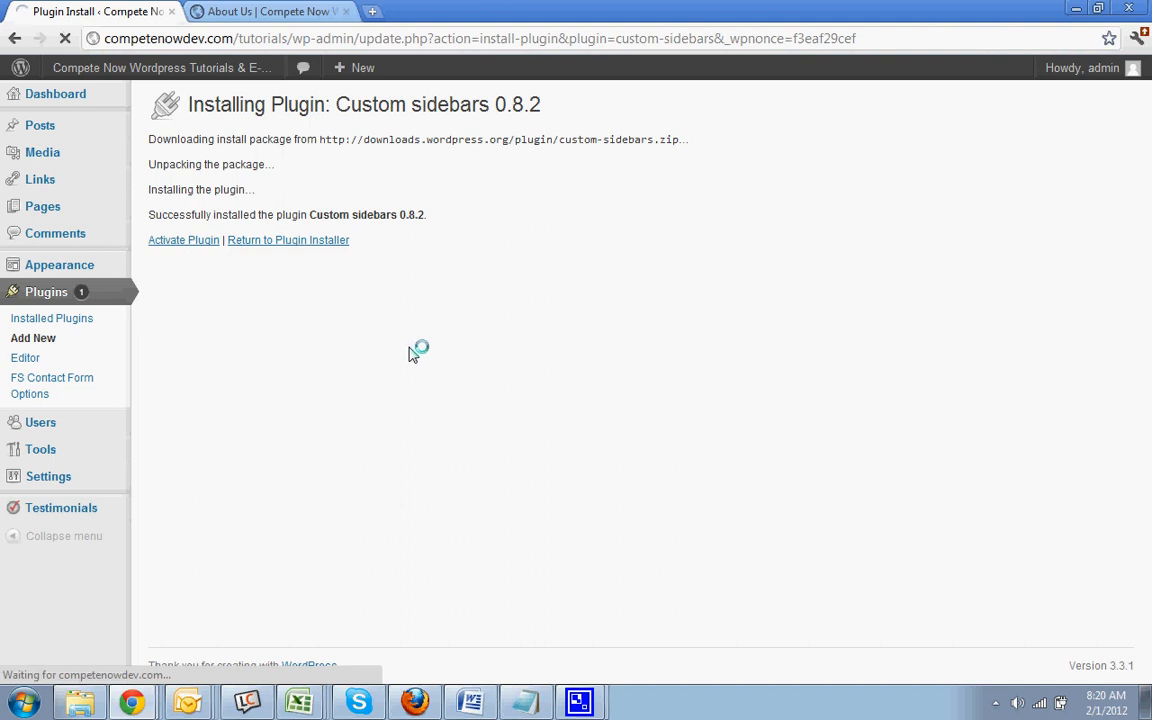
pyautogui.click(183, 240)
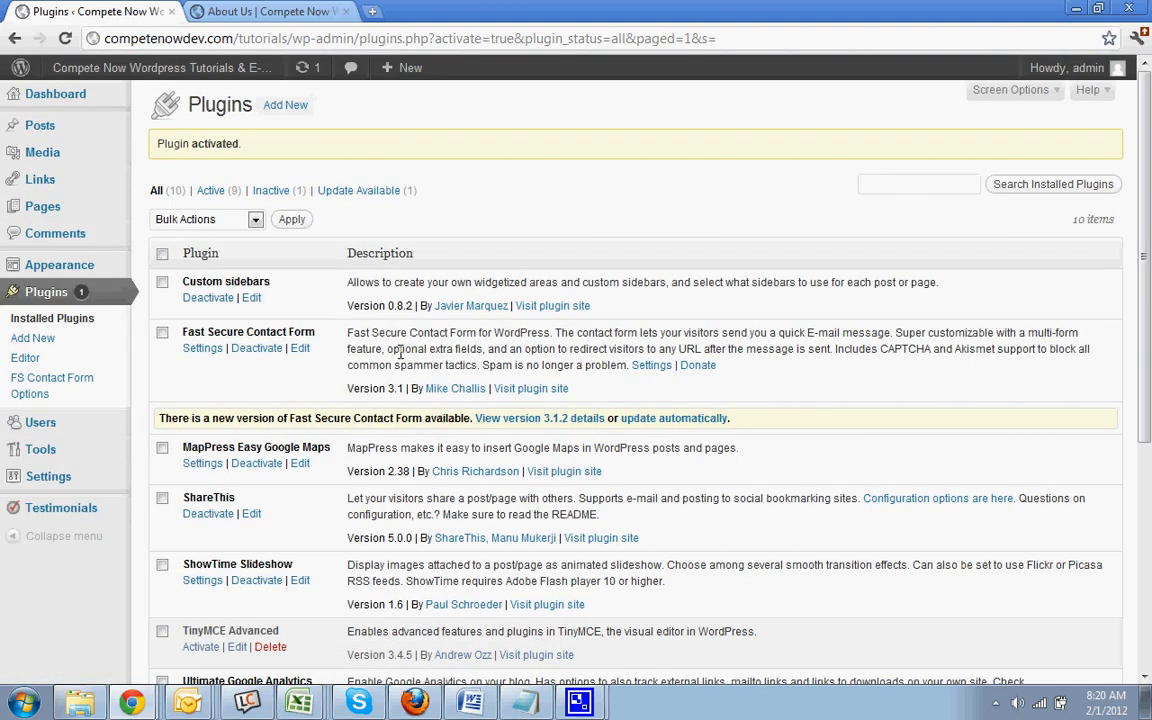
pyautogui.moveTo(59, 264)
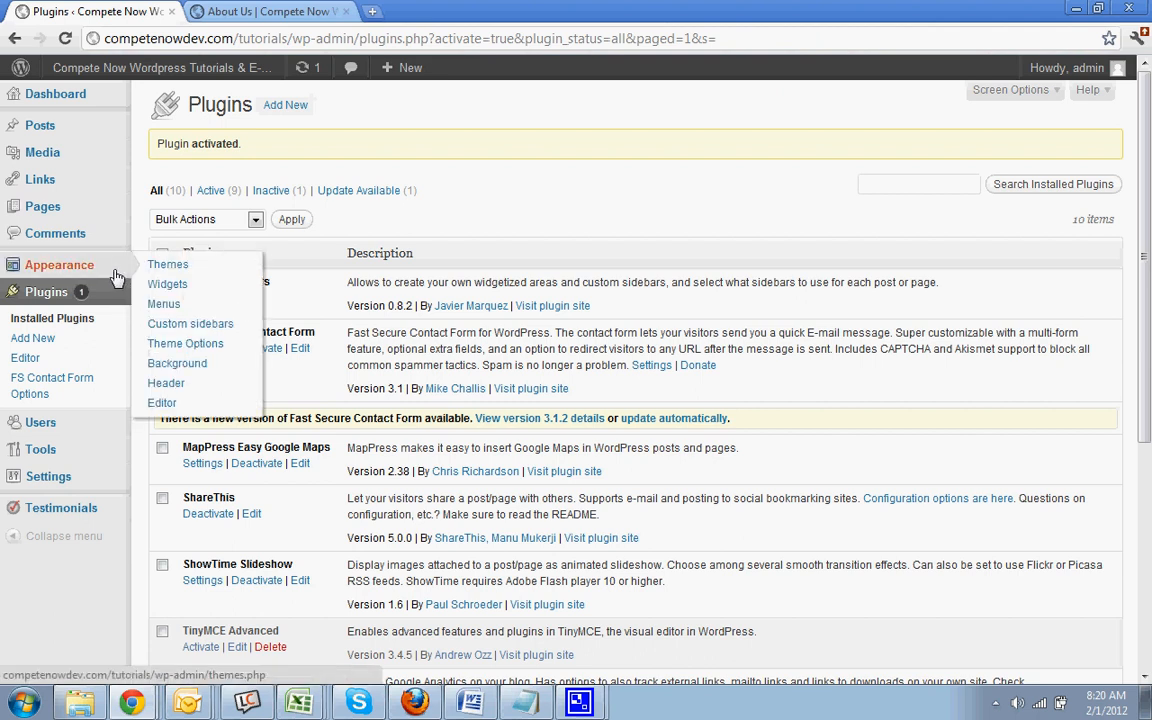
# Go to Appearance > Custom sidebars to reach the plugin's settings page
pyautogui.click(190, 323)
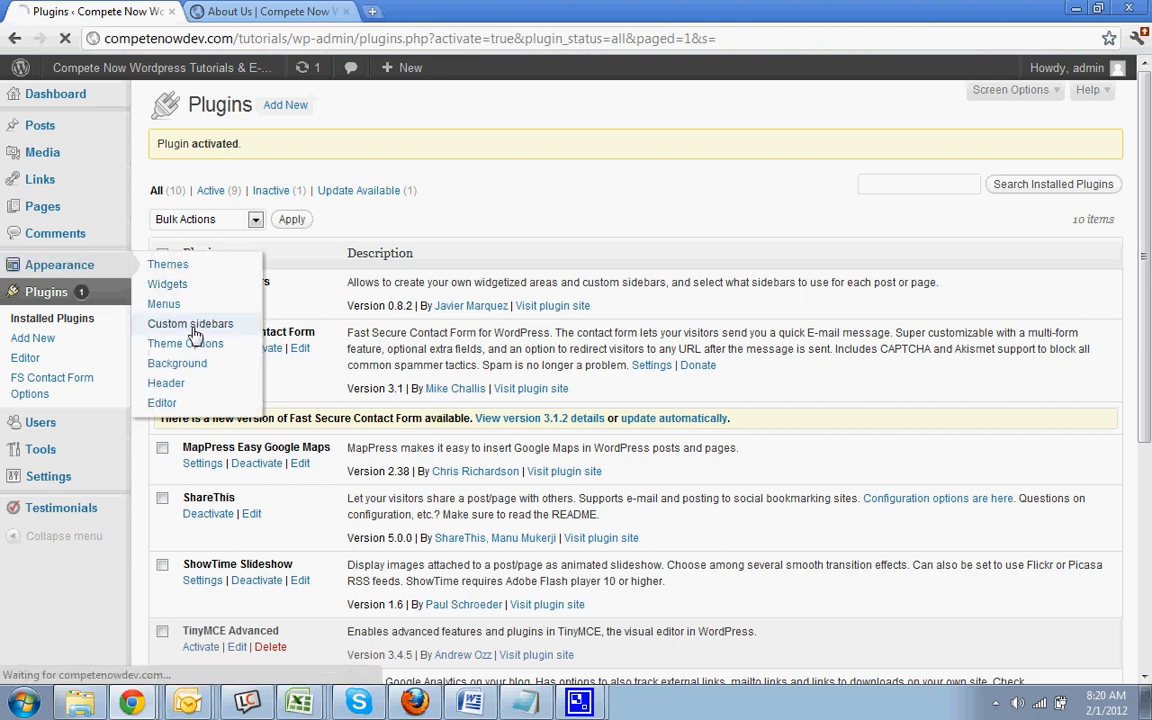
pyautogui.click(190, 323)
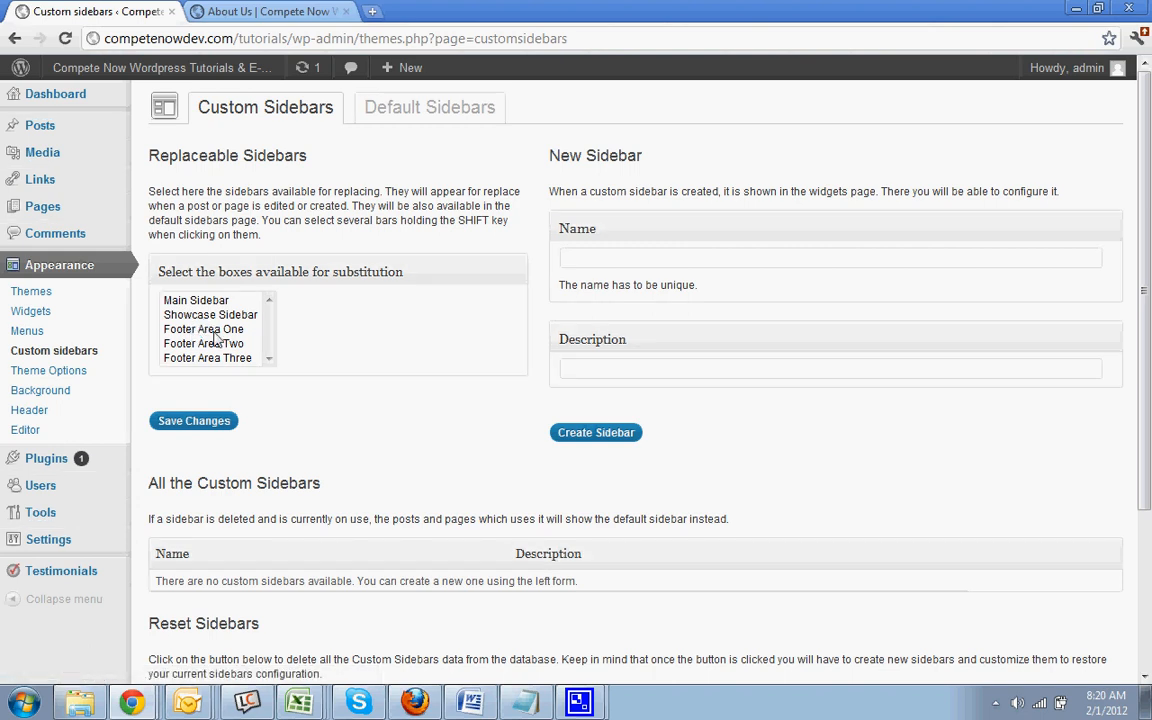
pyautogui.moveTo(555, 308)
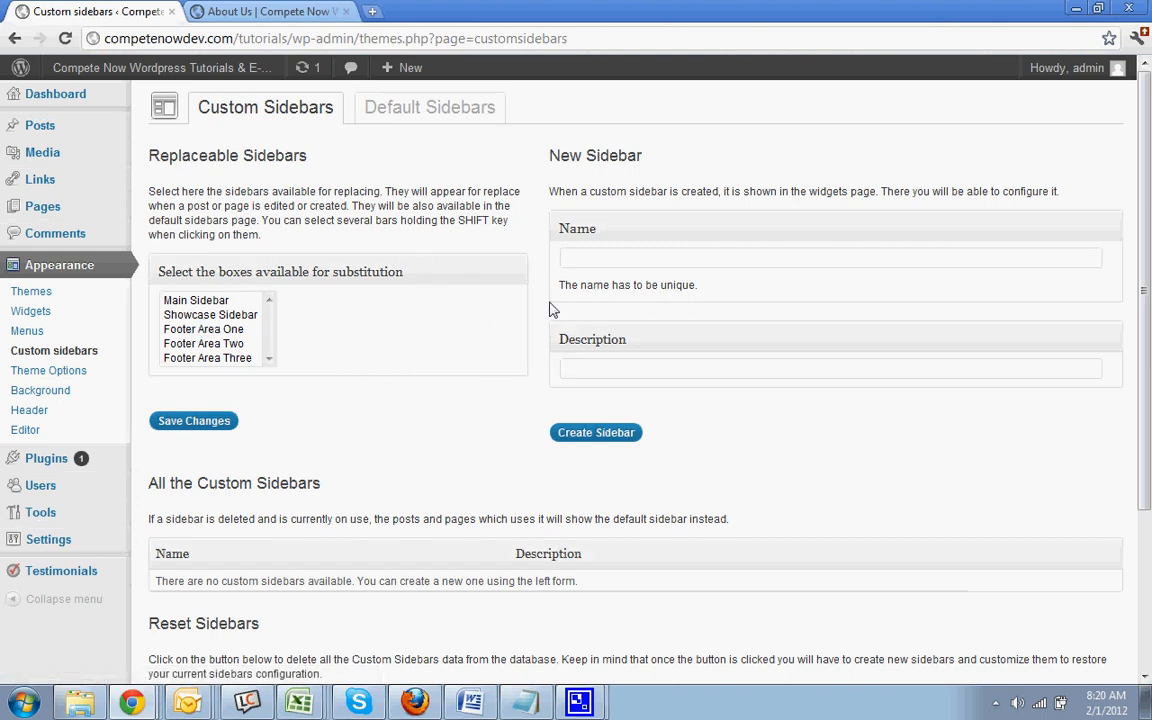
pyautogui.moveTo(393, 272)
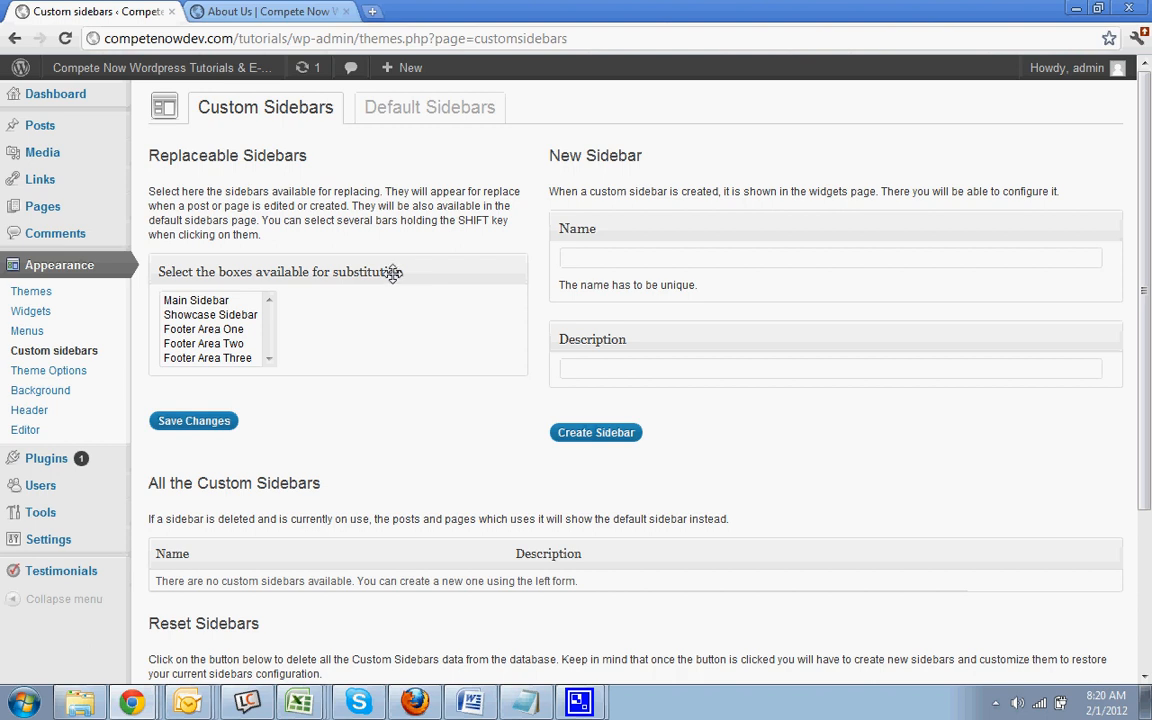
pyautogui.moveTo(224, 358)
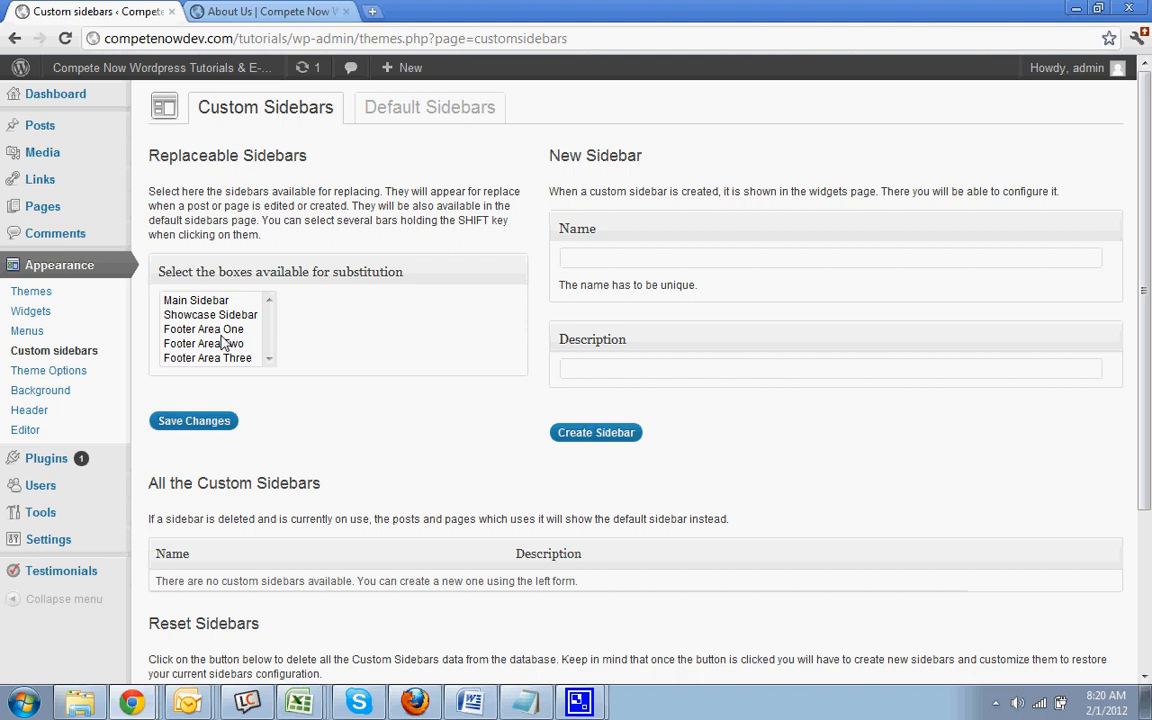
pyautogui.moveTo(197, 303)
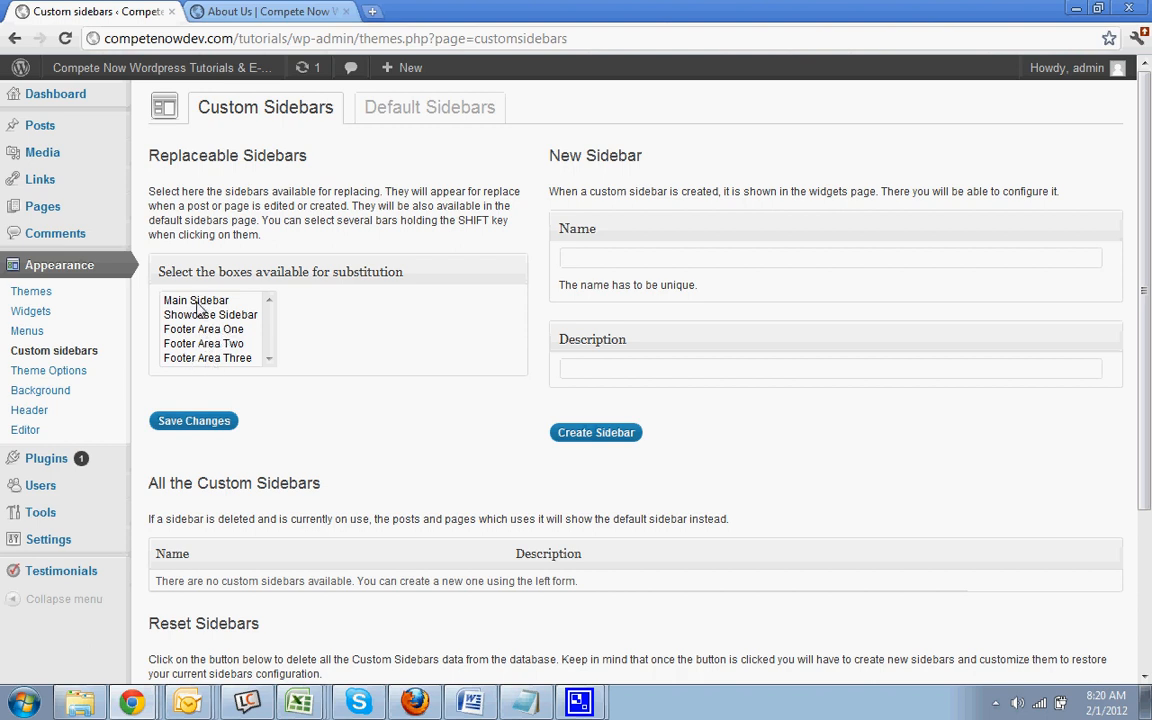
# Select Main Sidebar and Showcase Sidebar as replaceable sidebars and save the settings
pyautogui.click(196, 300)
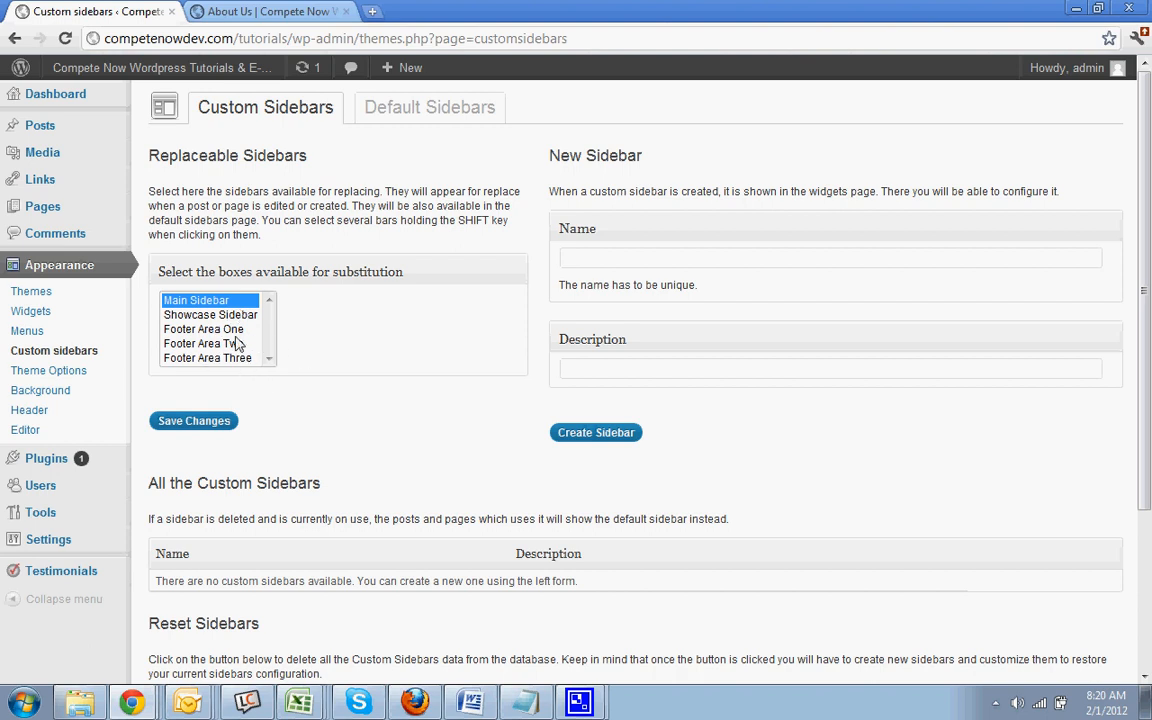
pyautogui.click(210, 314)
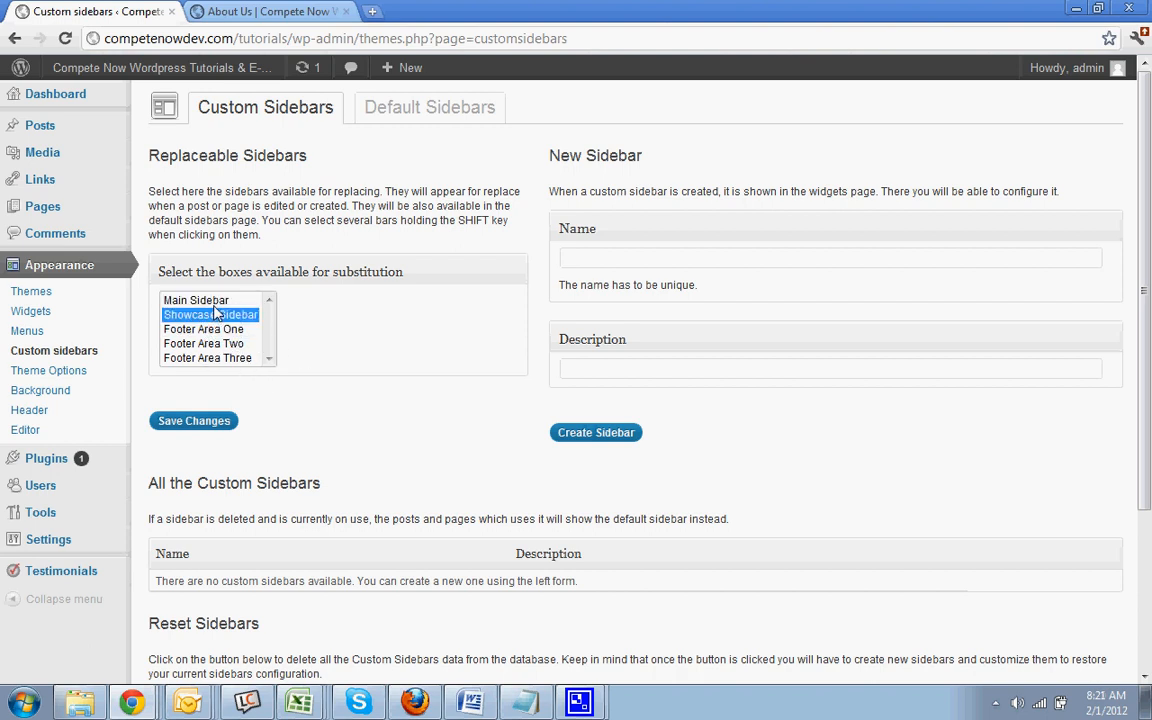
pyautogui.click(196, 300)
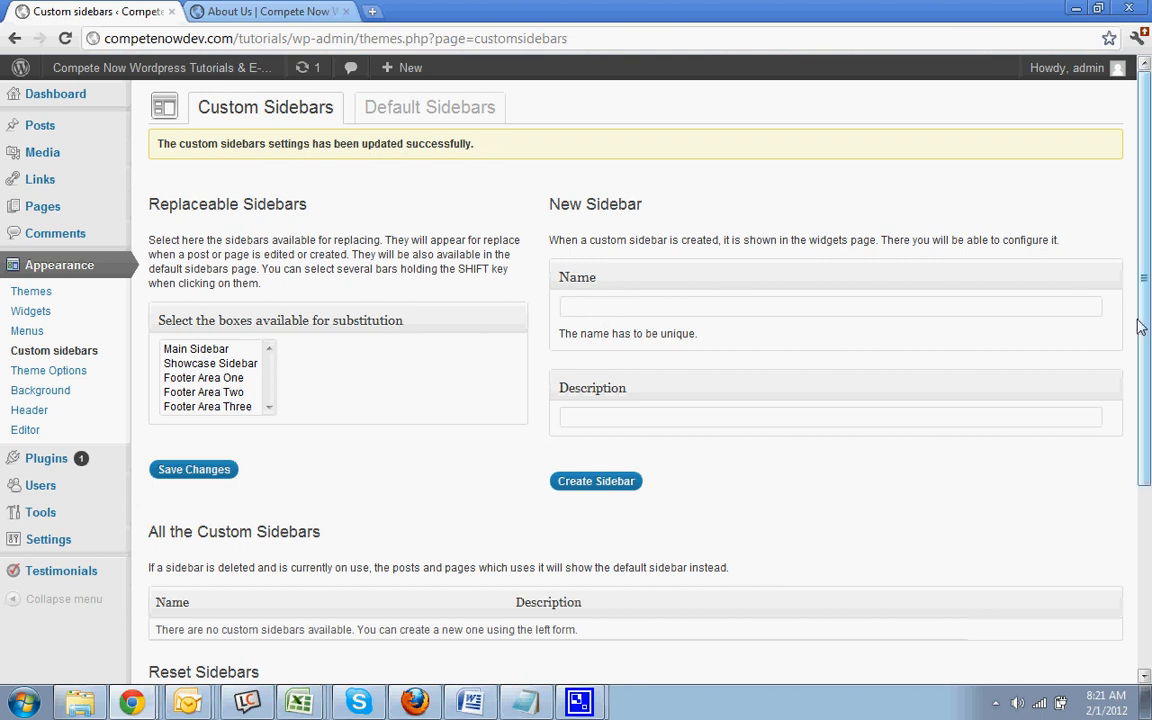
# Create a new sidebar named 'About Us' with the description 'about-us'
pyautogui.write('About')
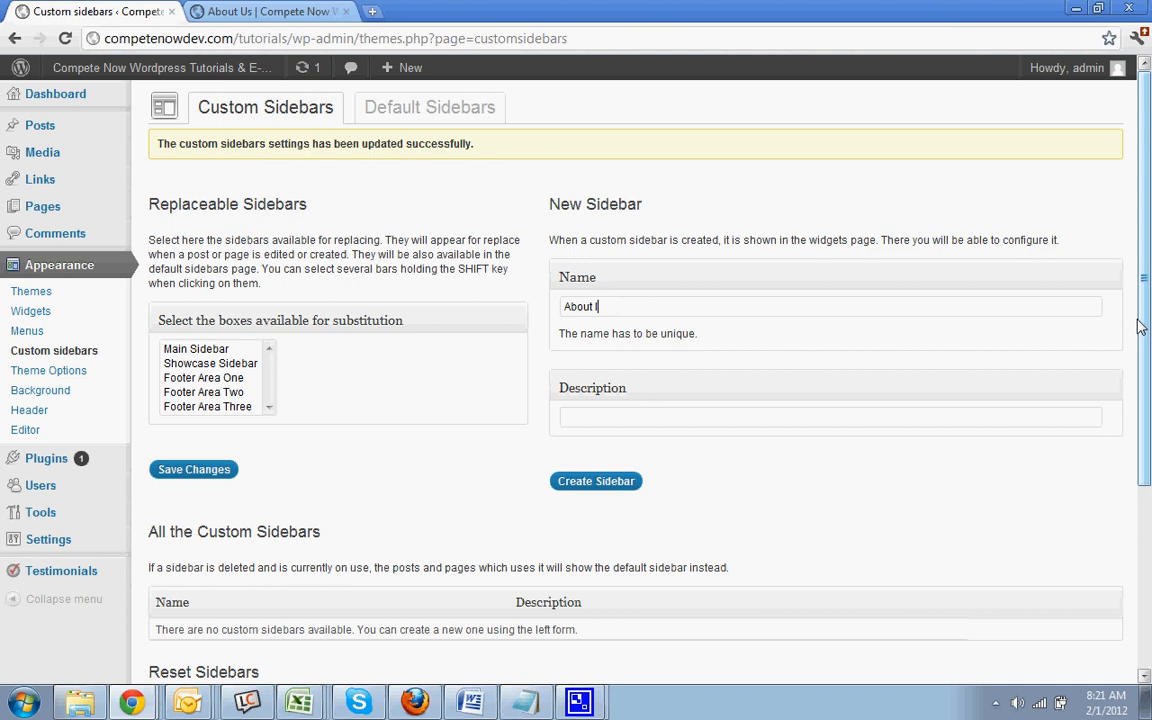
pyautogui.write('Us')
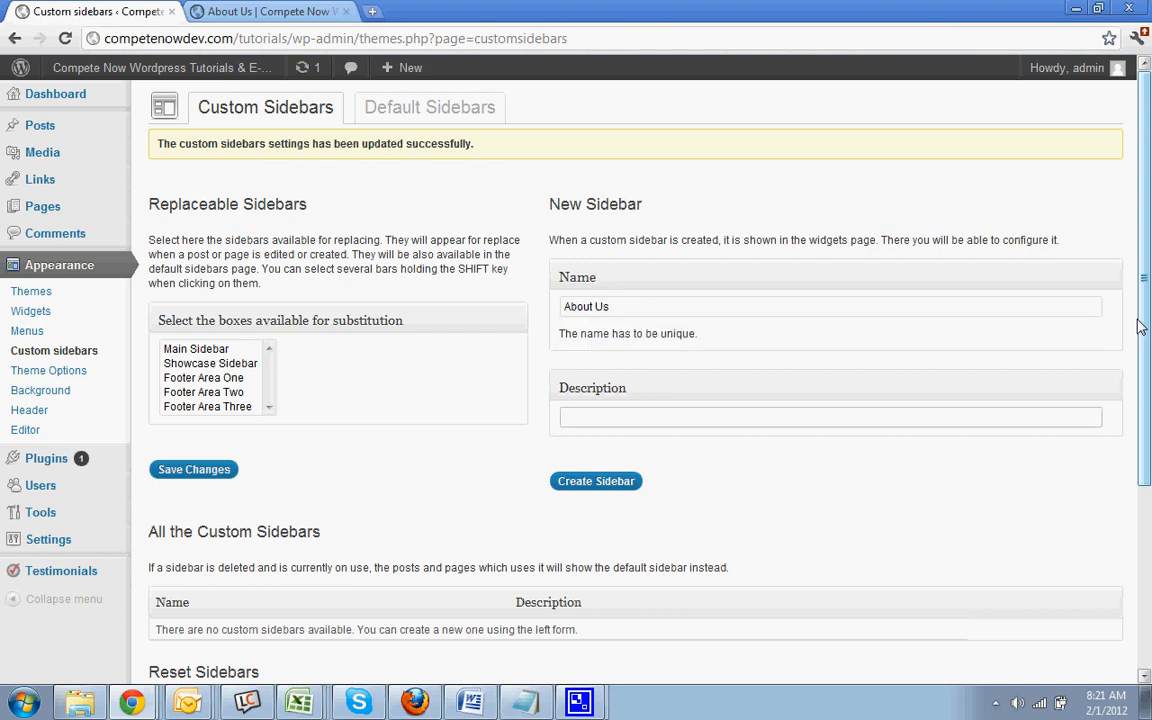
pyautogui.write('about-us')
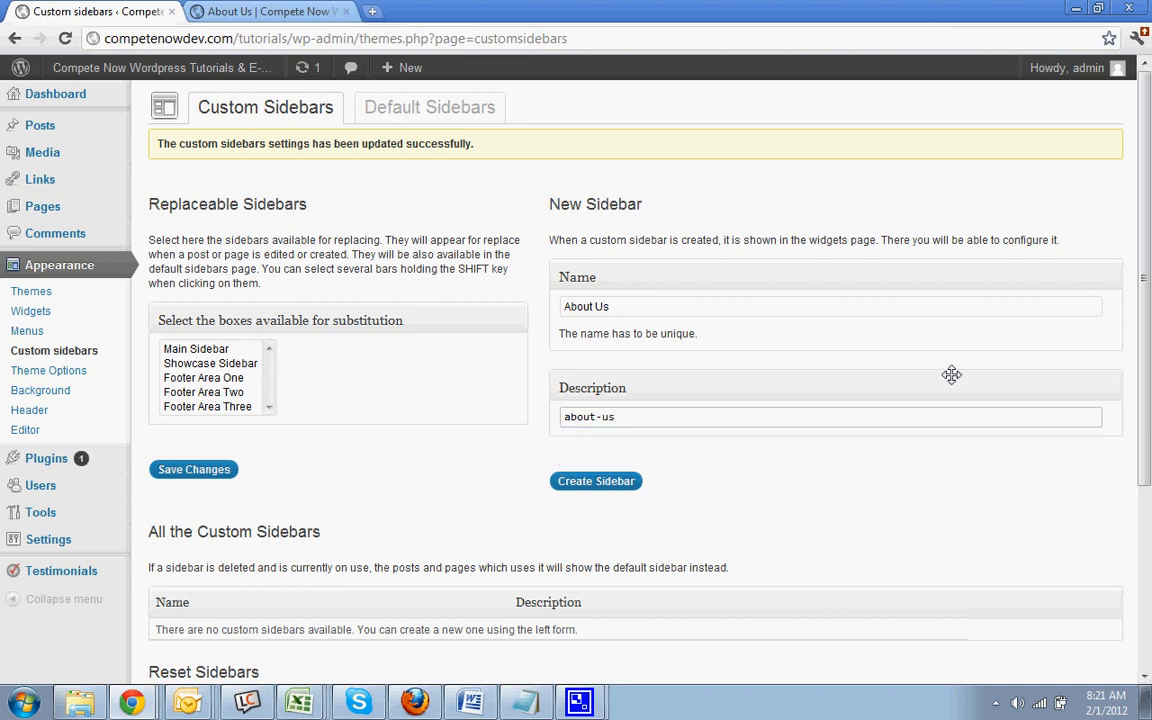
pyautogui.click(595, 481)
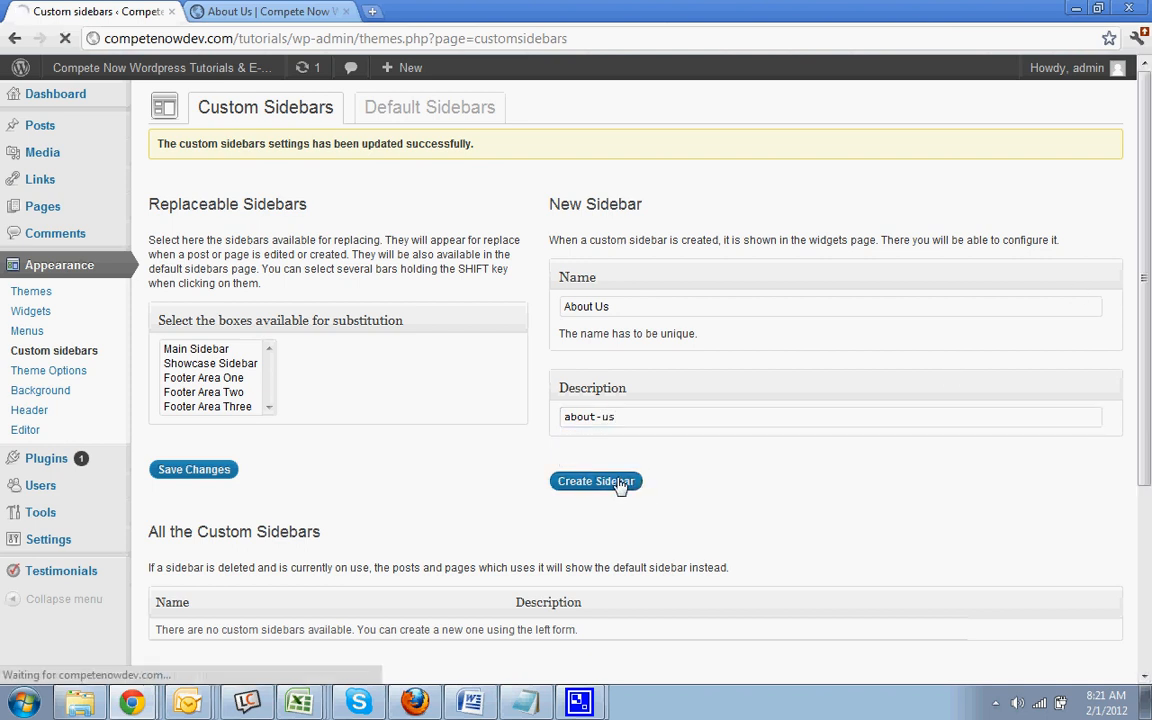
pyautogui.click(595, 481)
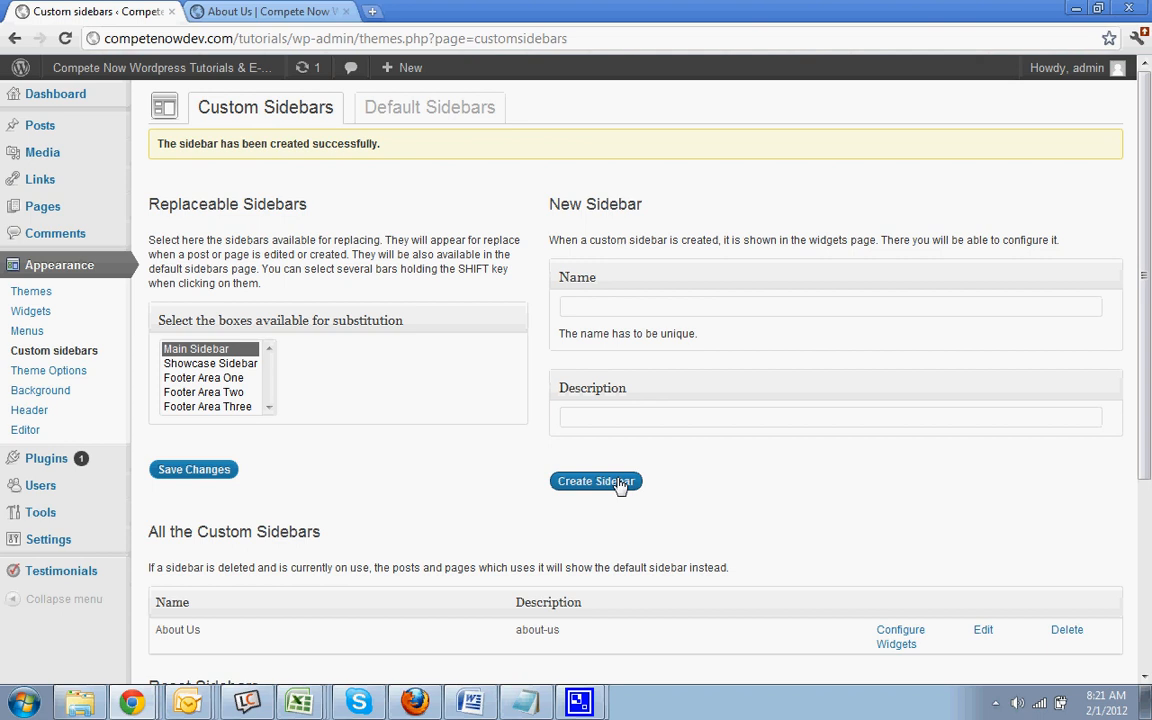
pyautogui.click(30, 311)
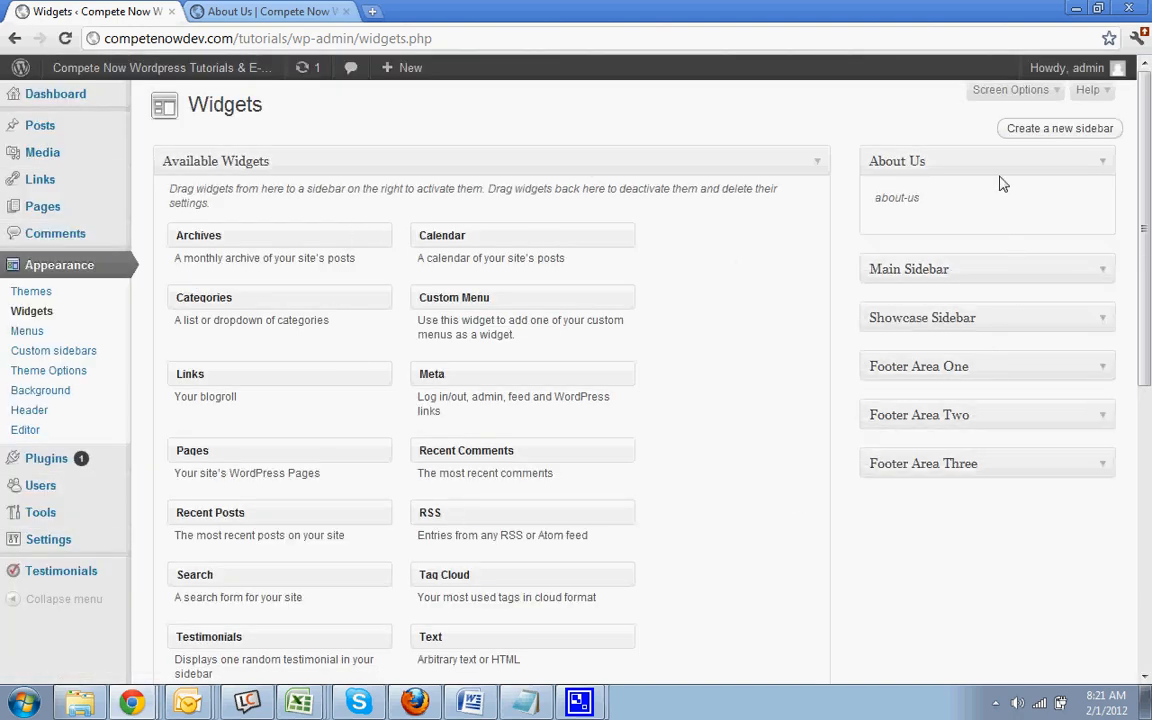
pyautogui.moveTo(947, 172)
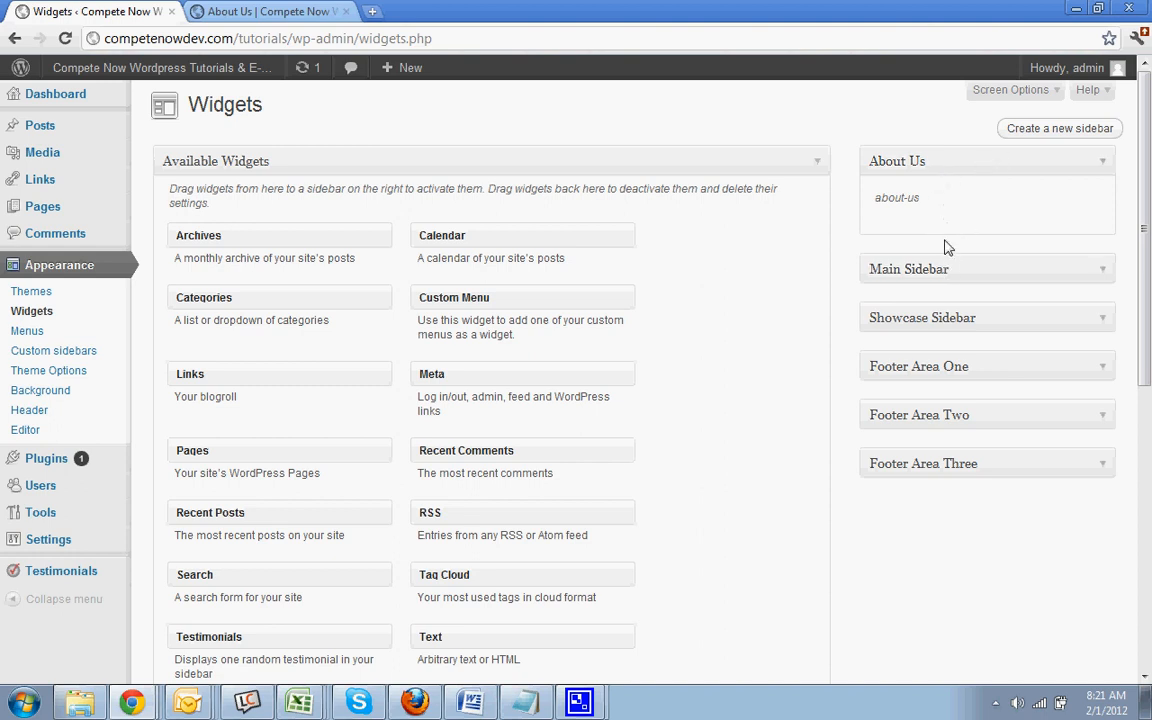
# Add a Custom Menu widget using the About Page Sub menu to the About Us sidebar
pyautogui.click(1103, 268)
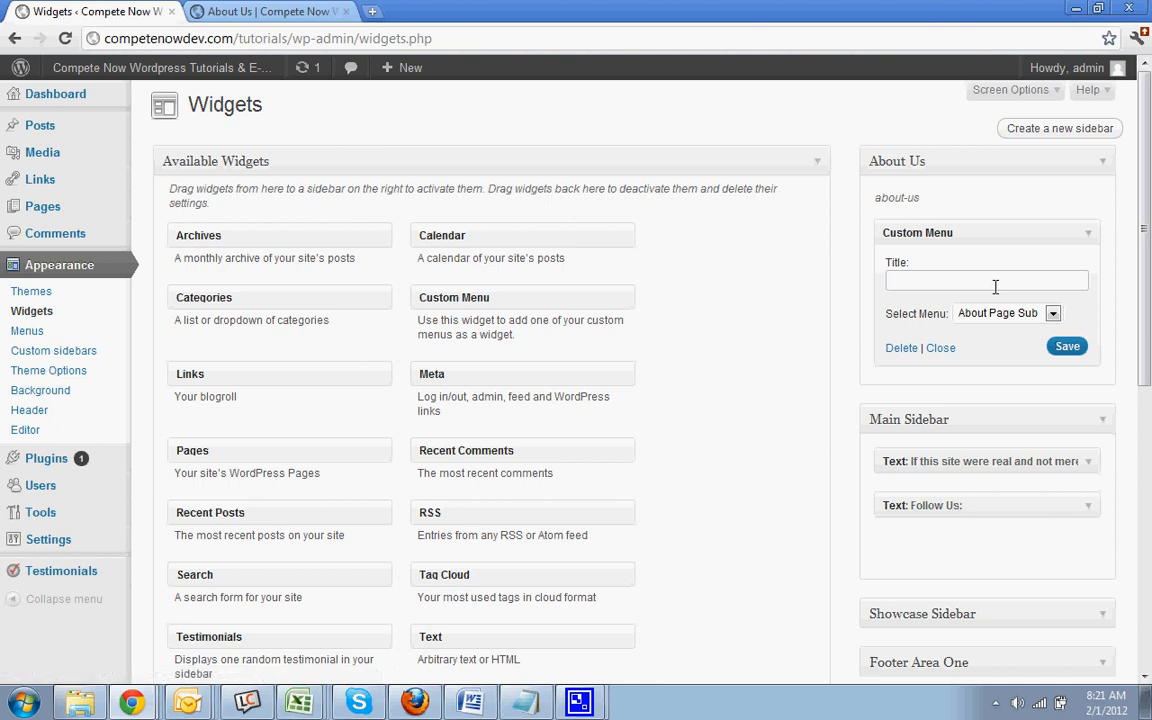
pyautogui.click(1052, 313)
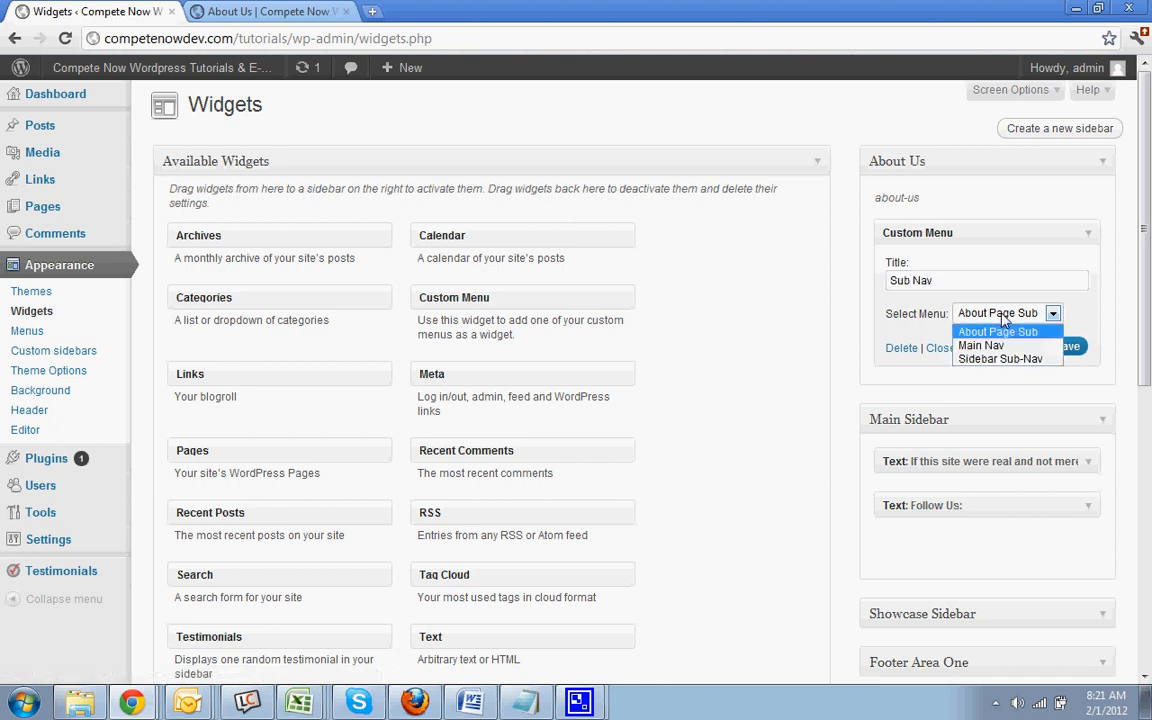
pyautogui.click(1000, 331)
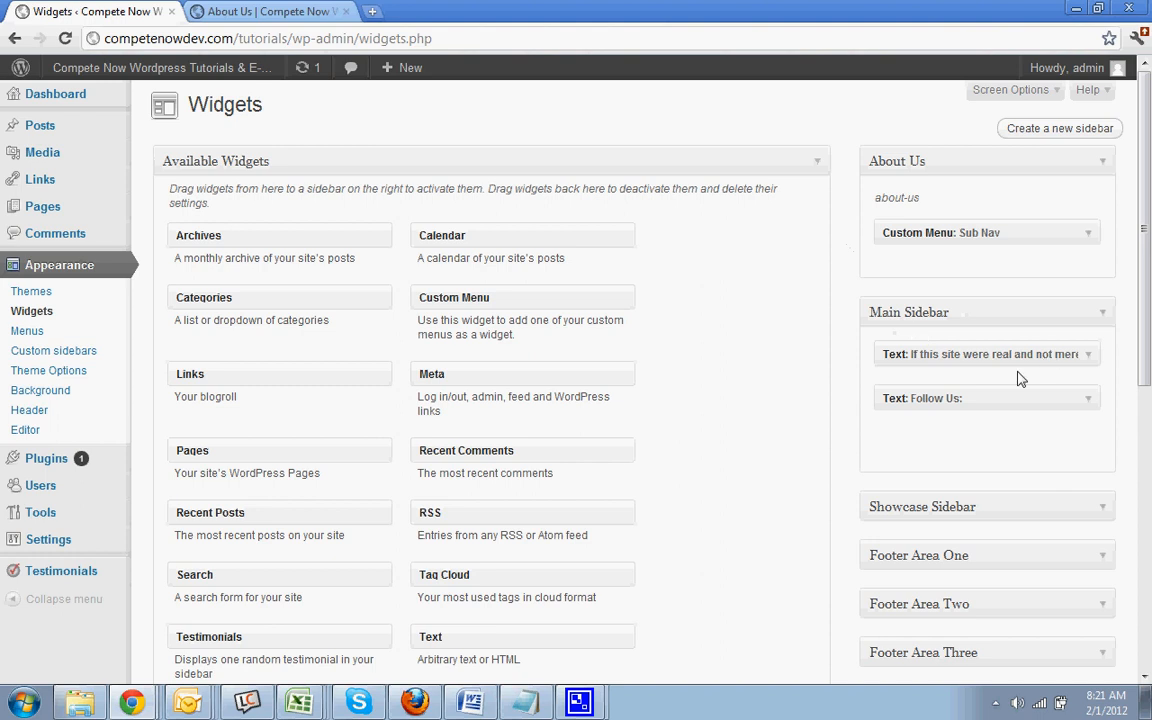
pyautogui.moveTo(679, 400)
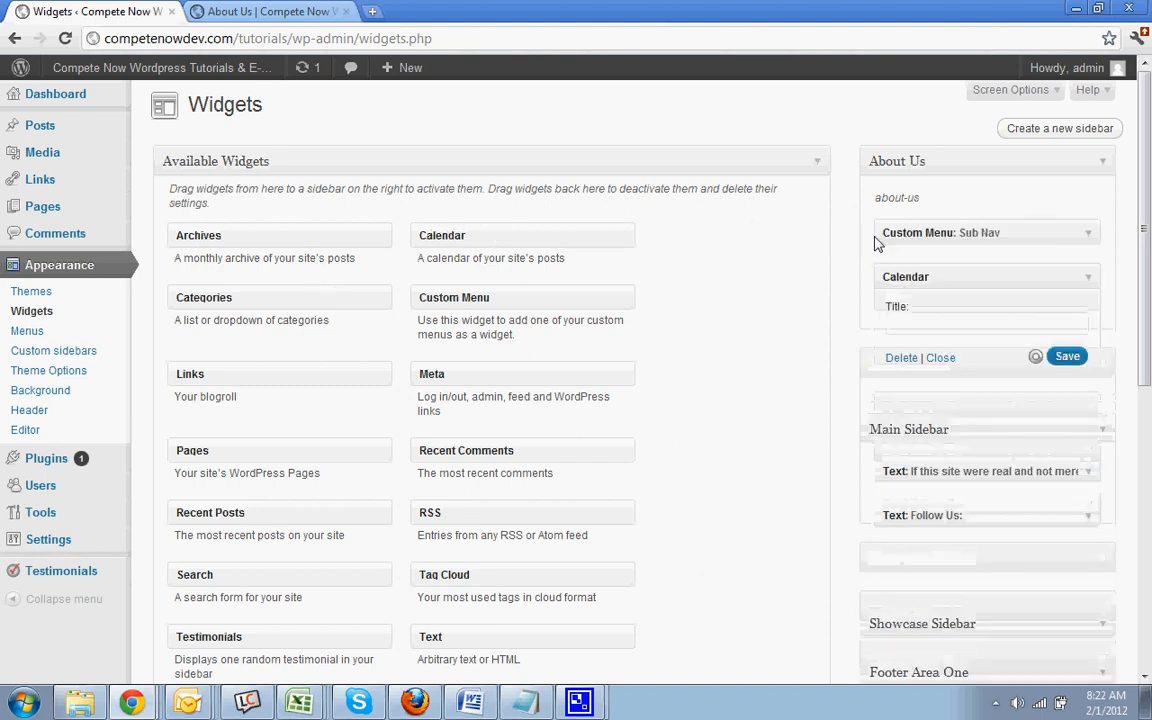
# Add a Calendar widget titled 'Calendar' to the About Us sidebar and save it
pyautogui.write('Cale')
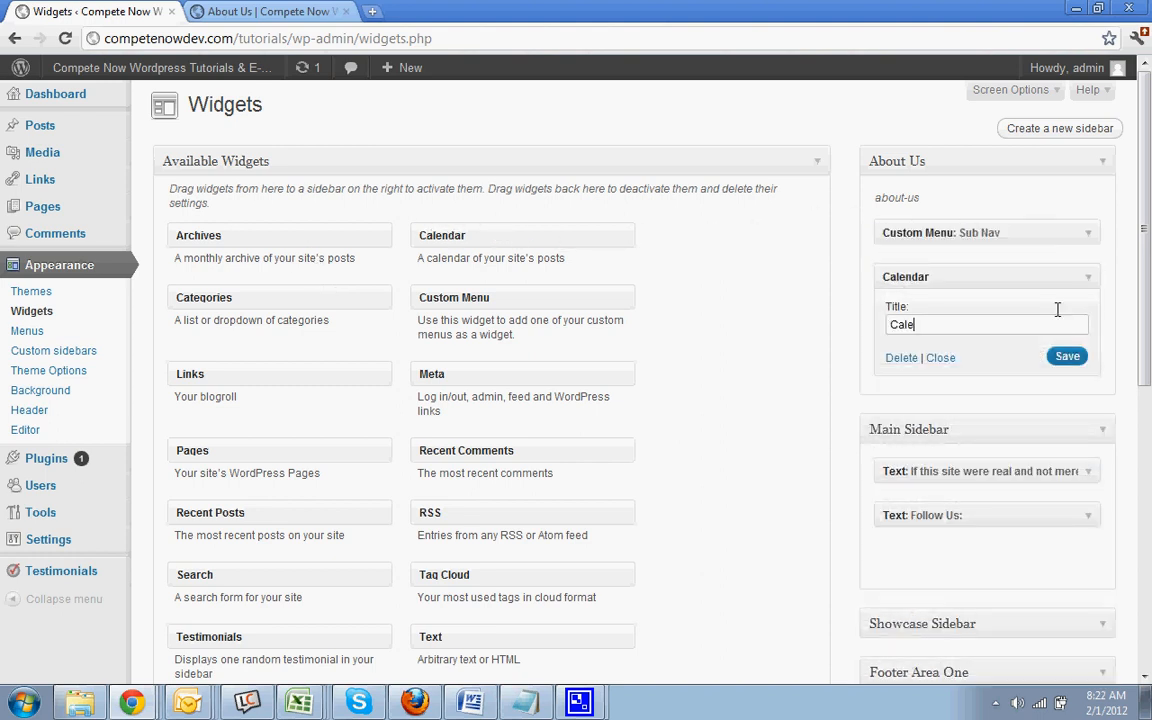
pyautogui.write('ndar')
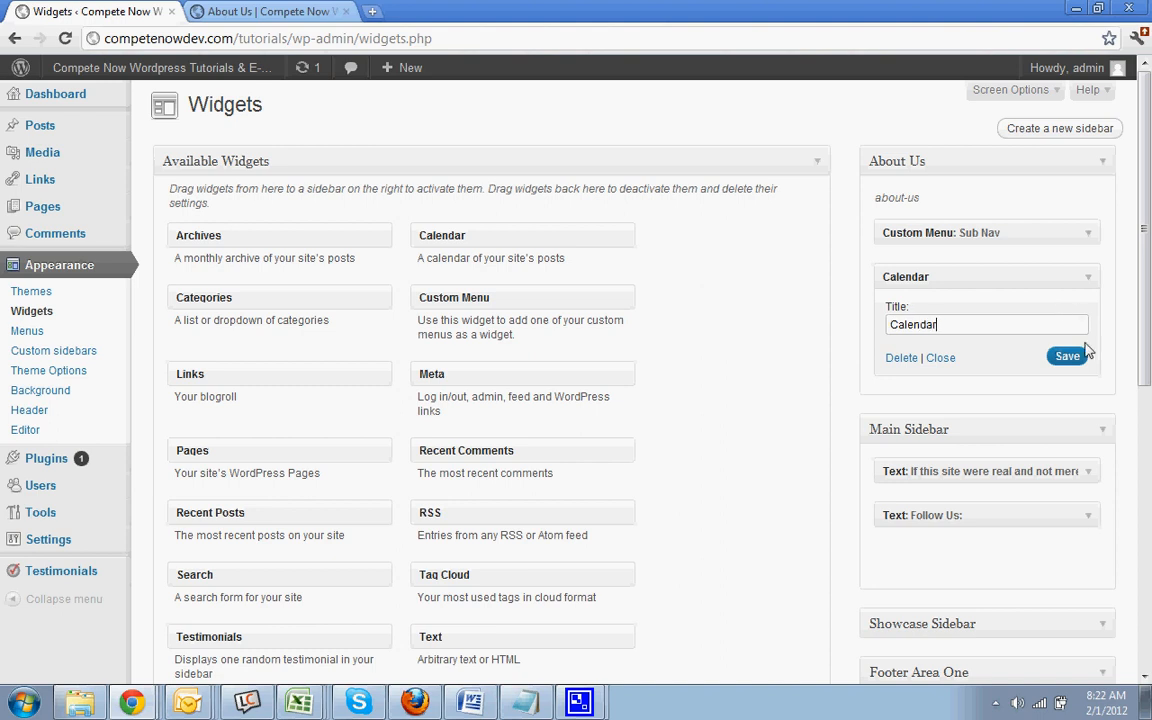
pyautogui.click(1088, 277)
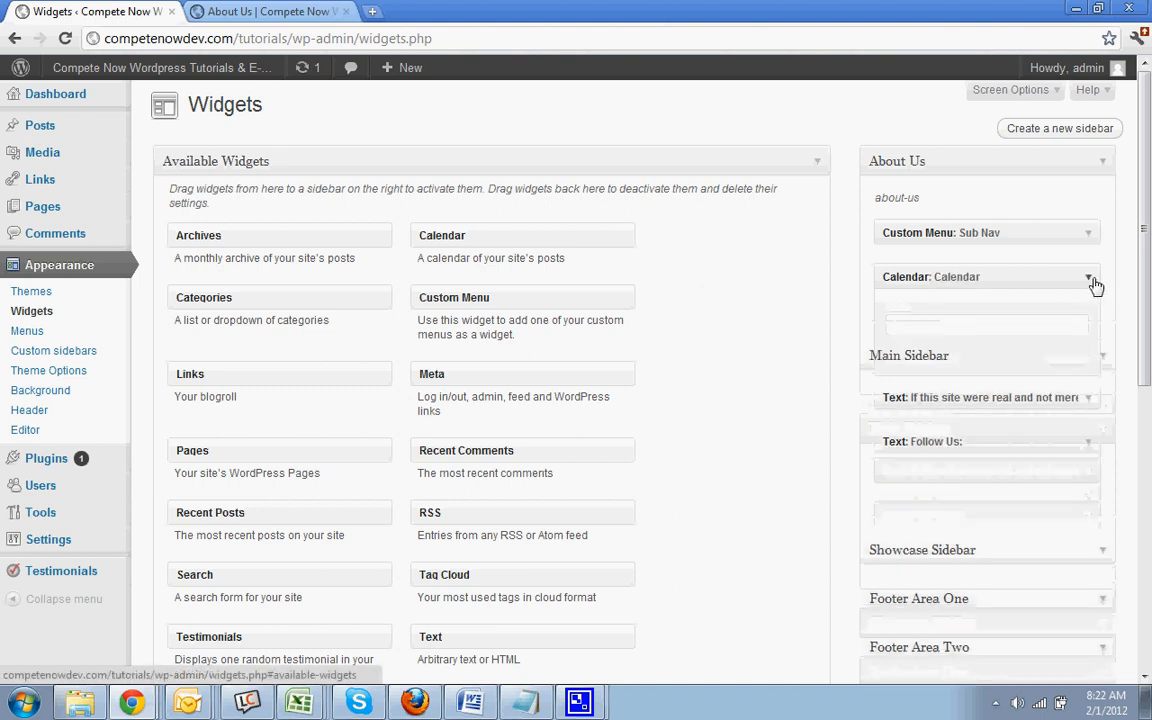
pyautogui.click(1089, 277)
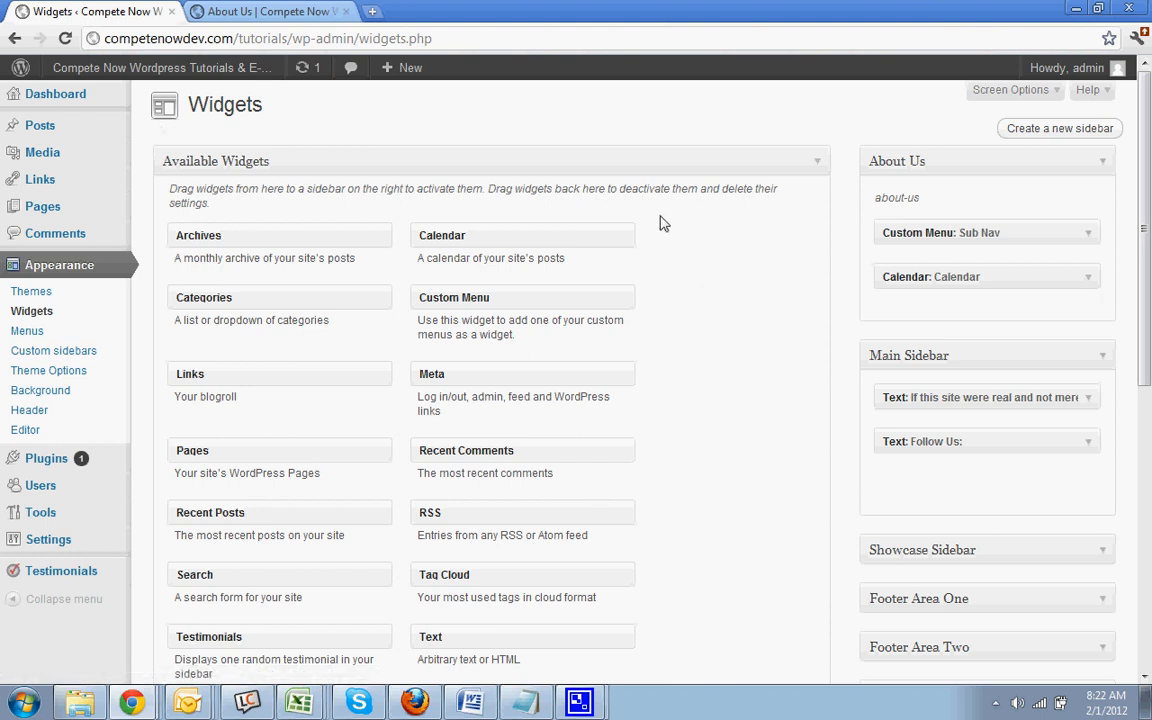
pyautogui.moveTo(42, 206)
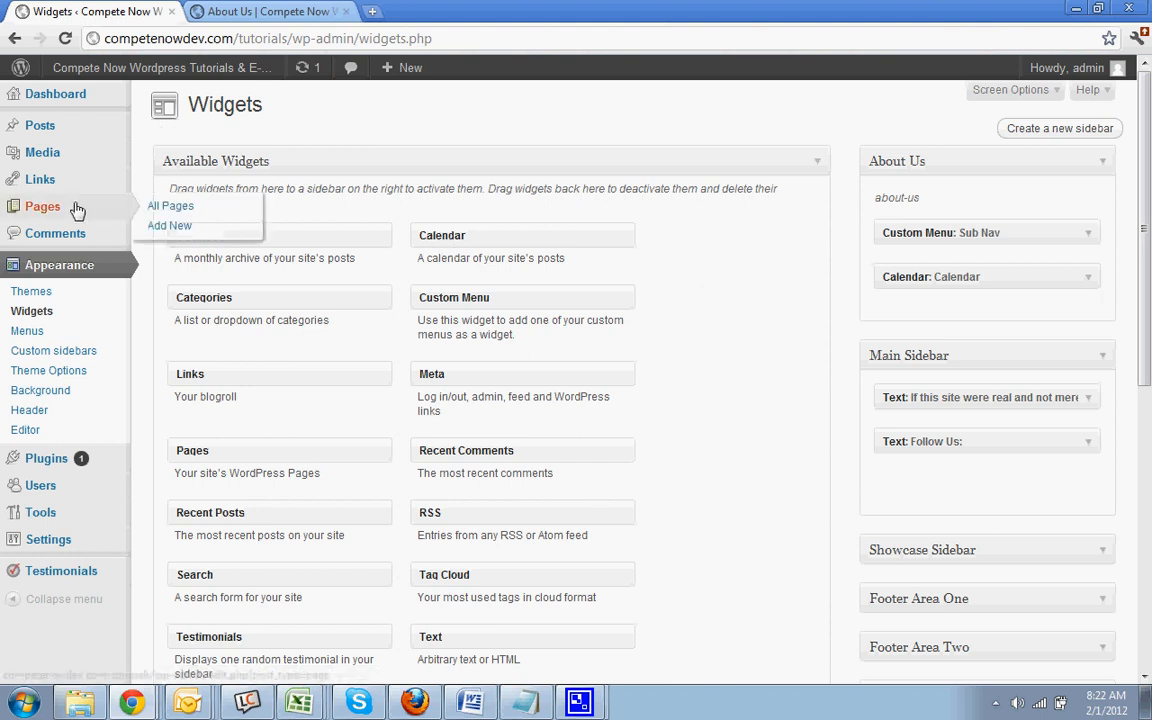
# Edit the About Us page, swap its Main Sidebar for the About Us sidebar, and update
pyautogui.click(170, 205)
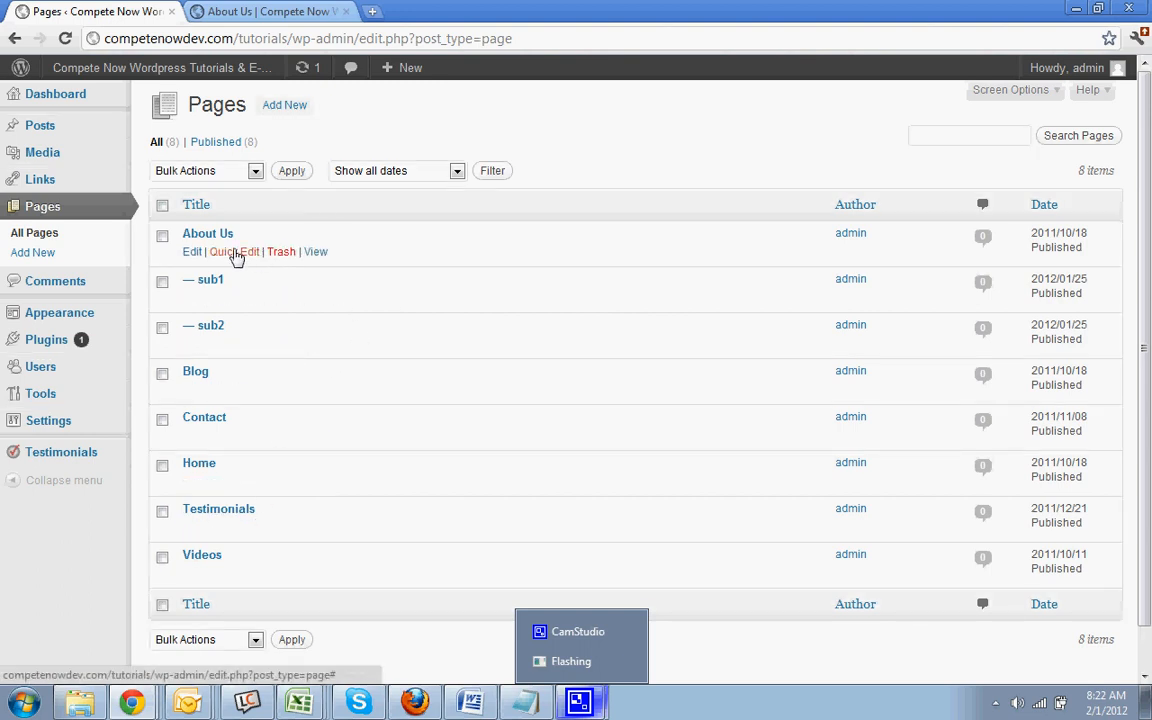
pyautogui.click(191, 251)
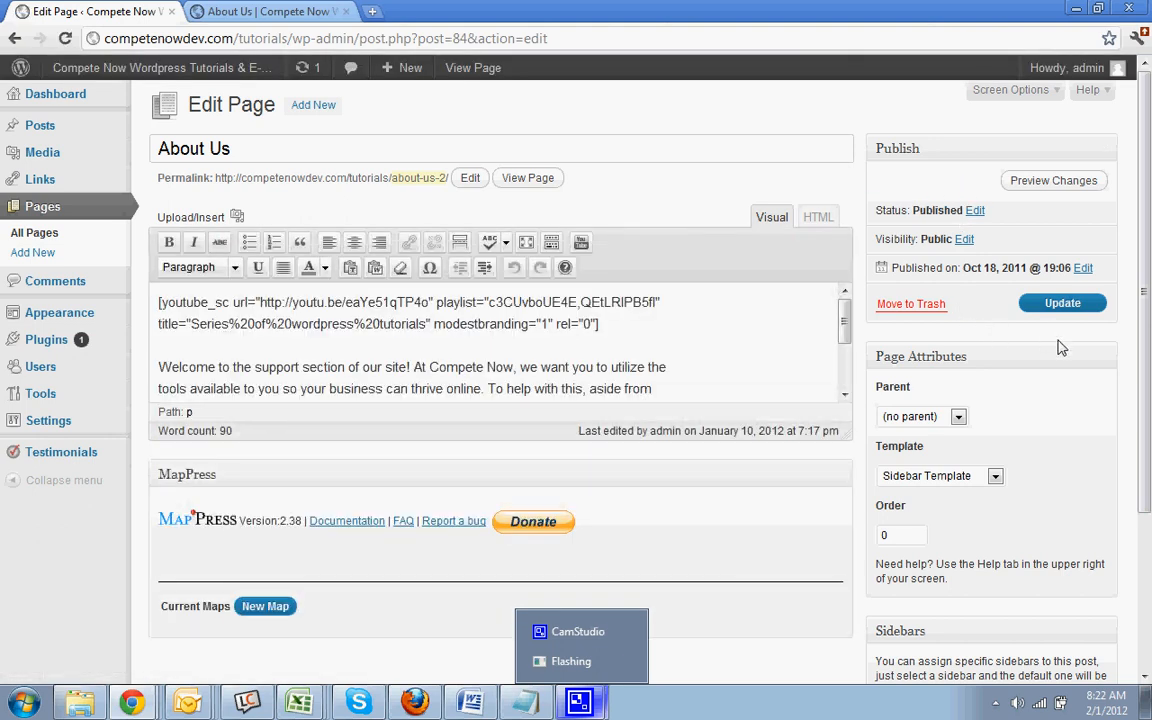
pyautogui.scroll(-3)
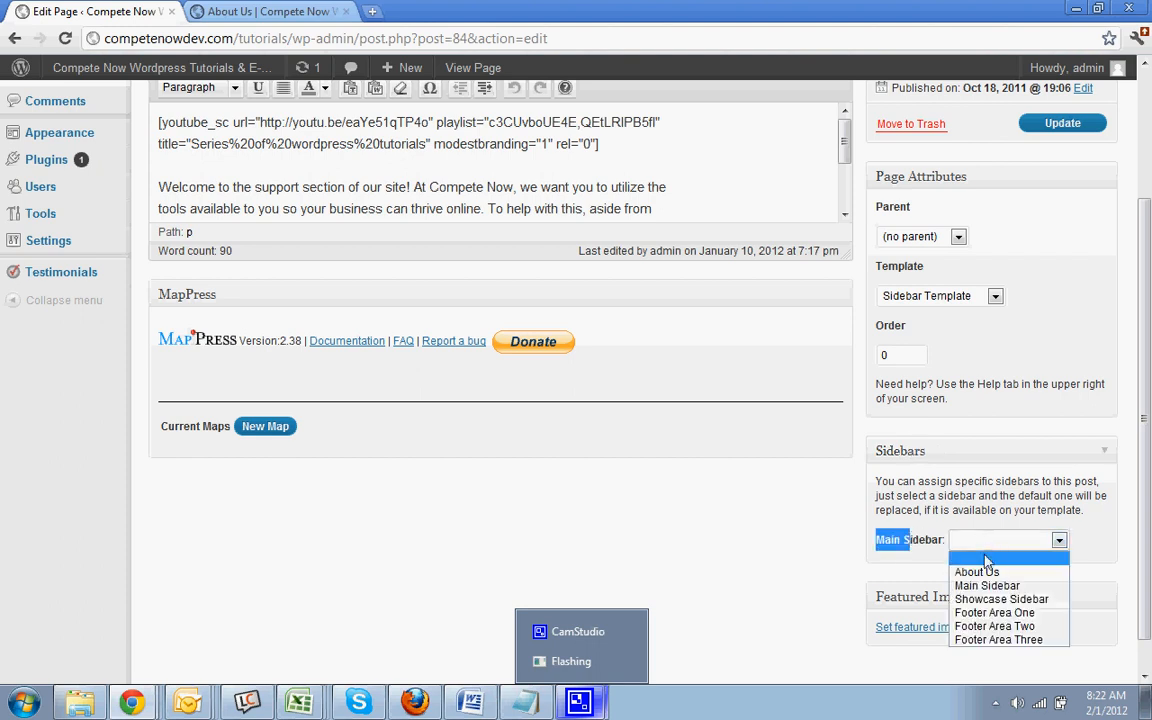
pyautogui.click(976, 571)
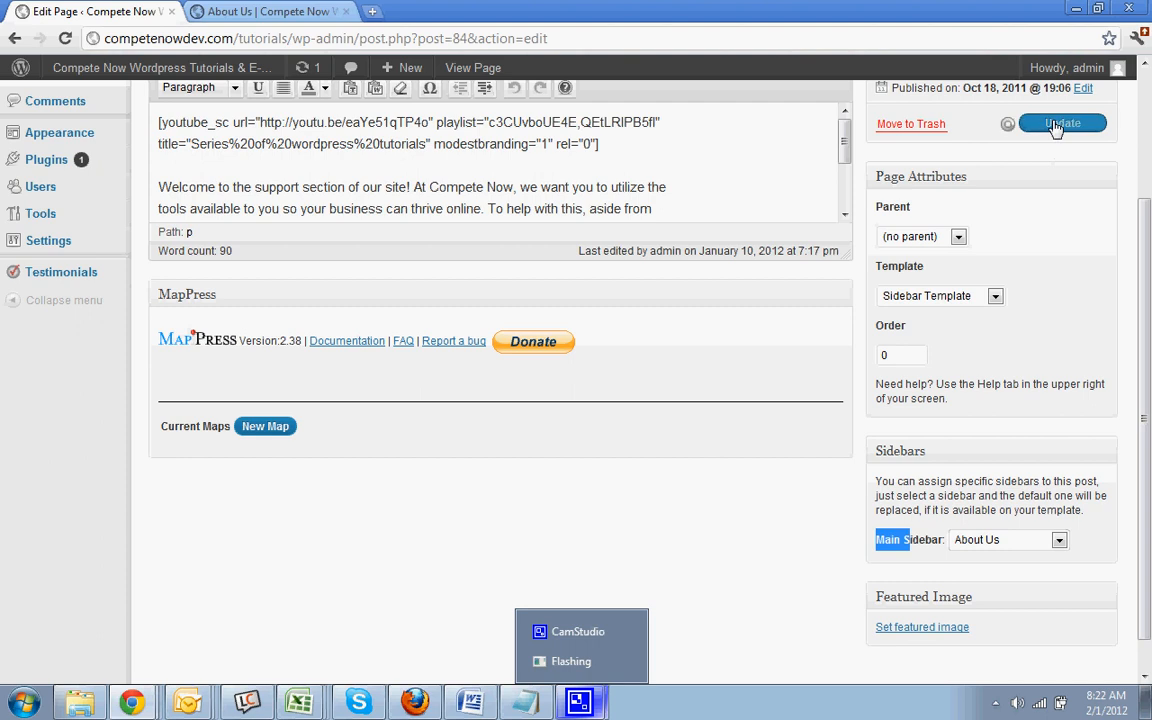
pyautogui.click(1061, 122)
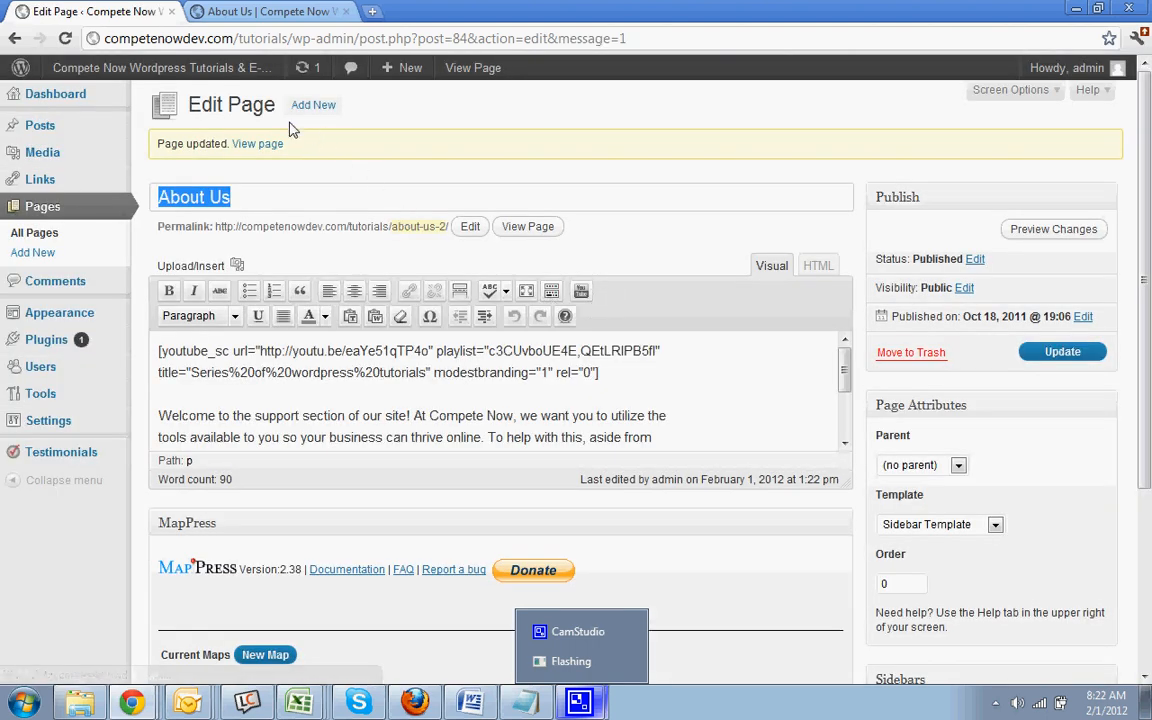
pyautogui.moveTo(432, 222)
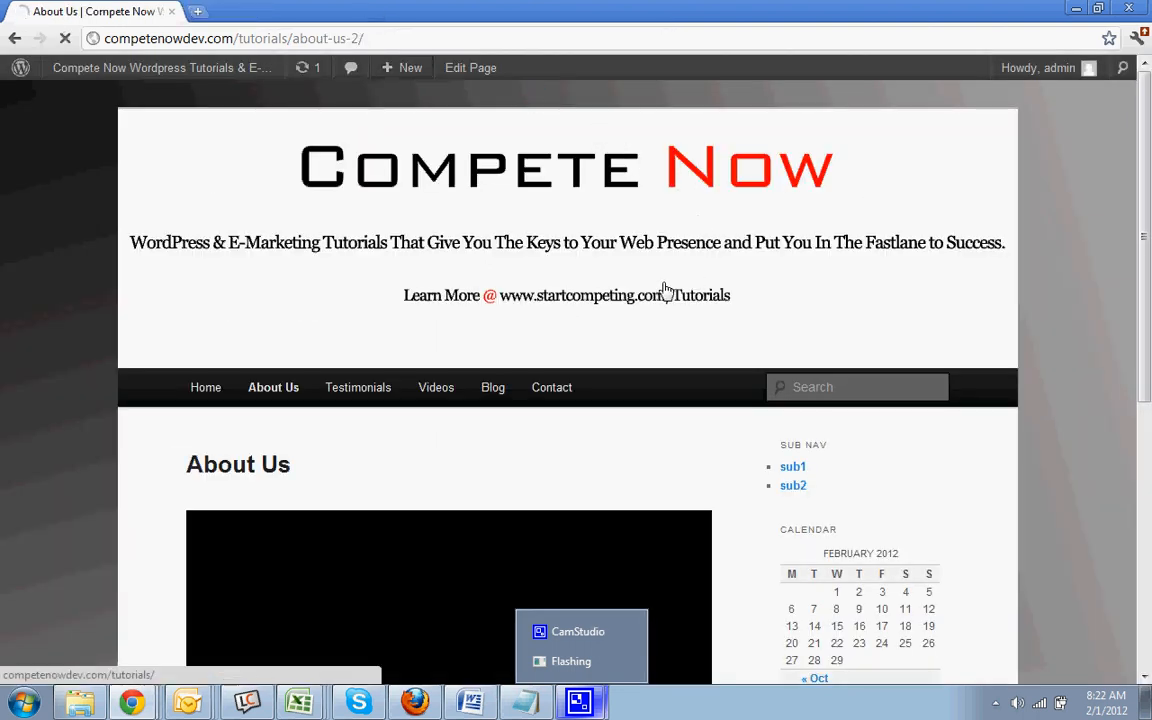
# Check the live About Us and Videos sidebars, then open the sub1 subpage's editor
pyautogui.scroll(-3)
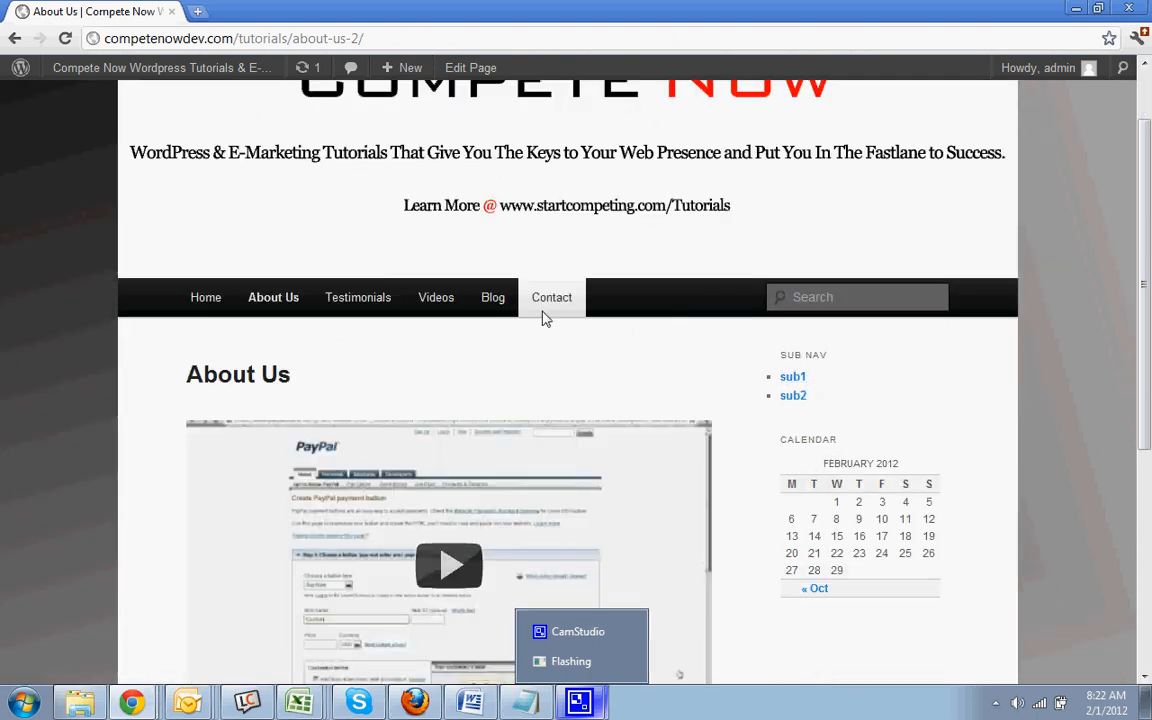
pyautogui.moveTo(436, 297)
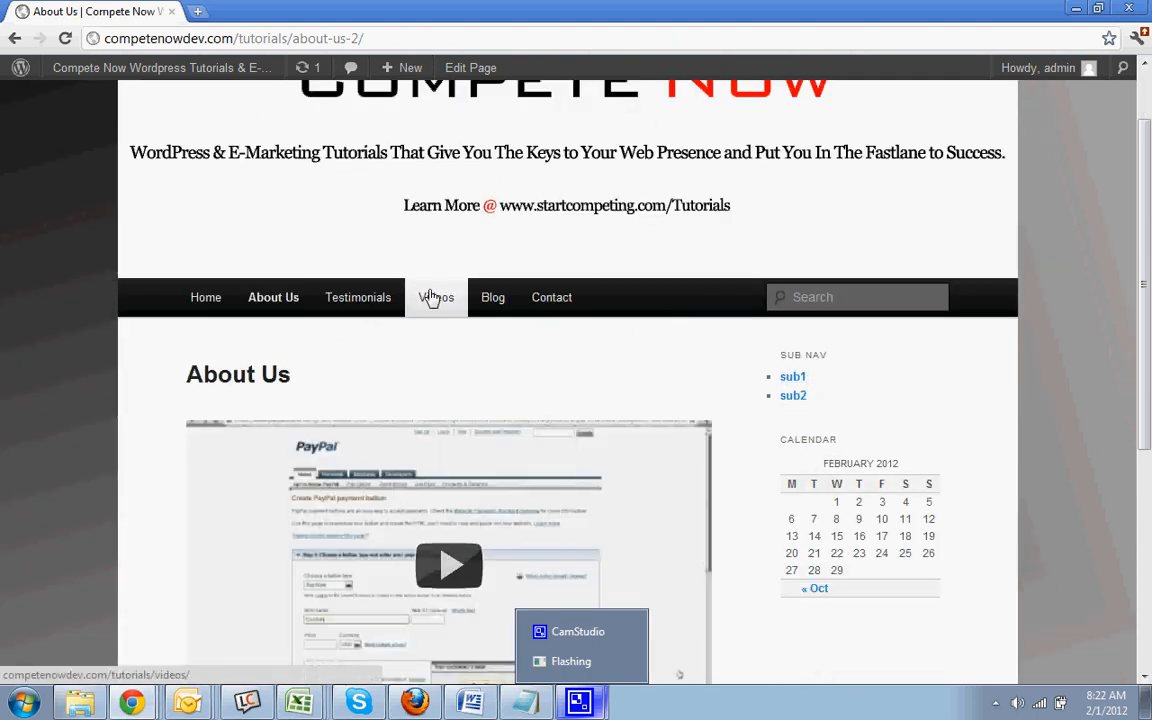
pyautogui.click(435, 297)
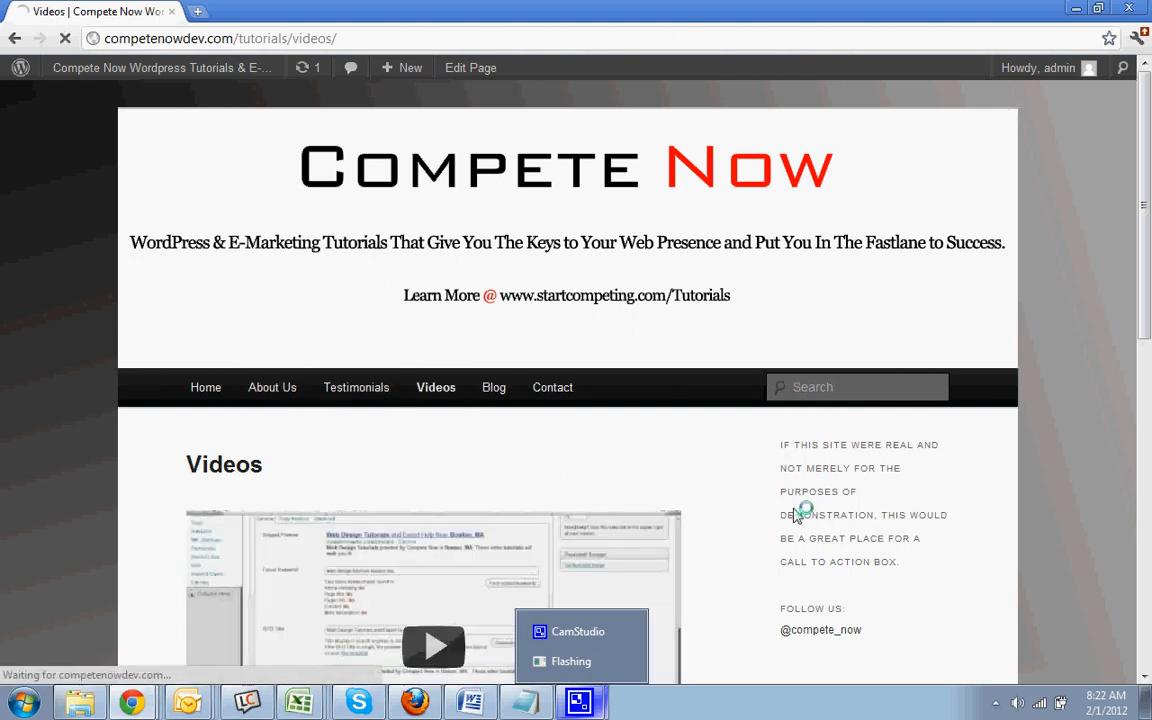
pyautogui.click(271, 387)
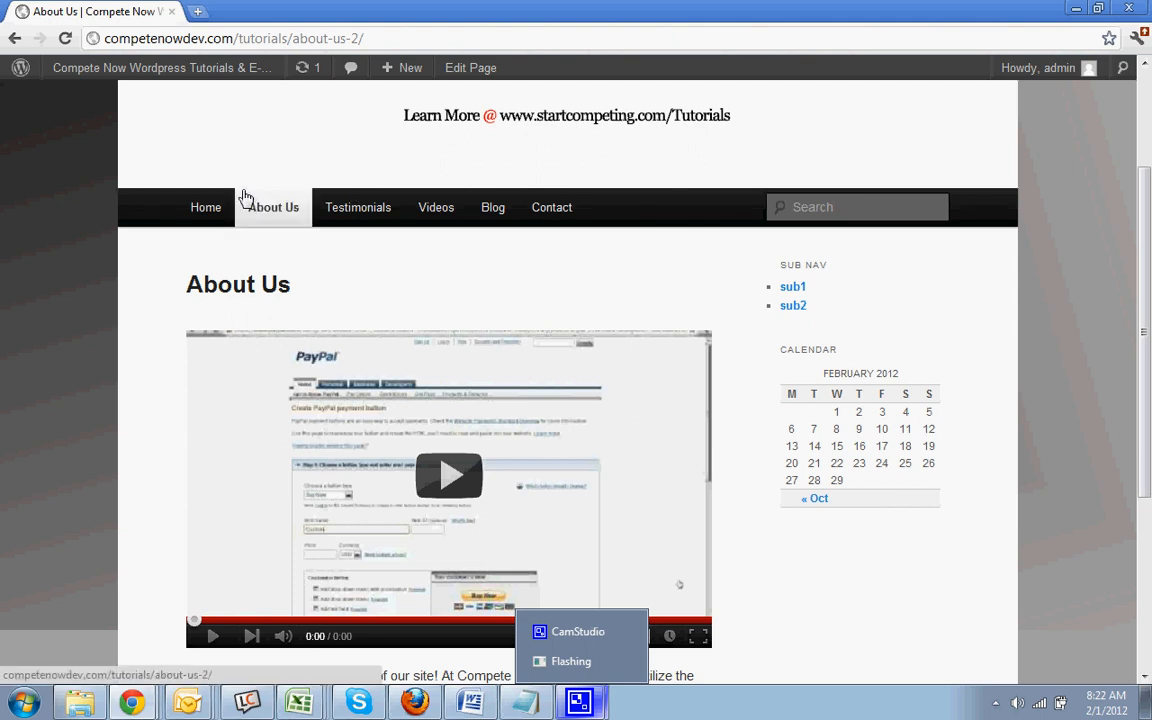
pyautogui.click(792, 287)
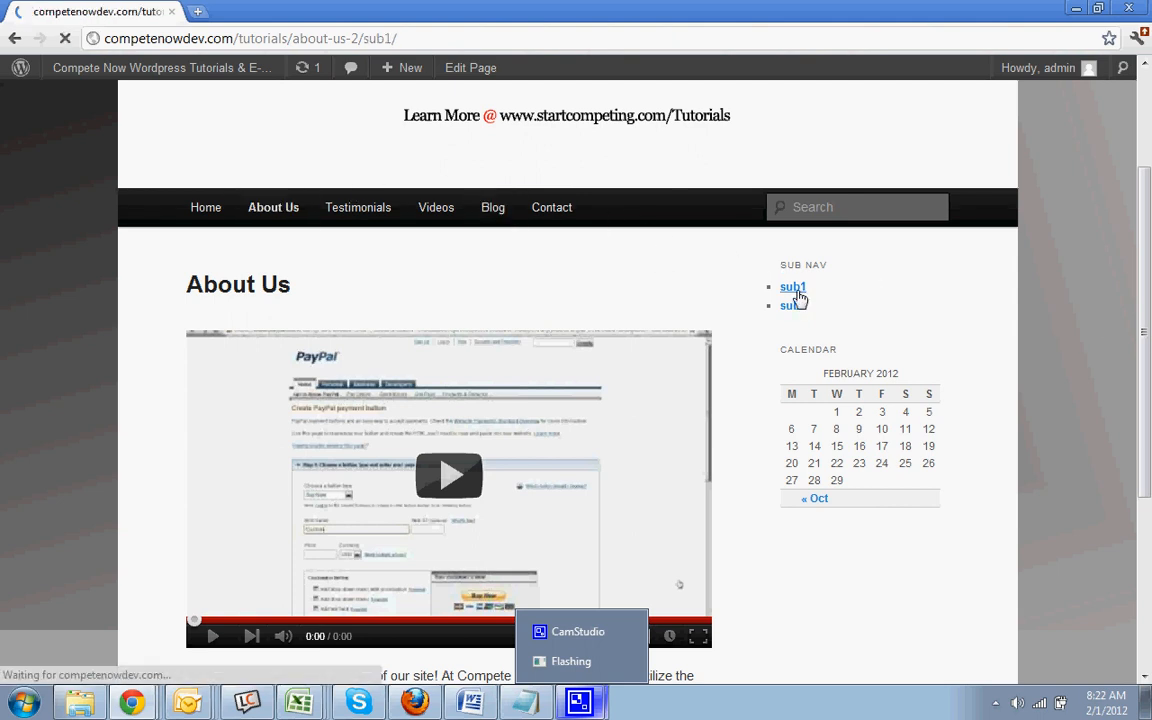
pyautogui.click(792, 287)
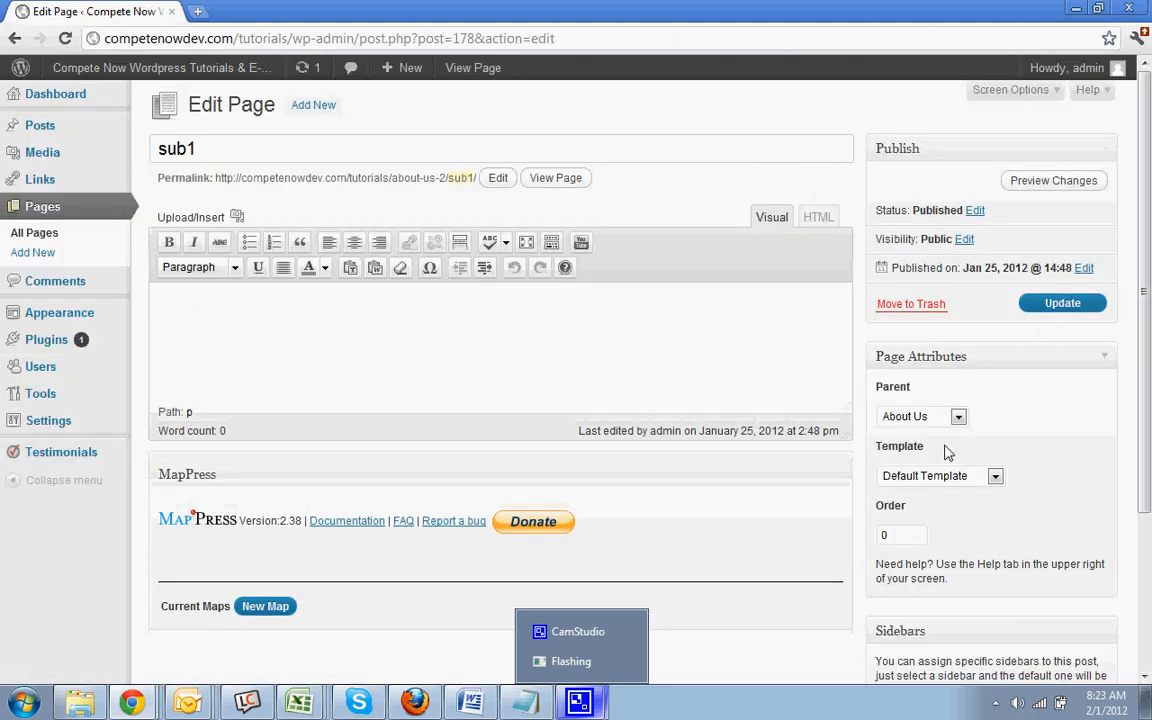
# Switch sub1 to the Sidebar Template with the About Us sidebar and update it
pyautogui.scroll(-3)
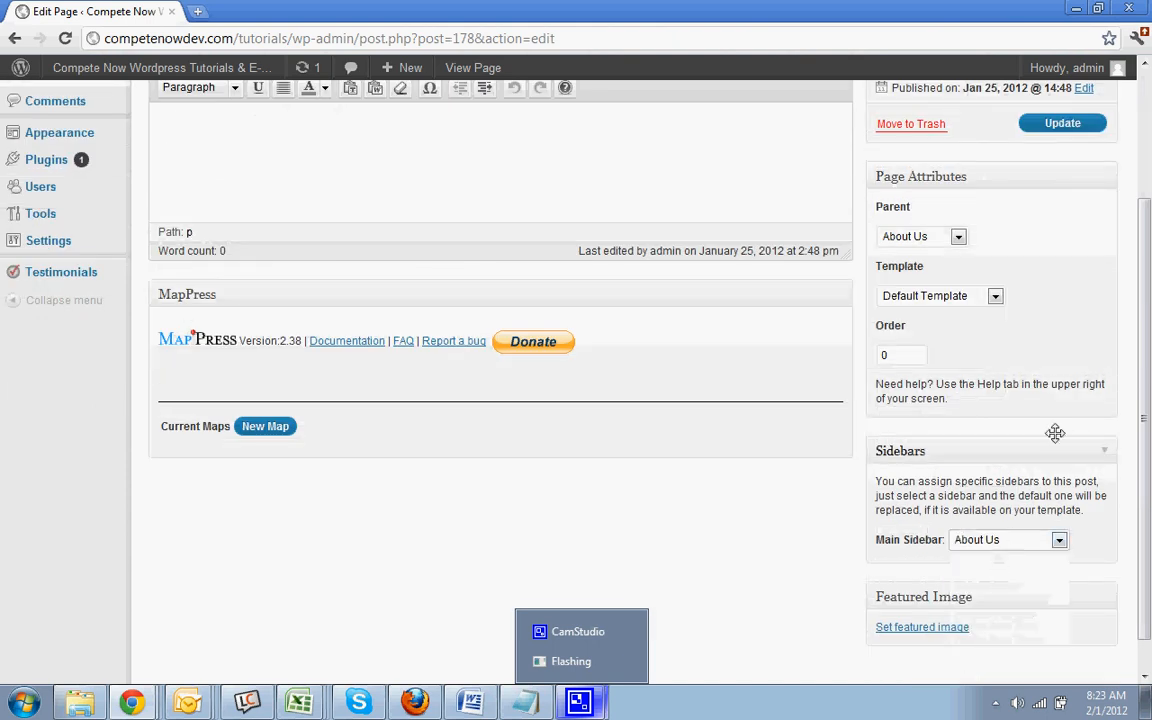
pyautogui.click(938, 295)
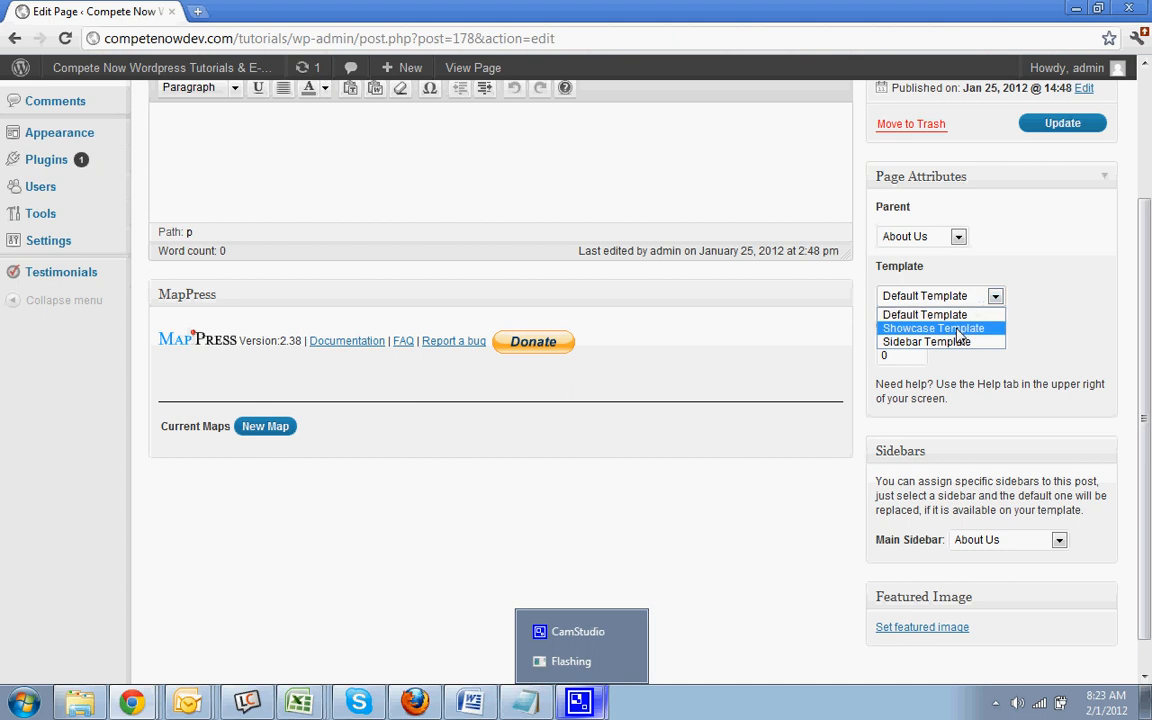
pyautogui.click(927, 341)
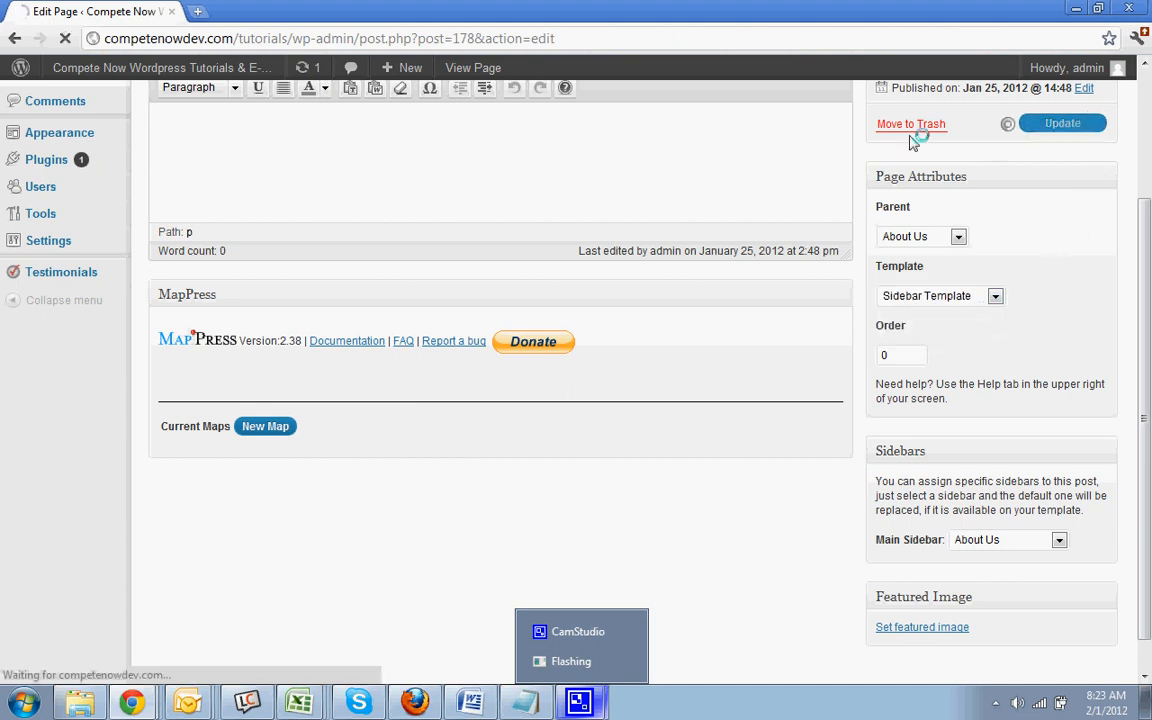
pyautogui.click(1062, 123)
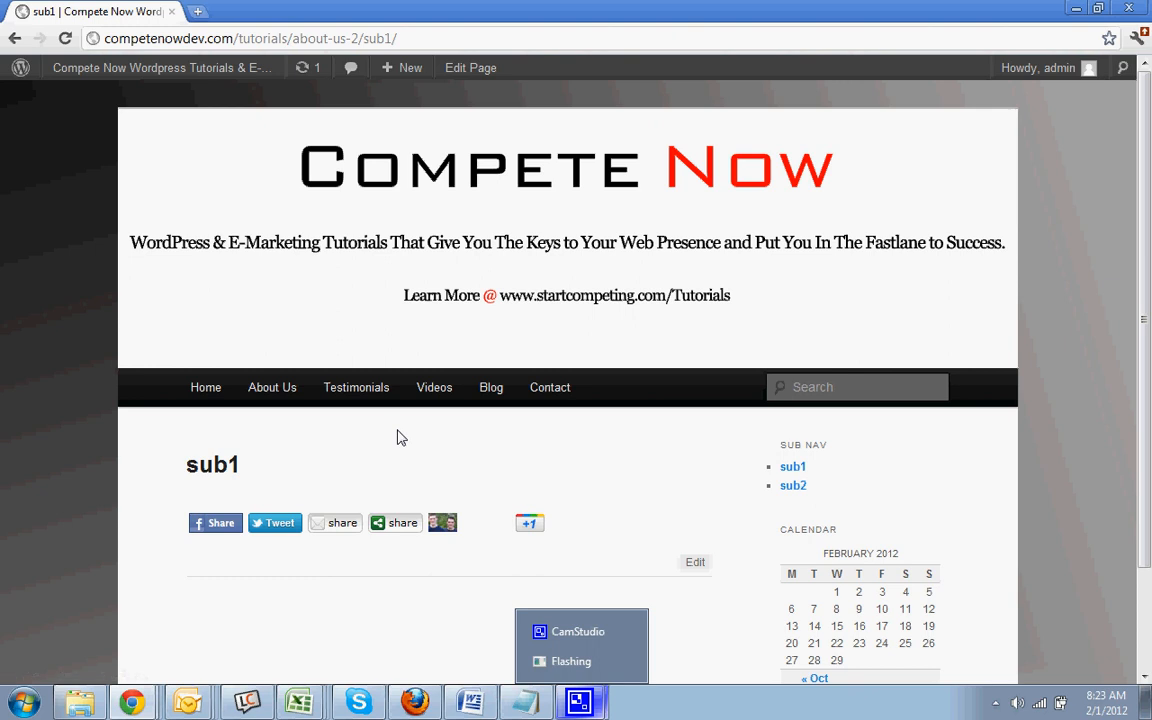
pyautogui.moveTo(350, 442)
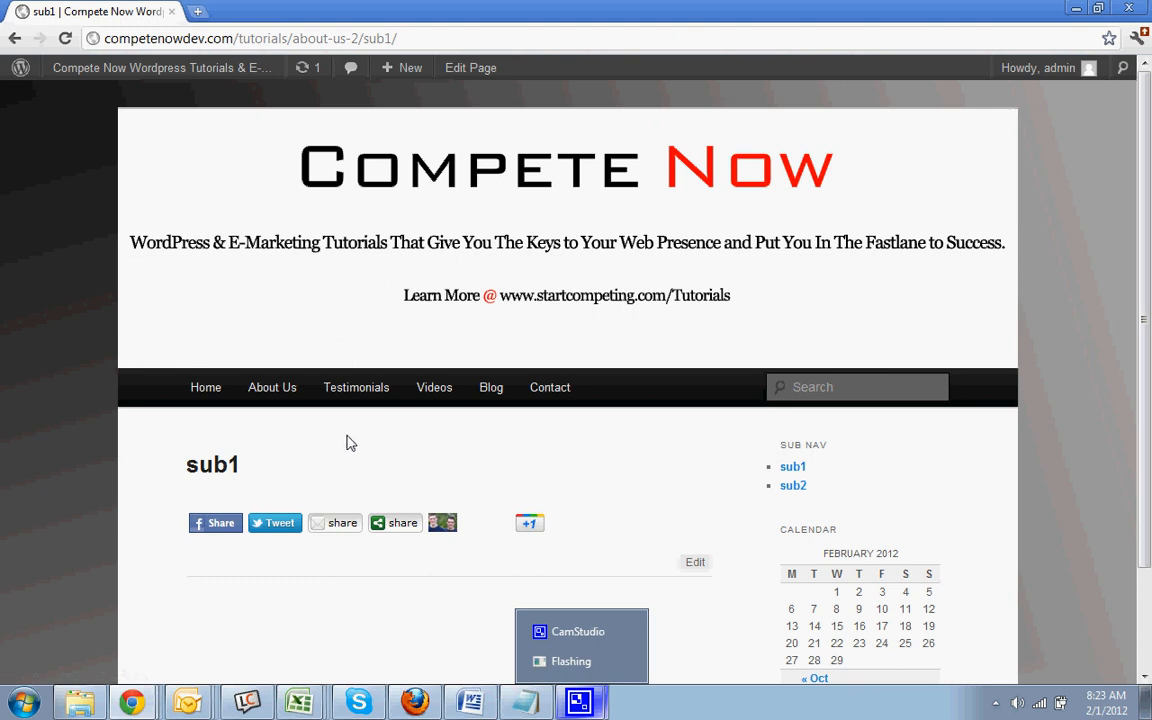
pyautogui.moveTo(272, 387)
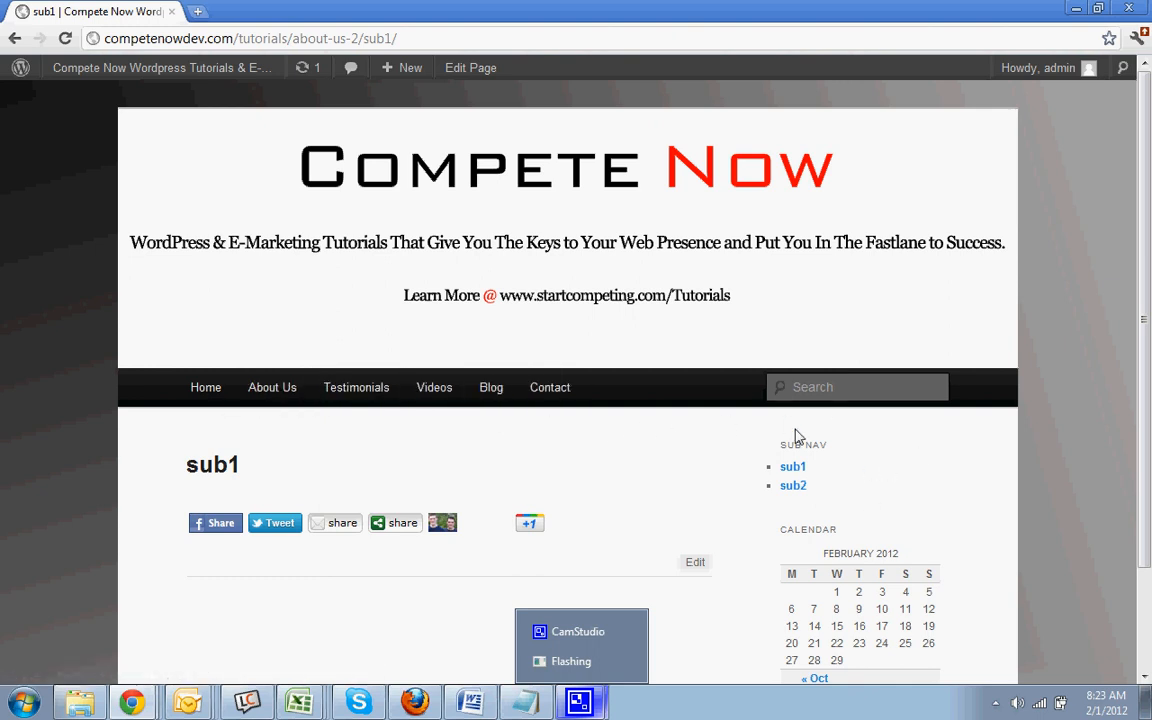
pyautogui.moveTo(717, 512)
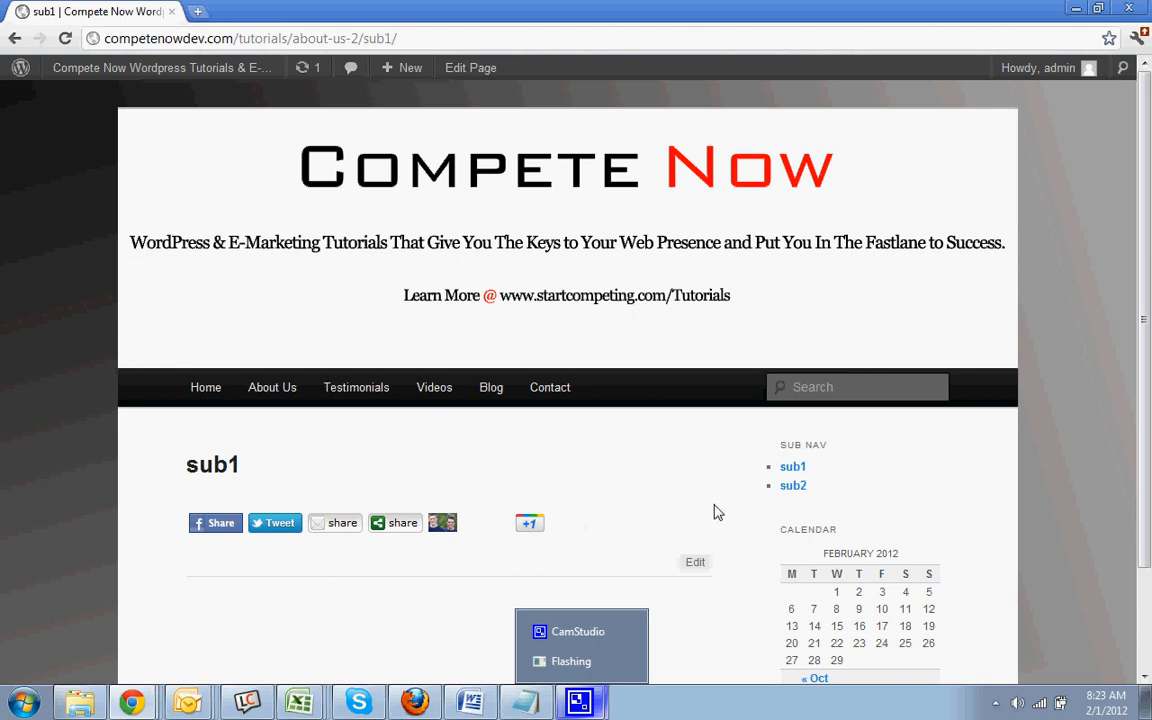
pyautogui.moveTo(910, 481)
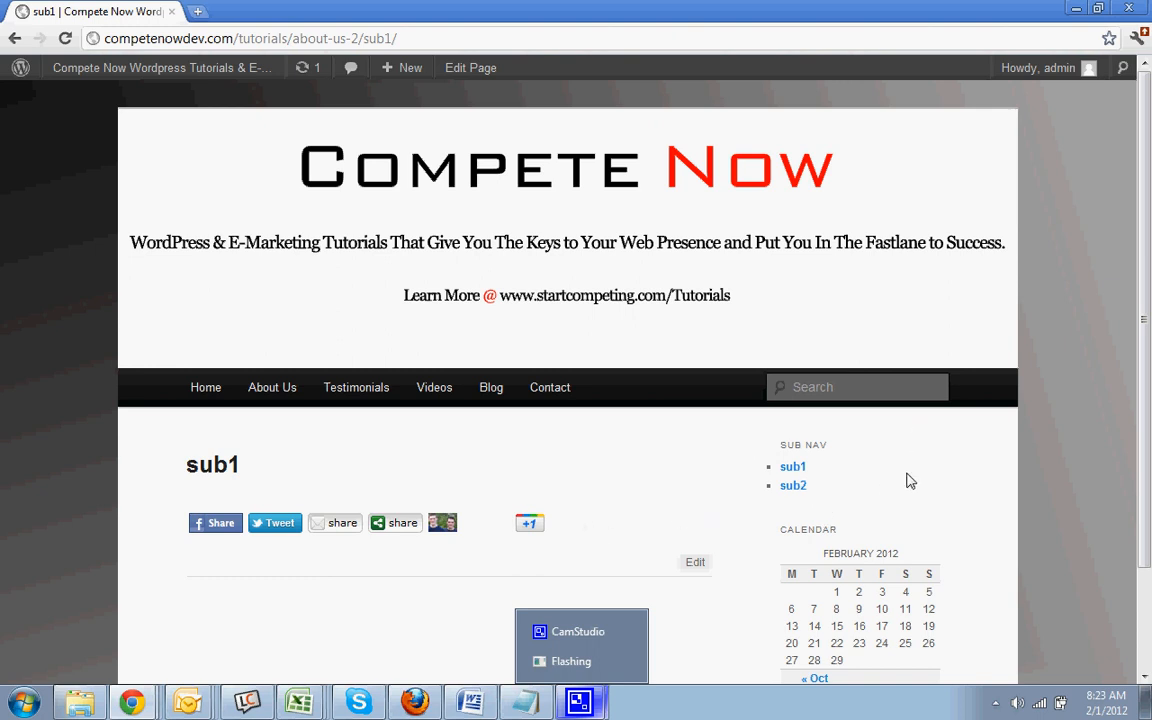
pyautogui.moveTo(305, 430)
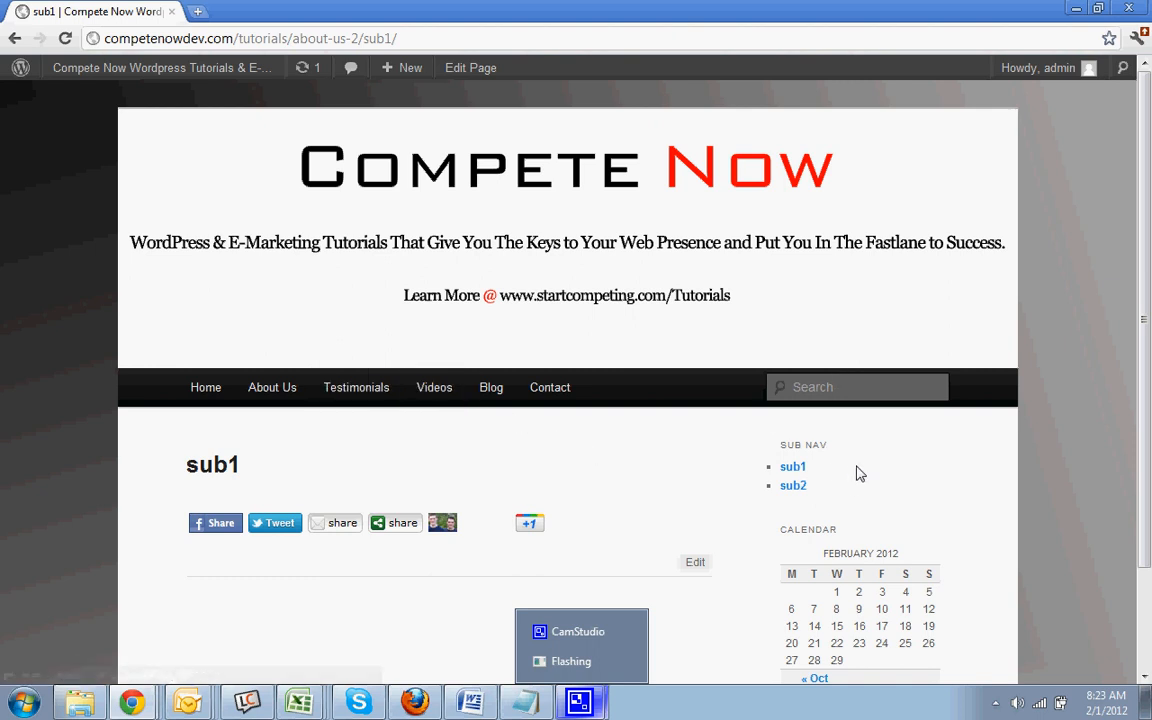
pyautogui.moveTo(480, 506)
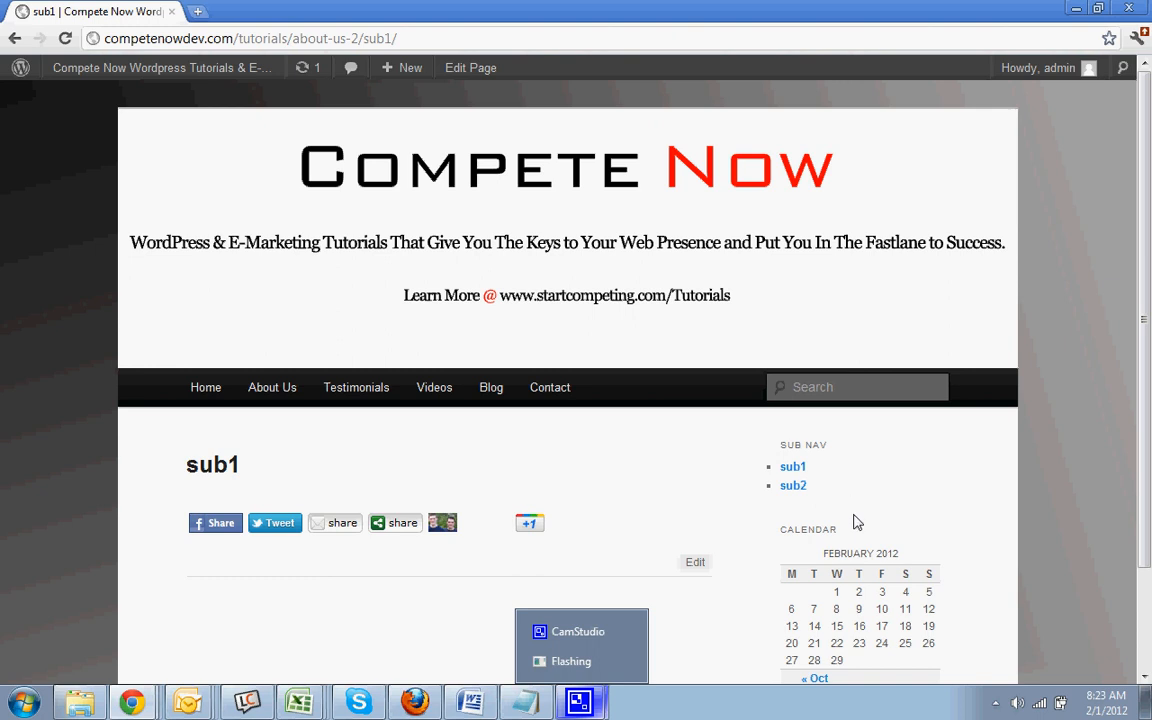
pyautogui.moveTo(843, 518)
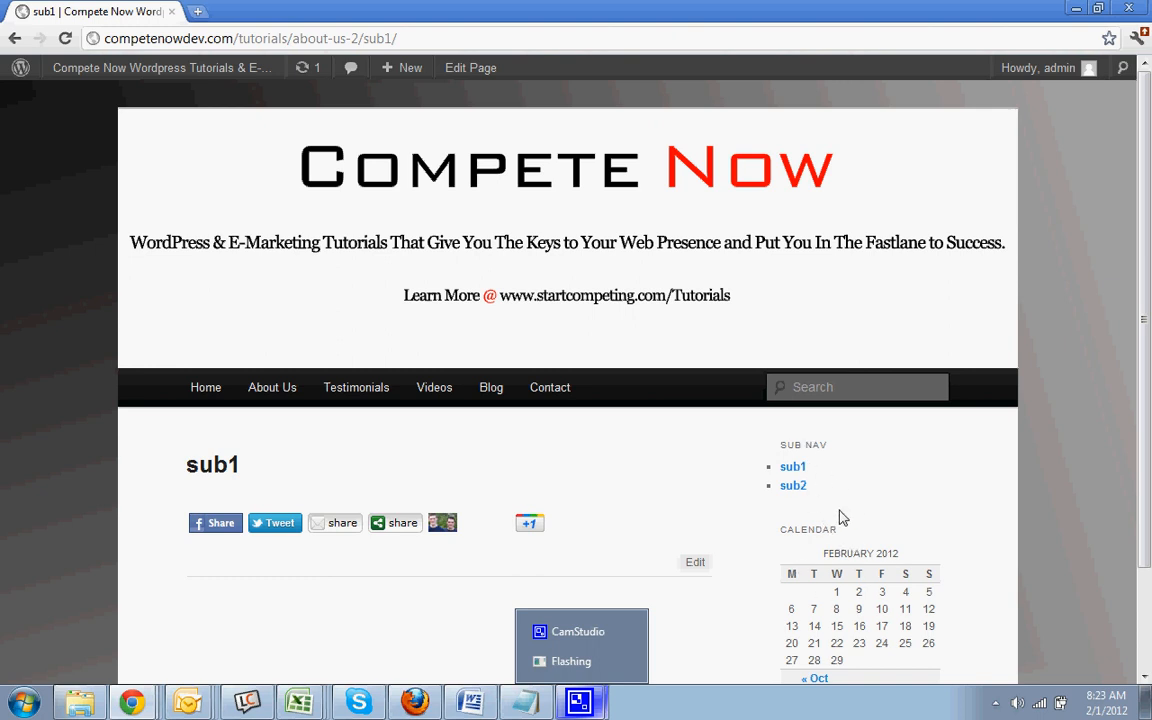
pyautogui.moveTo(603, 432)
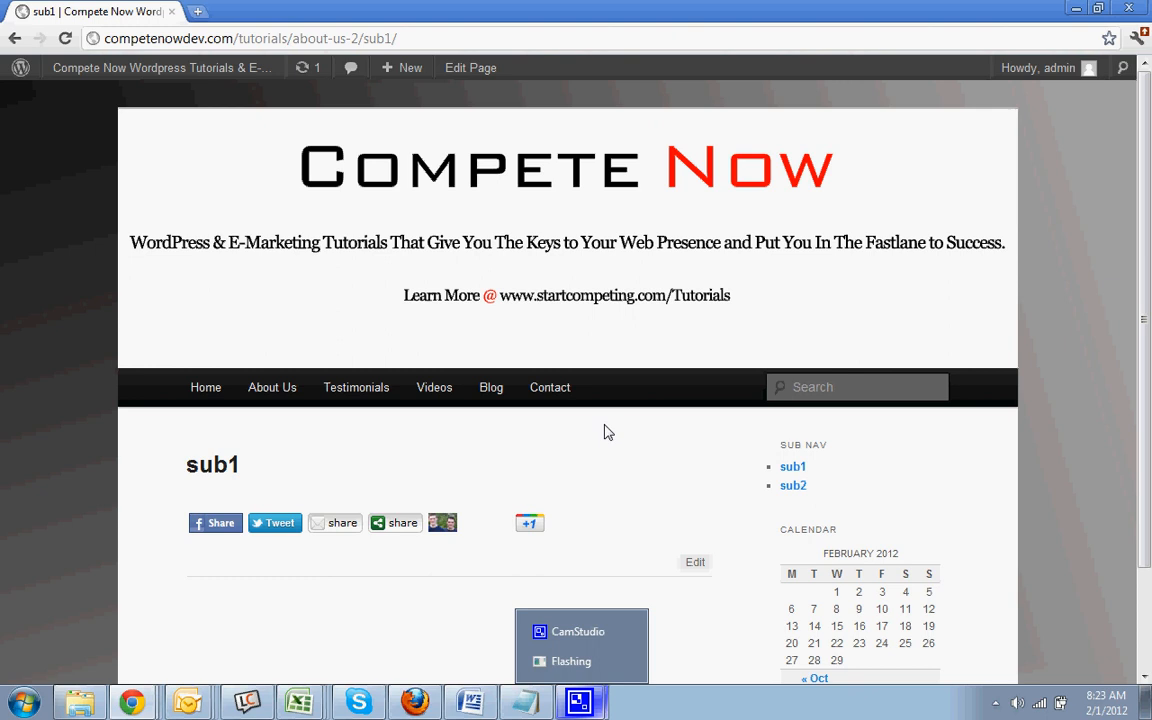
pyautogui.moveTo(595, 421)
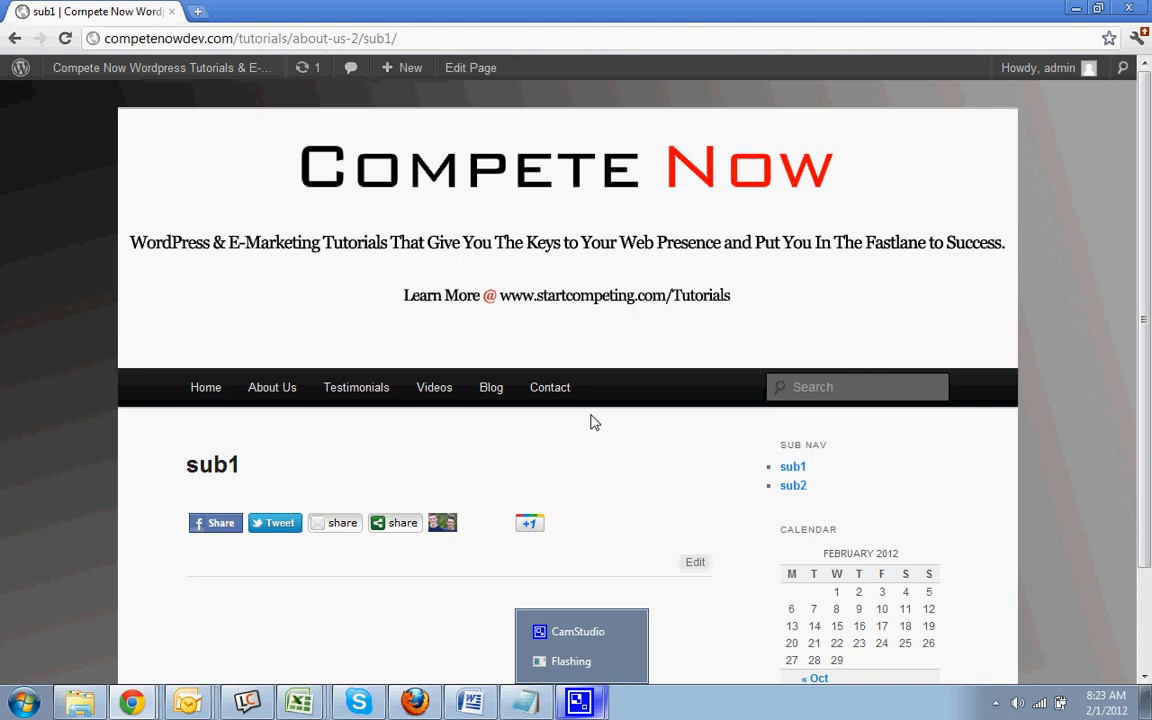
pyautogui.moveTo(620, 441)
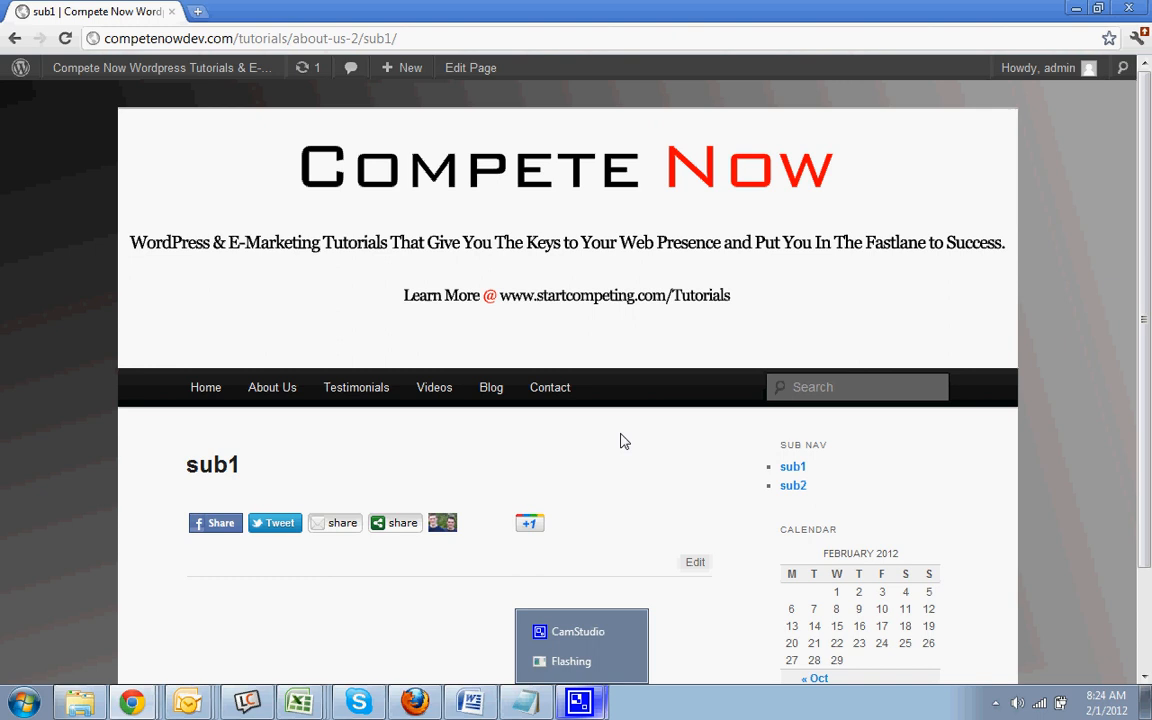